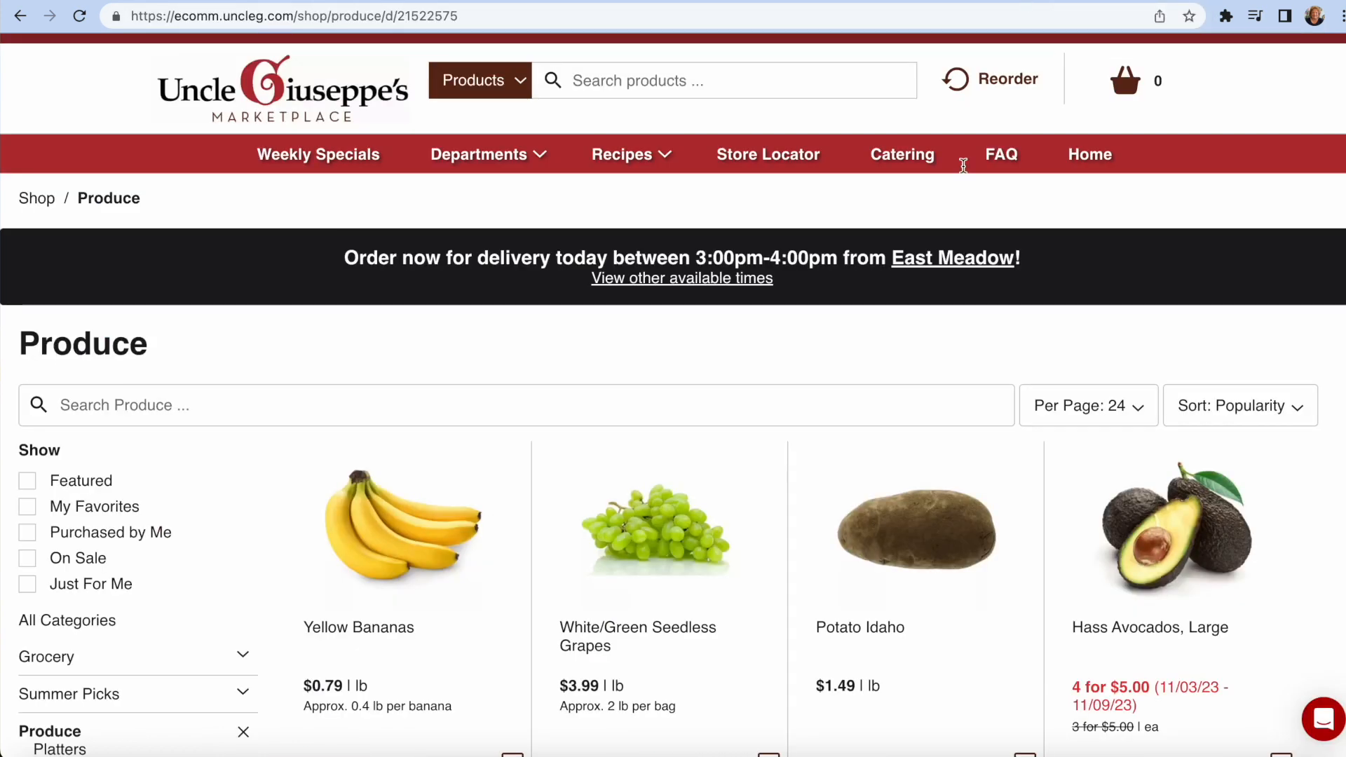
{"action": "mouse_move", "coordinate": [1223, 202]}
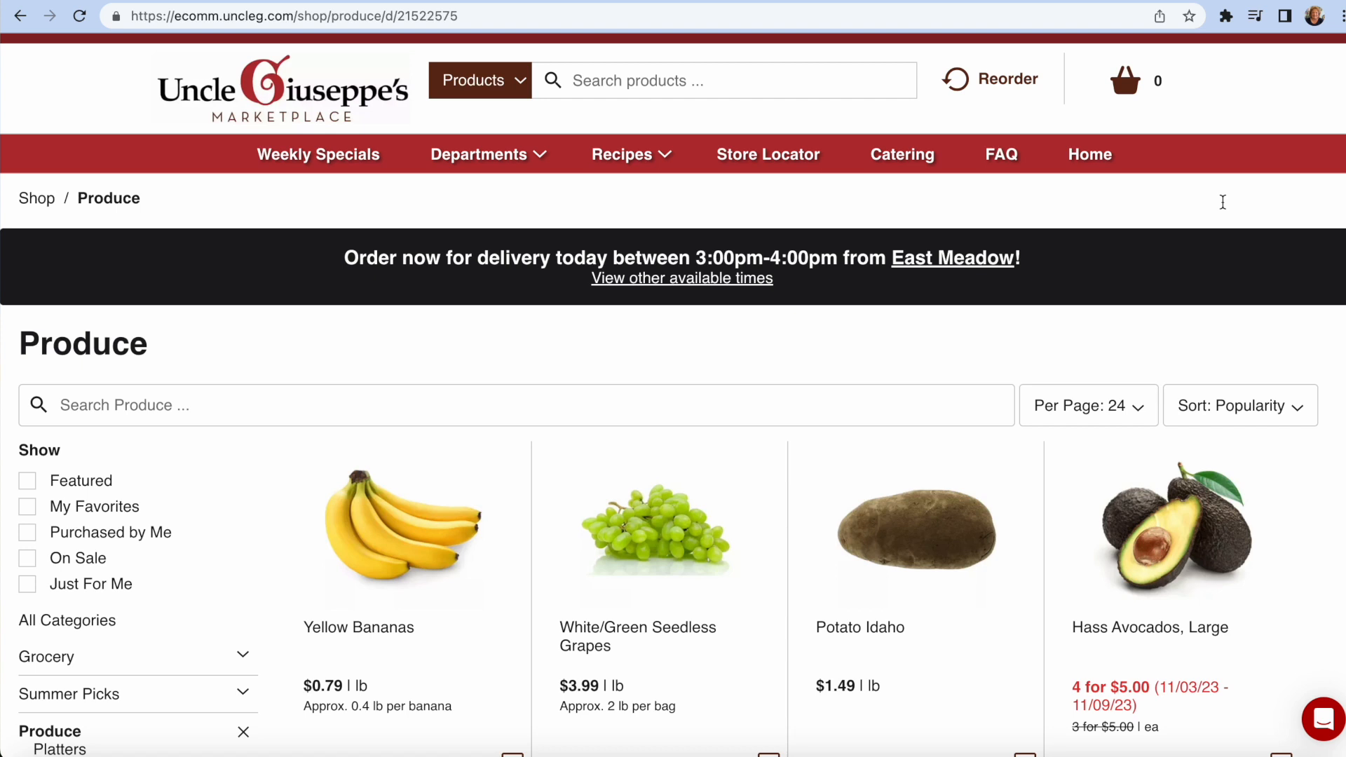
{"action": "mouse_move", "coordinate": [1192, 187]}
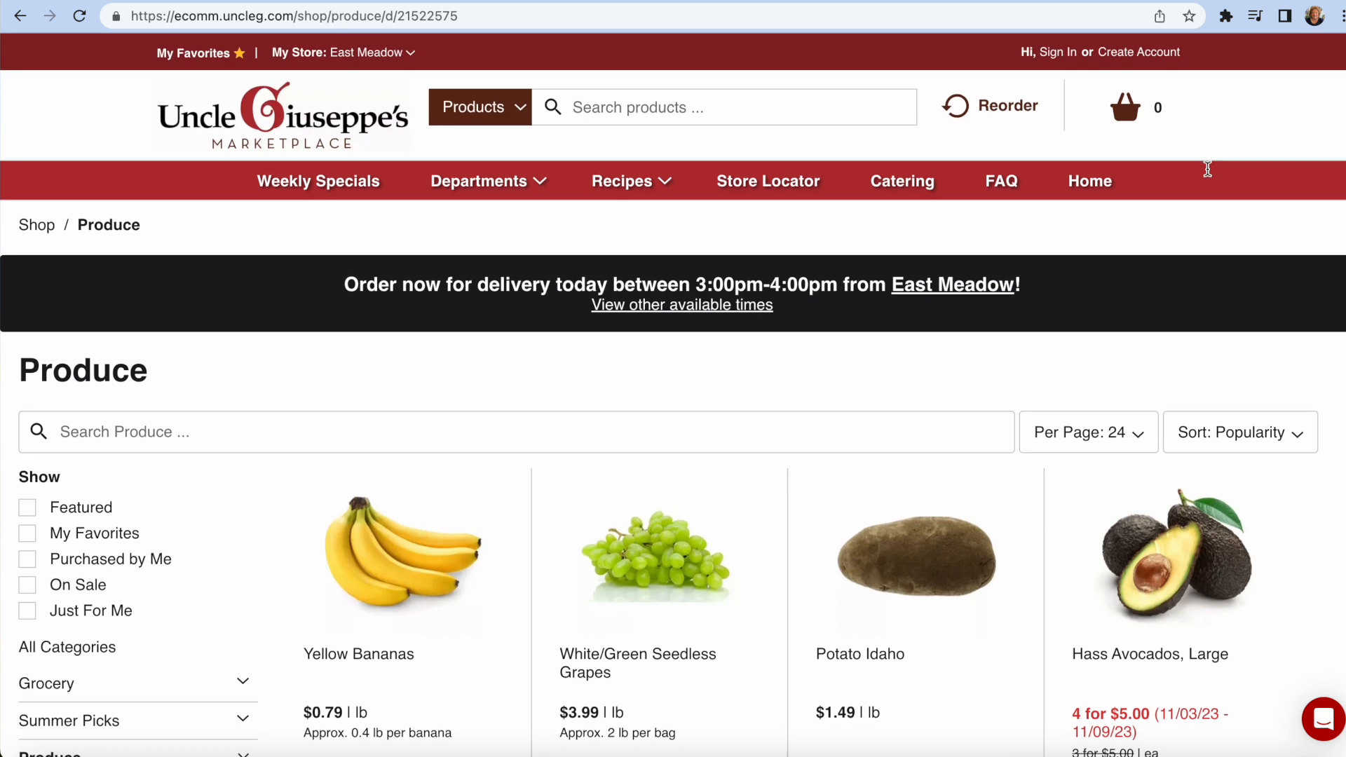
{"action": "mouse_move", "coordinate": [364, 53]}
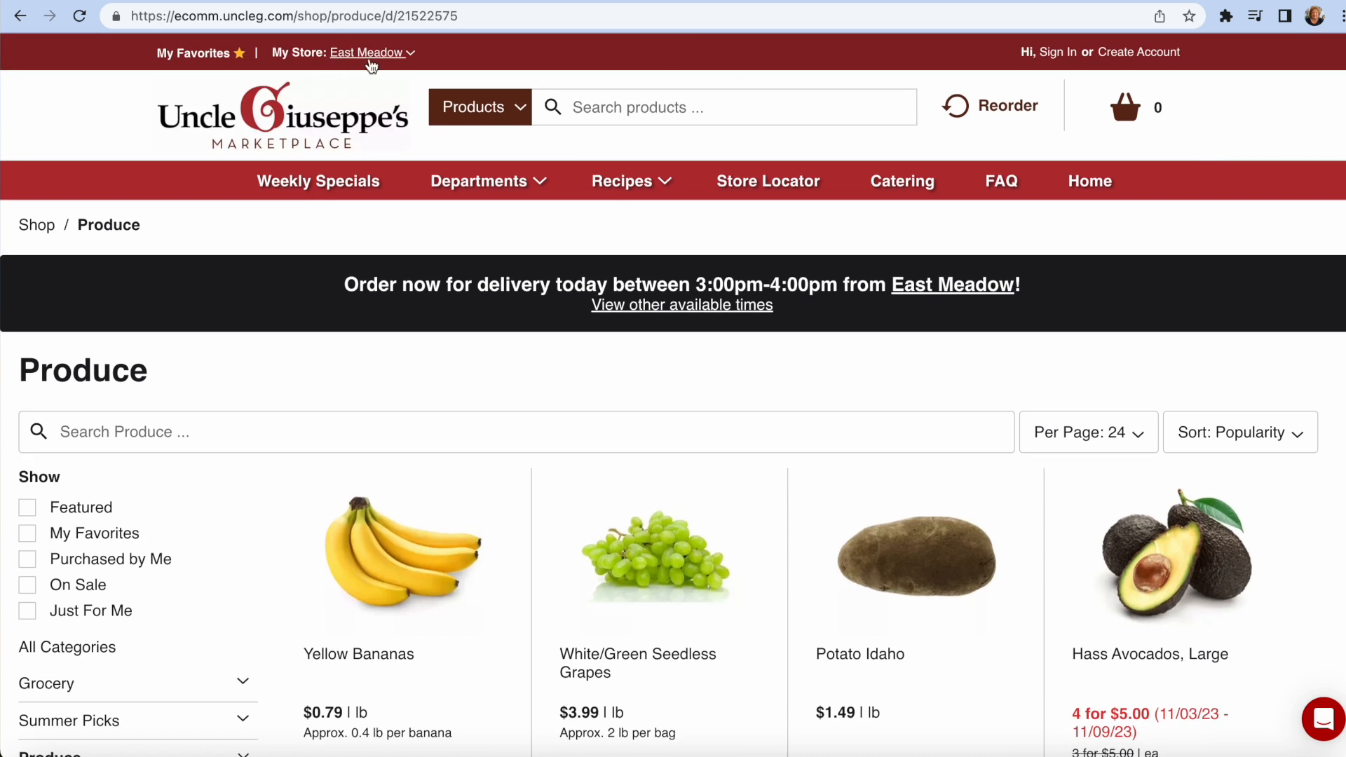
{"action": "mouse_move", "coordinate": [370, 53]}
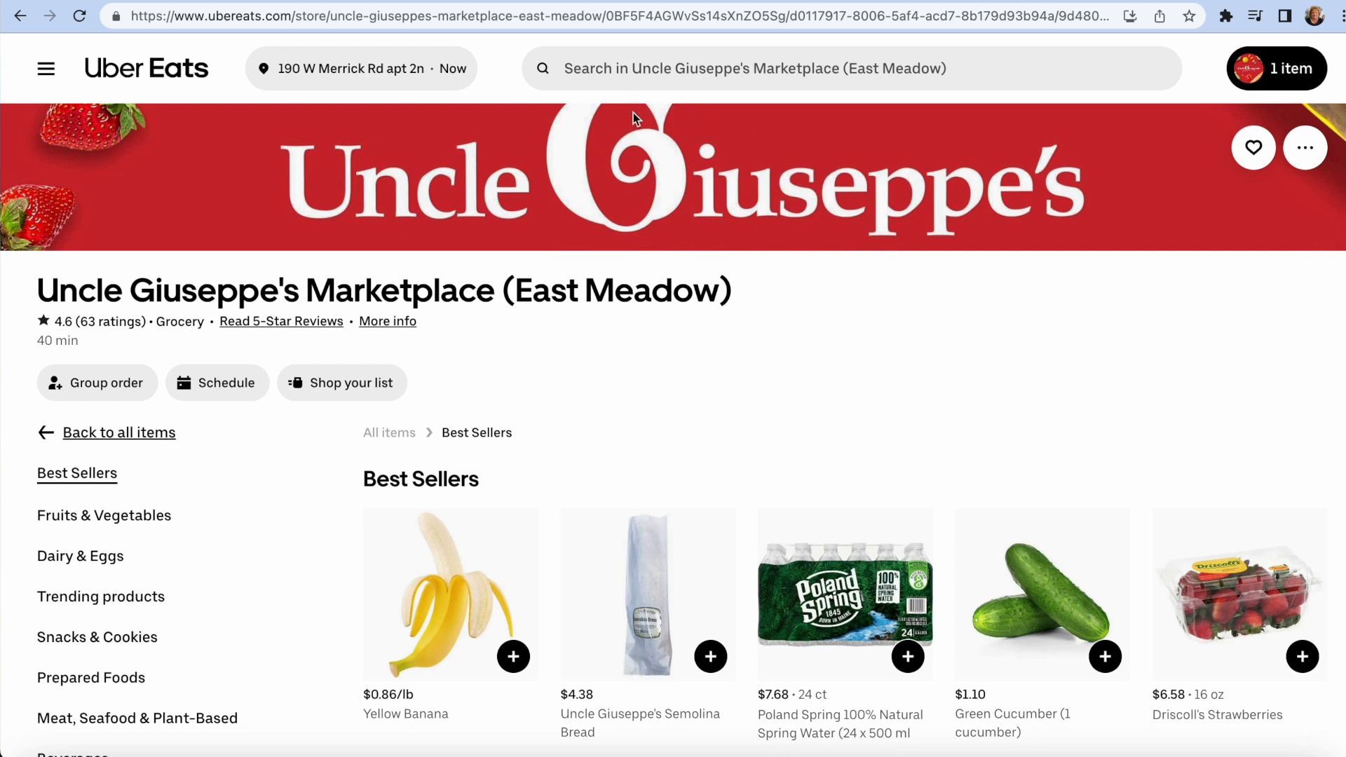
- Search Uncle Giuseppe's East Meadow store on Uber Eats for 'muffins', returning 28 items
{"action": "scroll", "scroll_direction": "down", "scroll_amount": 3}
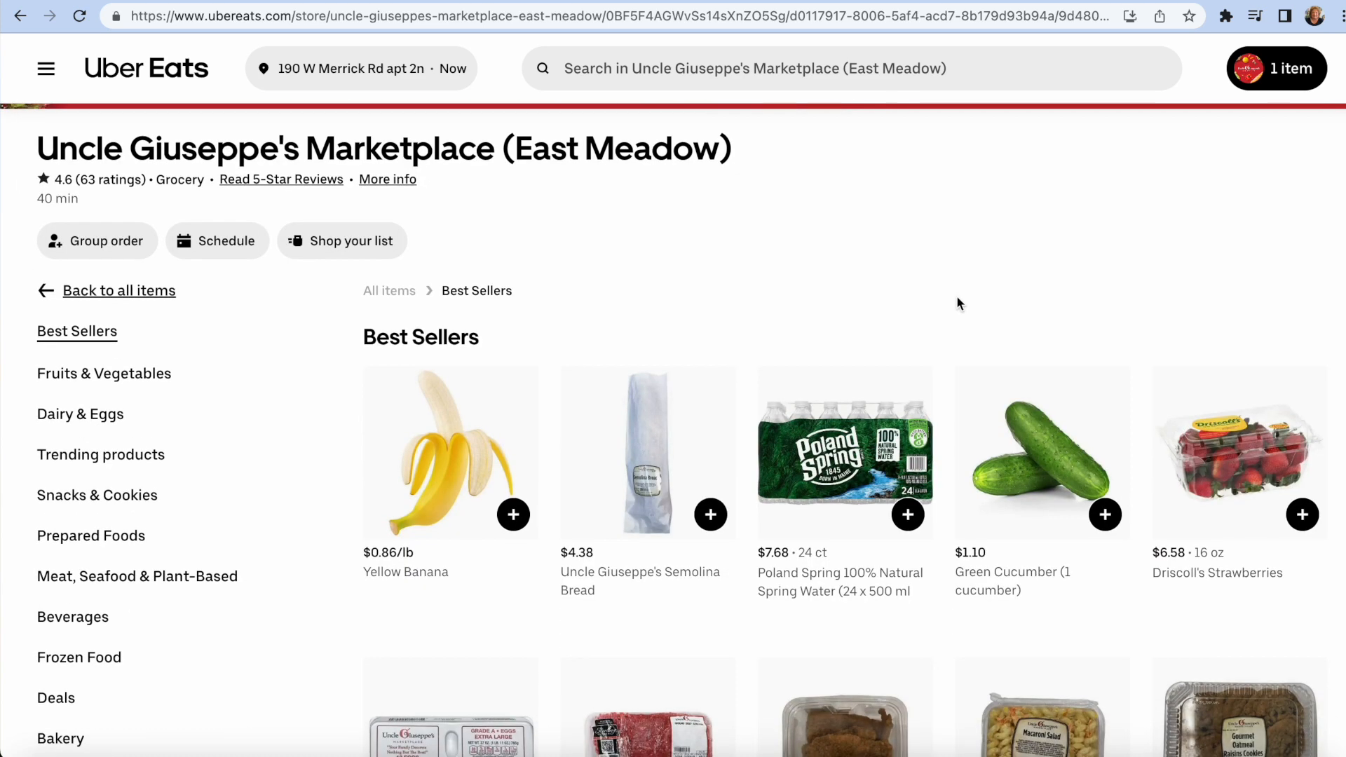
{"action": "scroll", "scroll_direction": "down", "scroll_amount": 3}
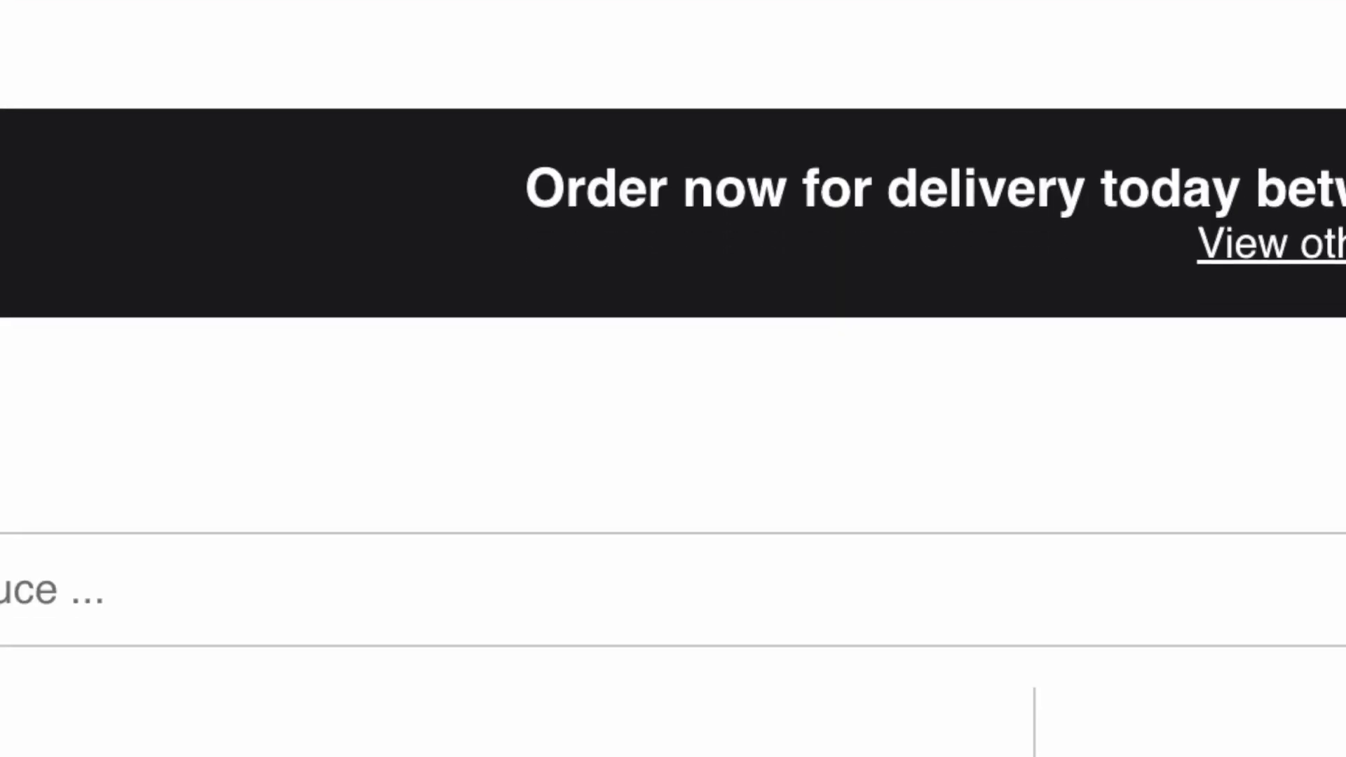
{"action": "scroll", "scroll_direction": "down", "scroll_amount": 3}
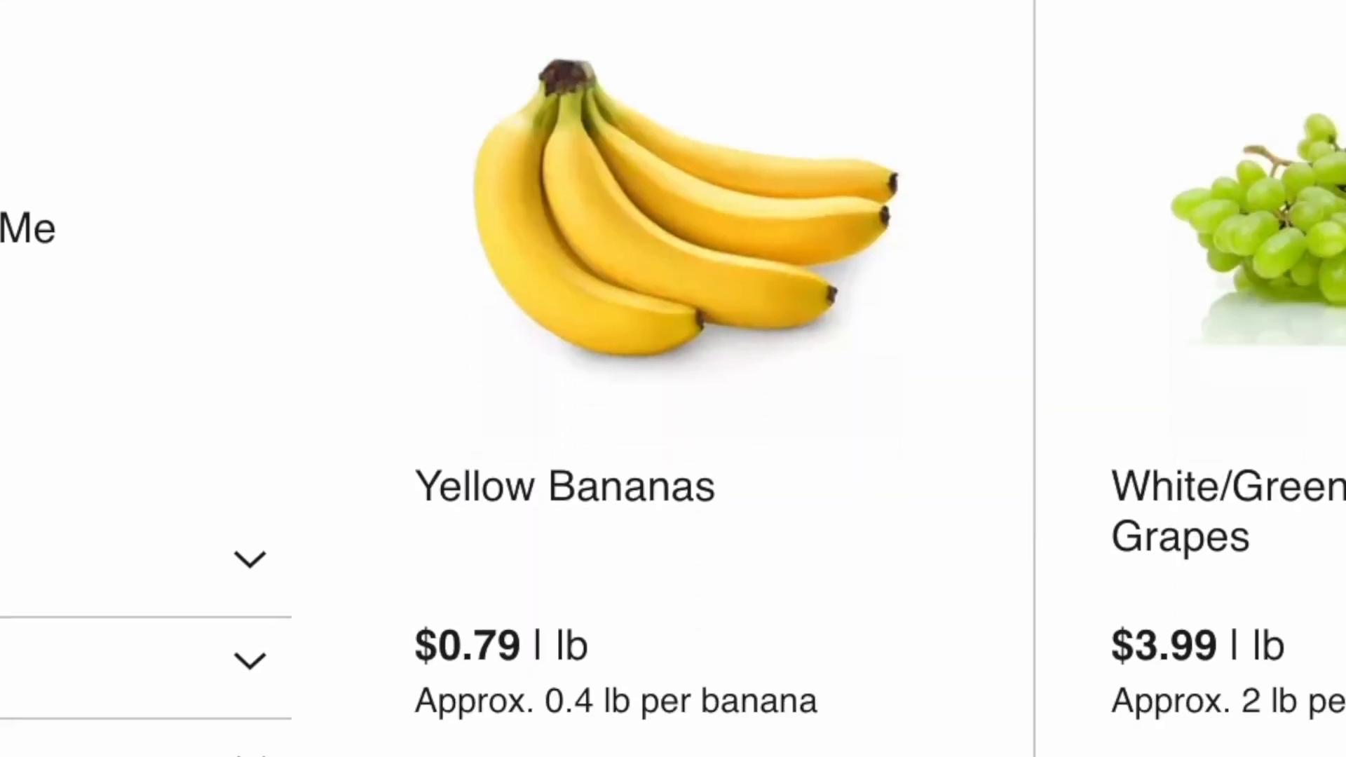
{"action": "scroll", "scroll_direction": "down", "scroll_amount": 3}
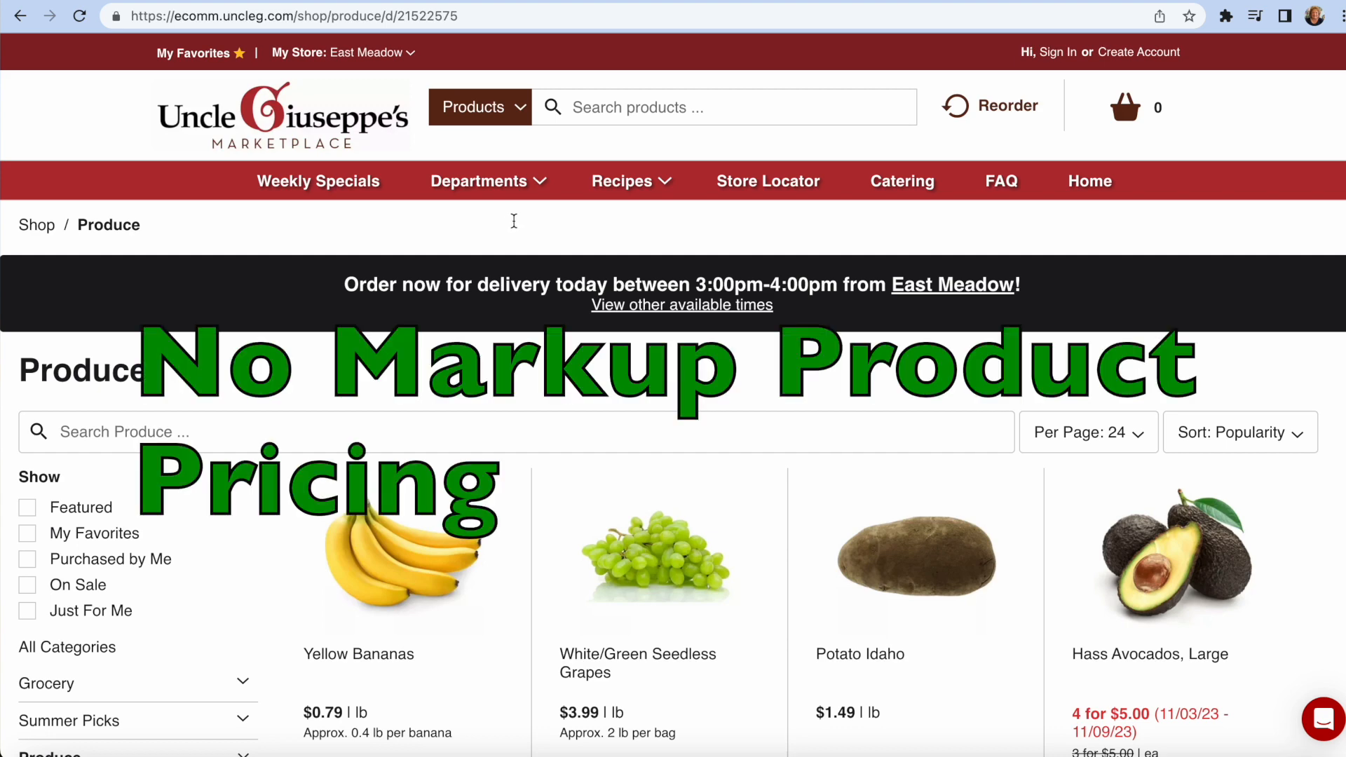
{"action": "mouse_move", "coordinate": [603, 315]}
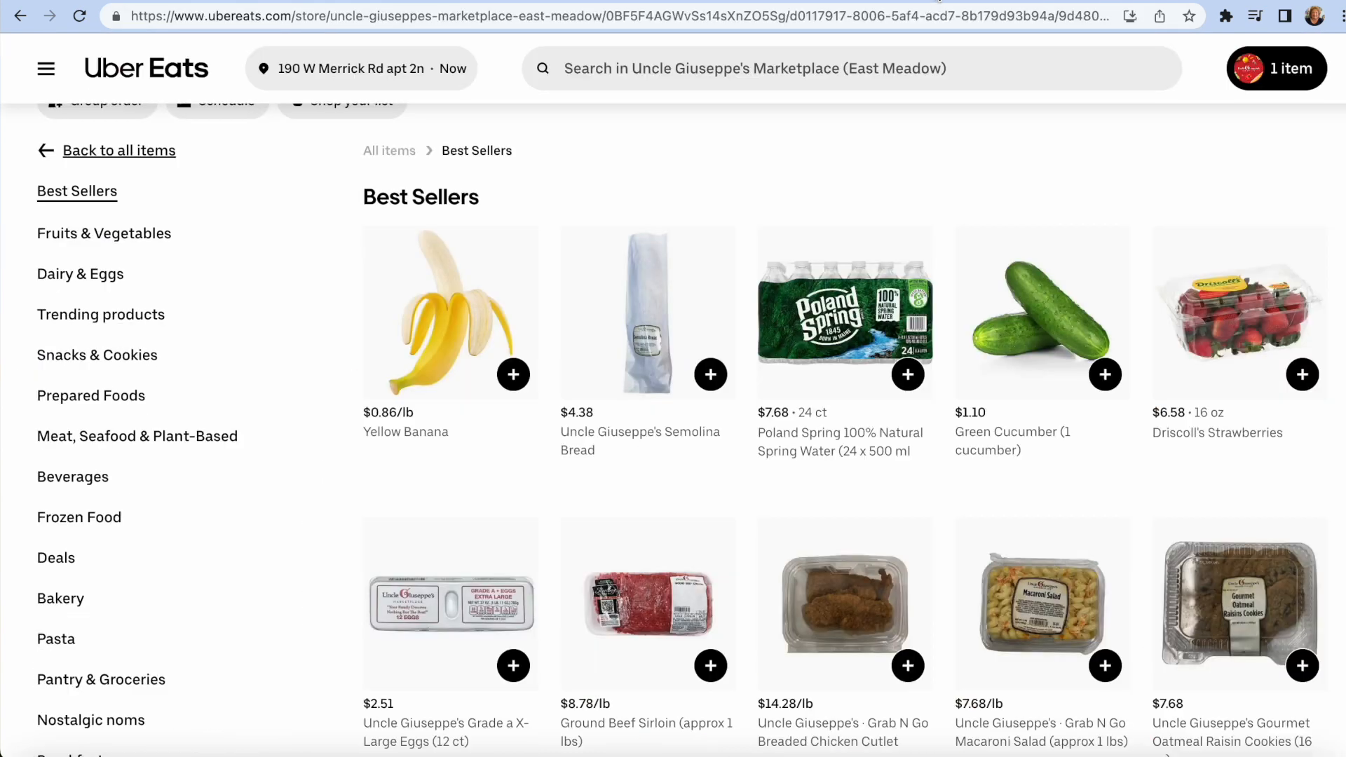
{"action": "type", "text": "muffins"}
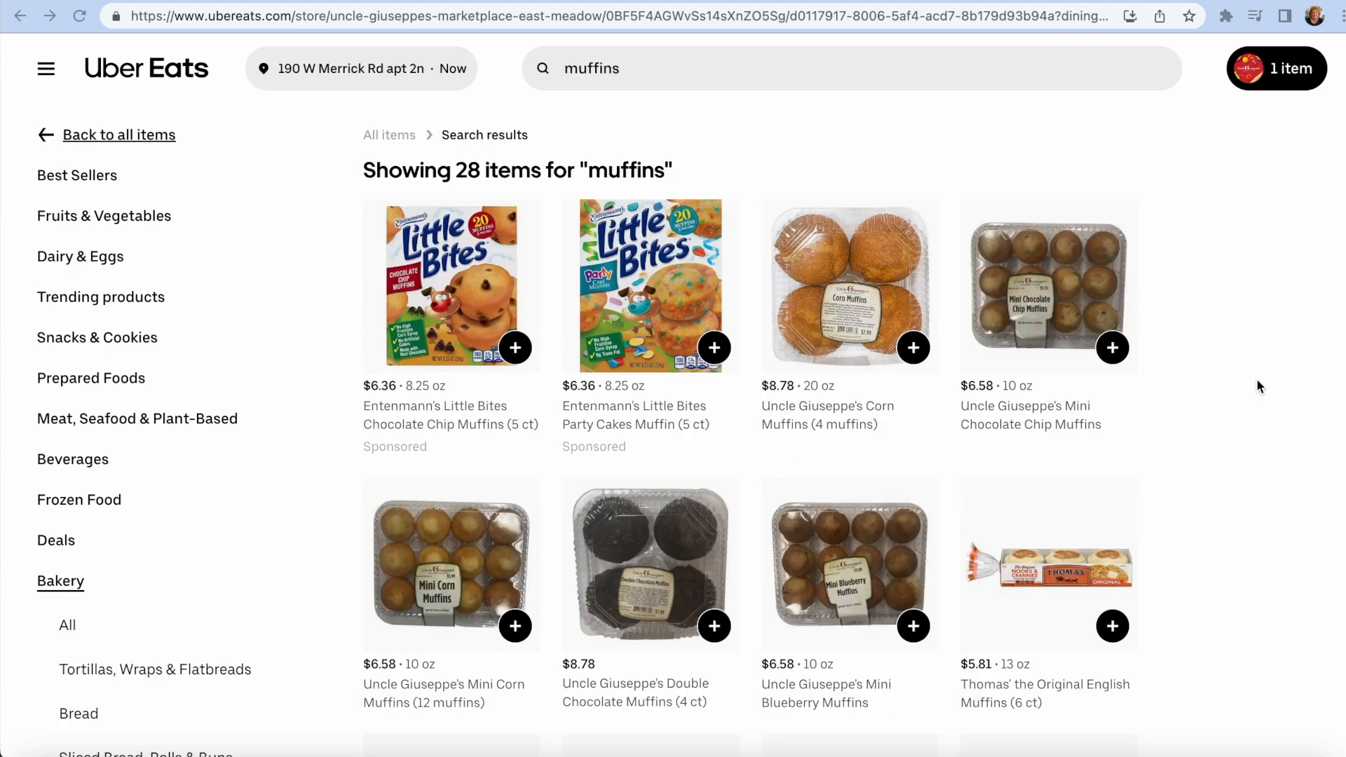
{"action": "mouse_move", "coordinate": [848, 436]}
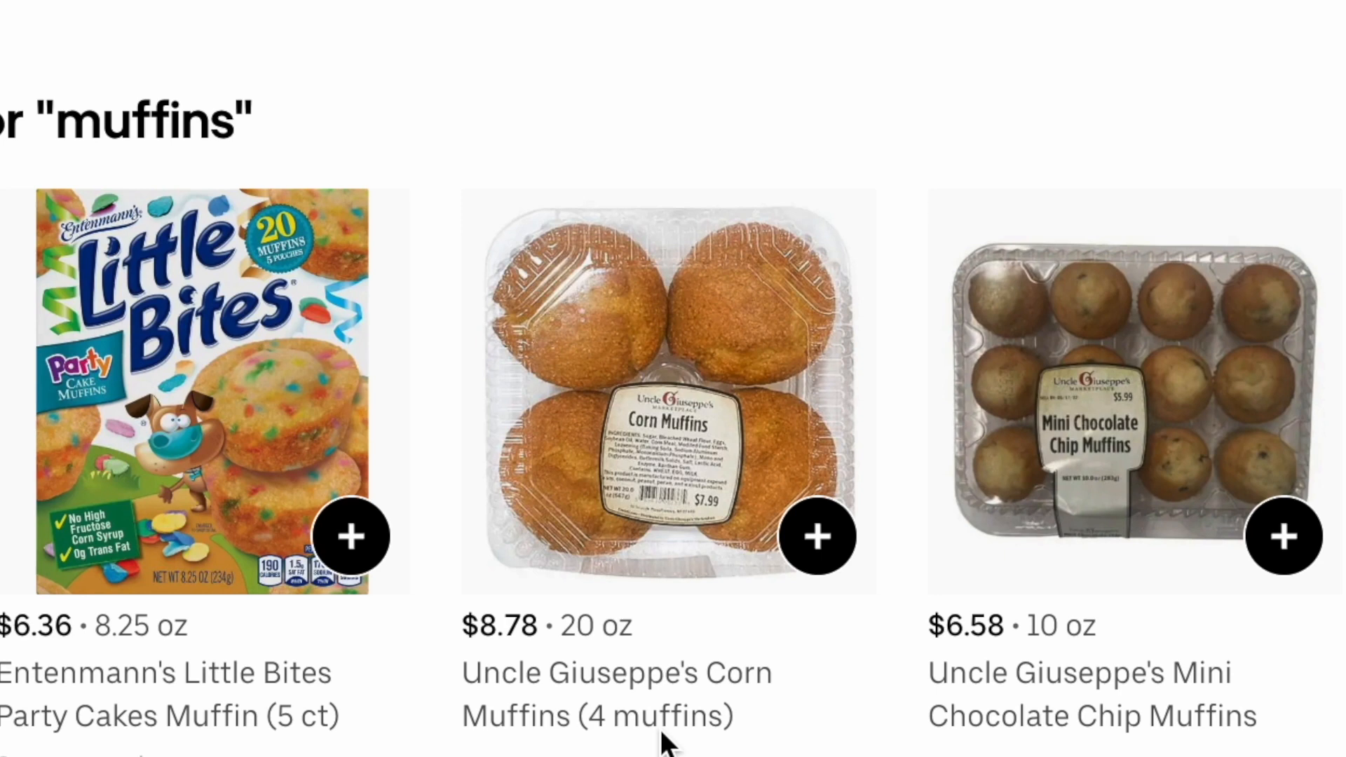
{"action": "mouse_move", "coordinate": [998, 100]}
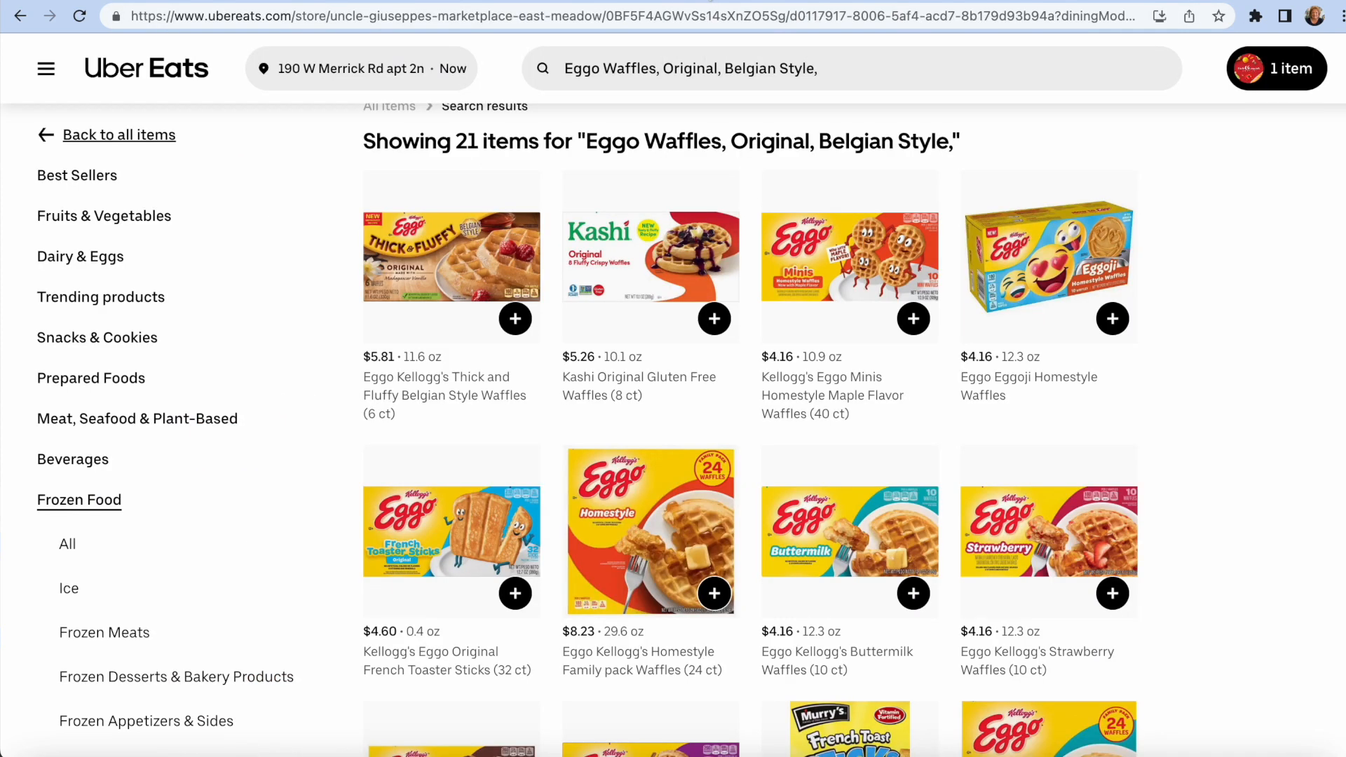
{"action": "mouse_move", "coordinate": [287, 199]}
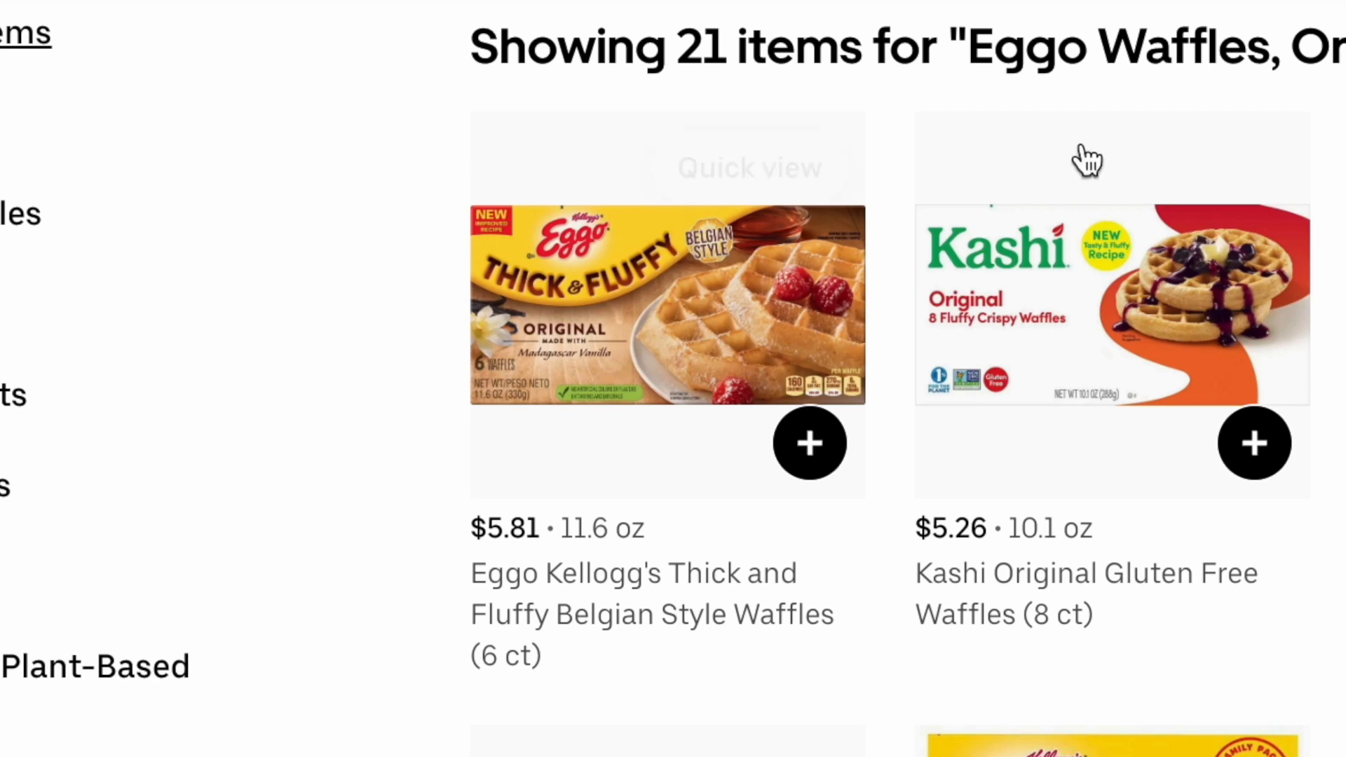
- Add Eggo Thick and Fluffy Belgian Style Waffles (6 ct) to the cart
{"action": "left_click", "coordinate": [809, 443]}
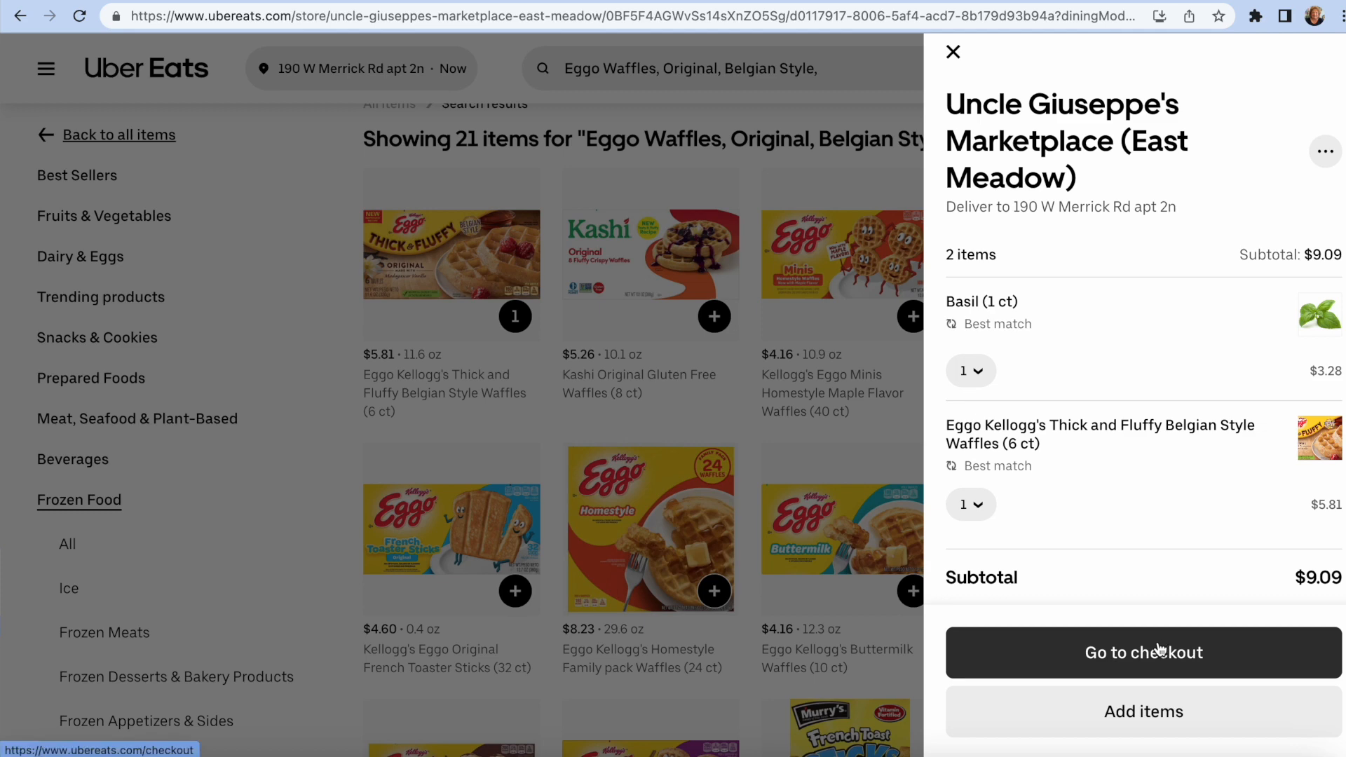
- Go to checkout with the basil and Eggo waffles cart totalling $9.09
{"action": "left_click", "coordinate": [1143, 652]}
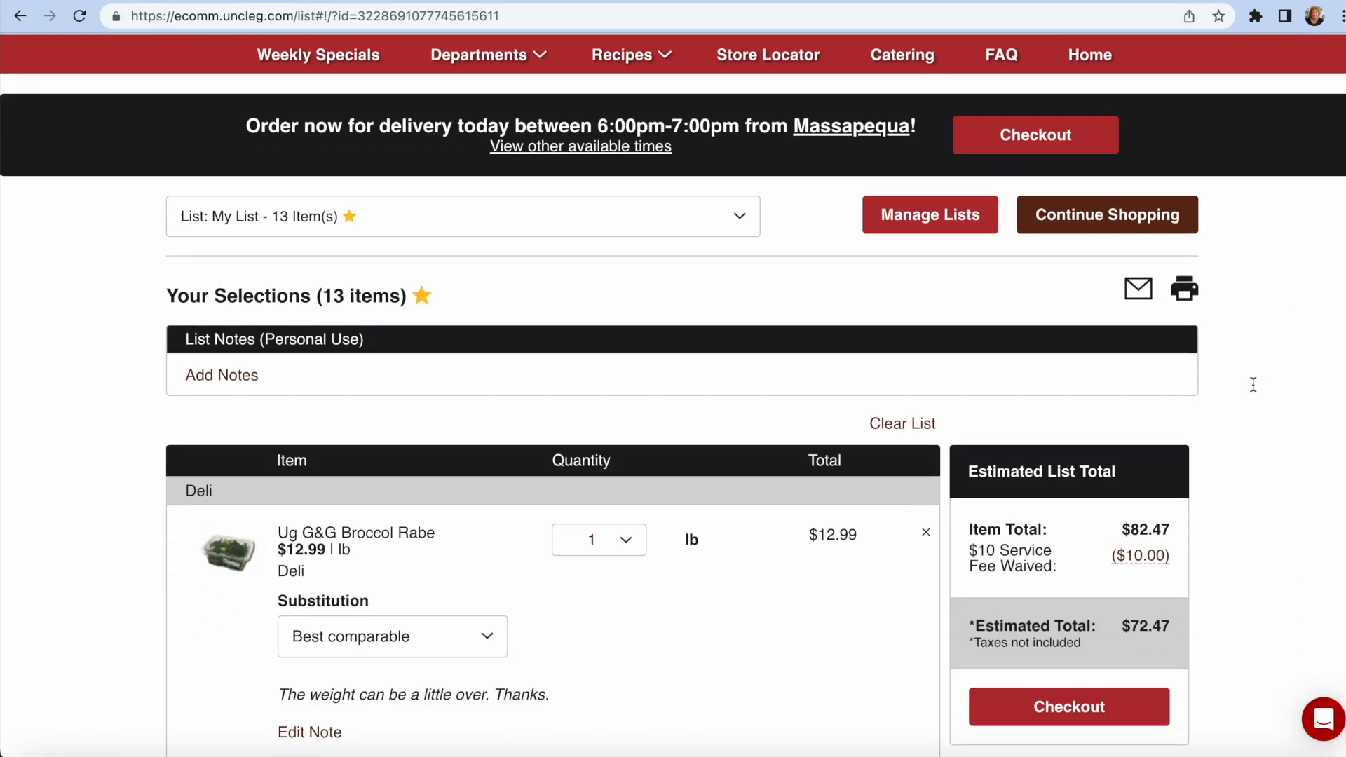
{"action": "scroll", "scroll_direction": "down", "scroll_amount": 3}
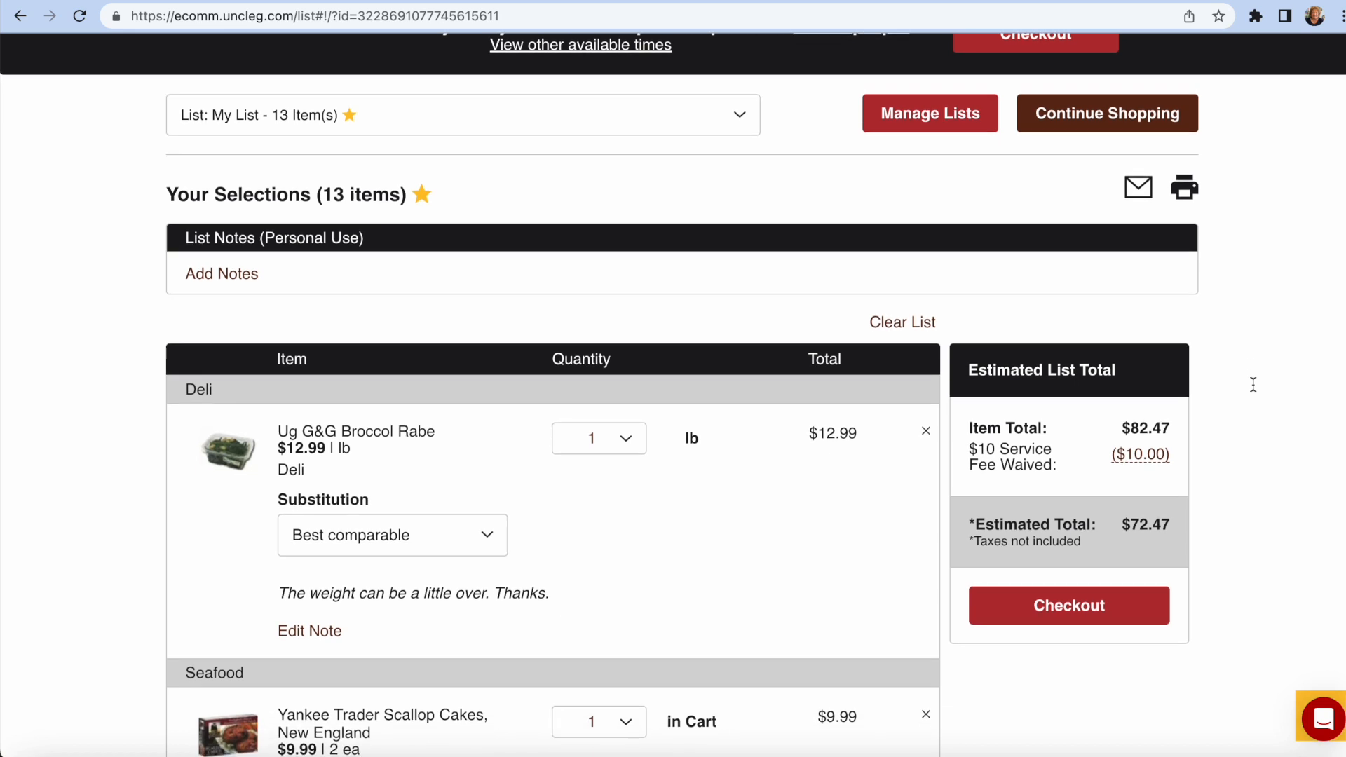
{"action": "scroll", "scroll_direction": "down", "scroll_amount": 3}
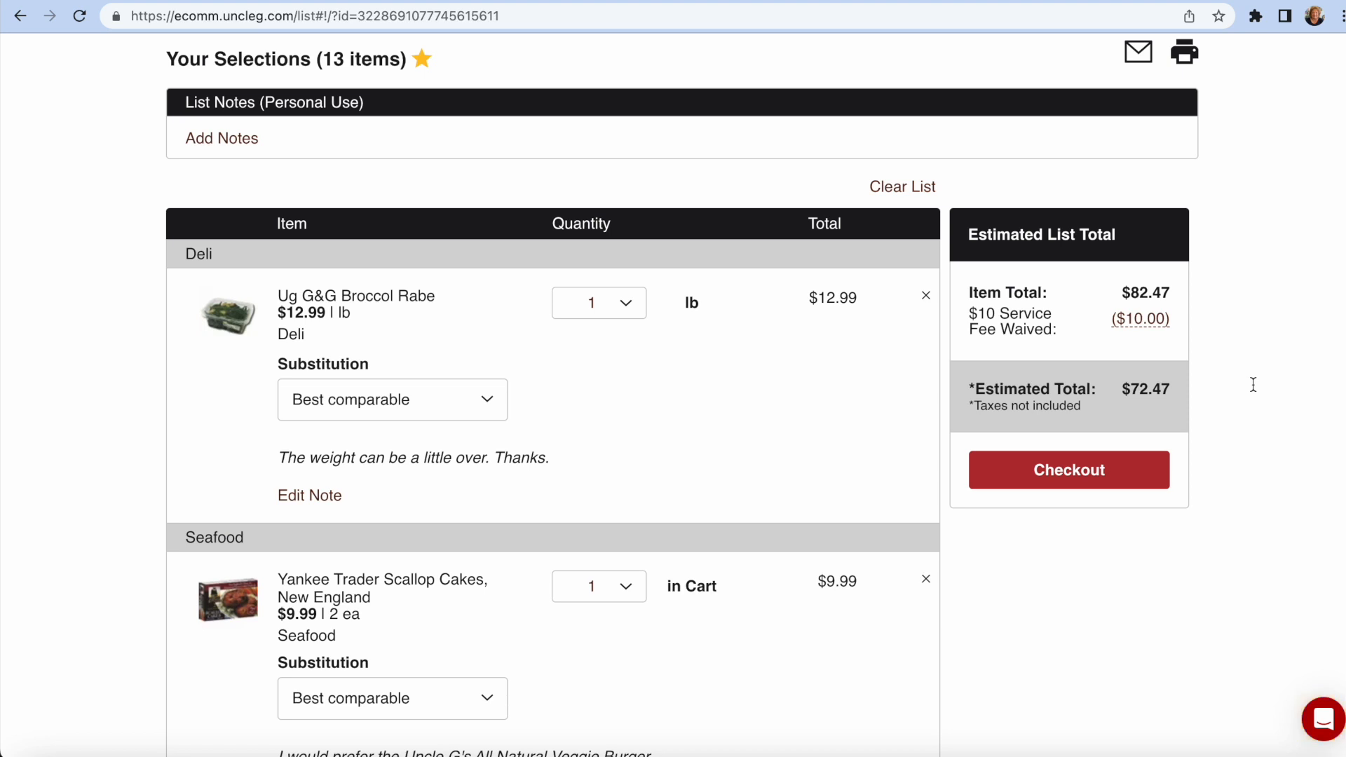
{"action": "scroll", "scroll_direction": "up", "scroll_amount": 3}
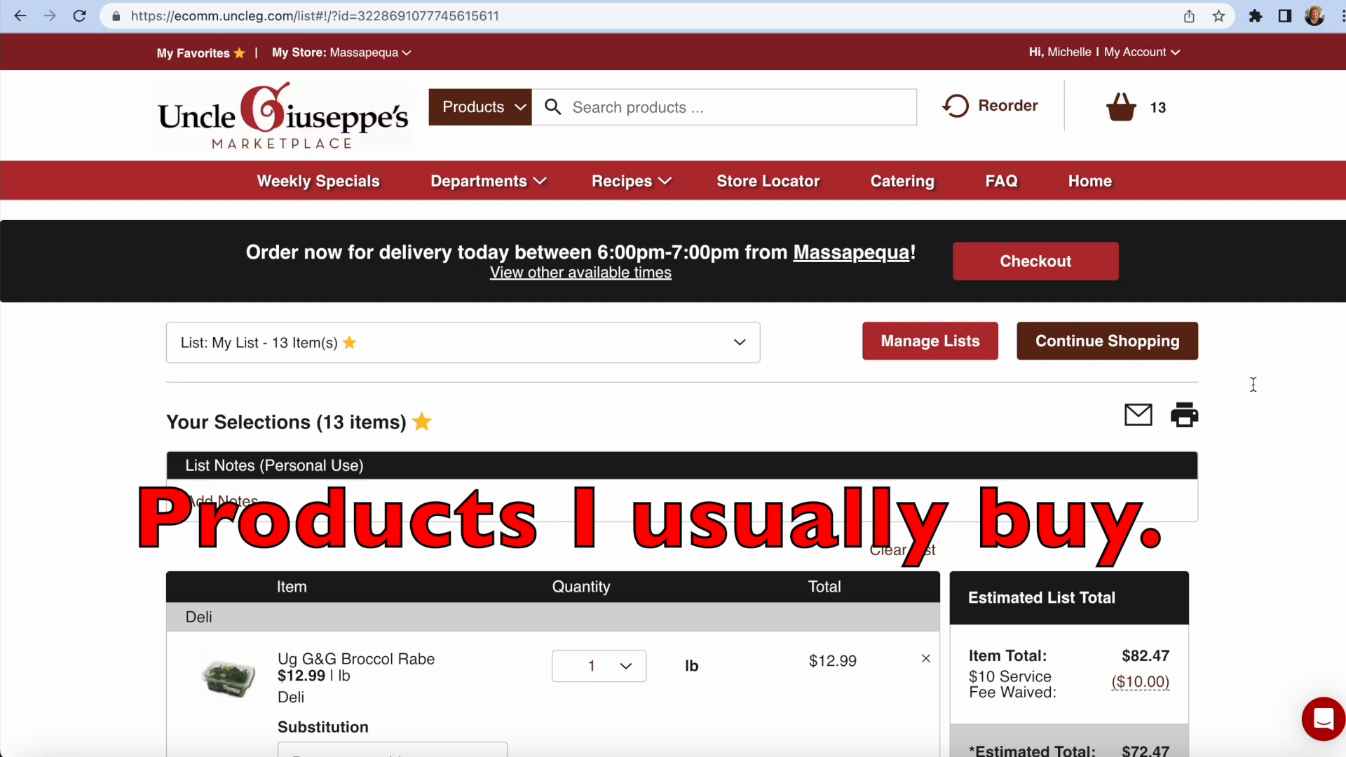
{"action": "scroll", "scroll_direction": "down", "scroll_amount": 3}
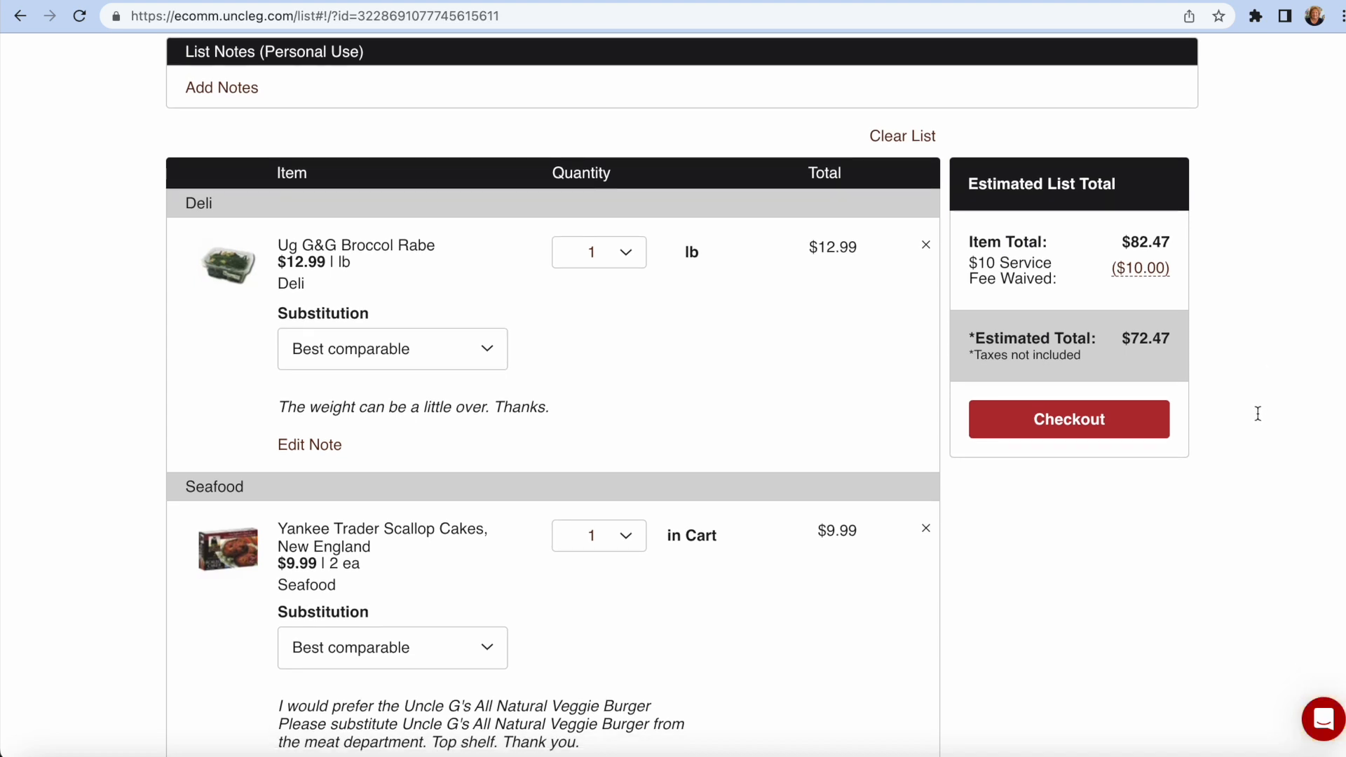
{"action": "mouse_move", "coordinate": [1259, 402]}
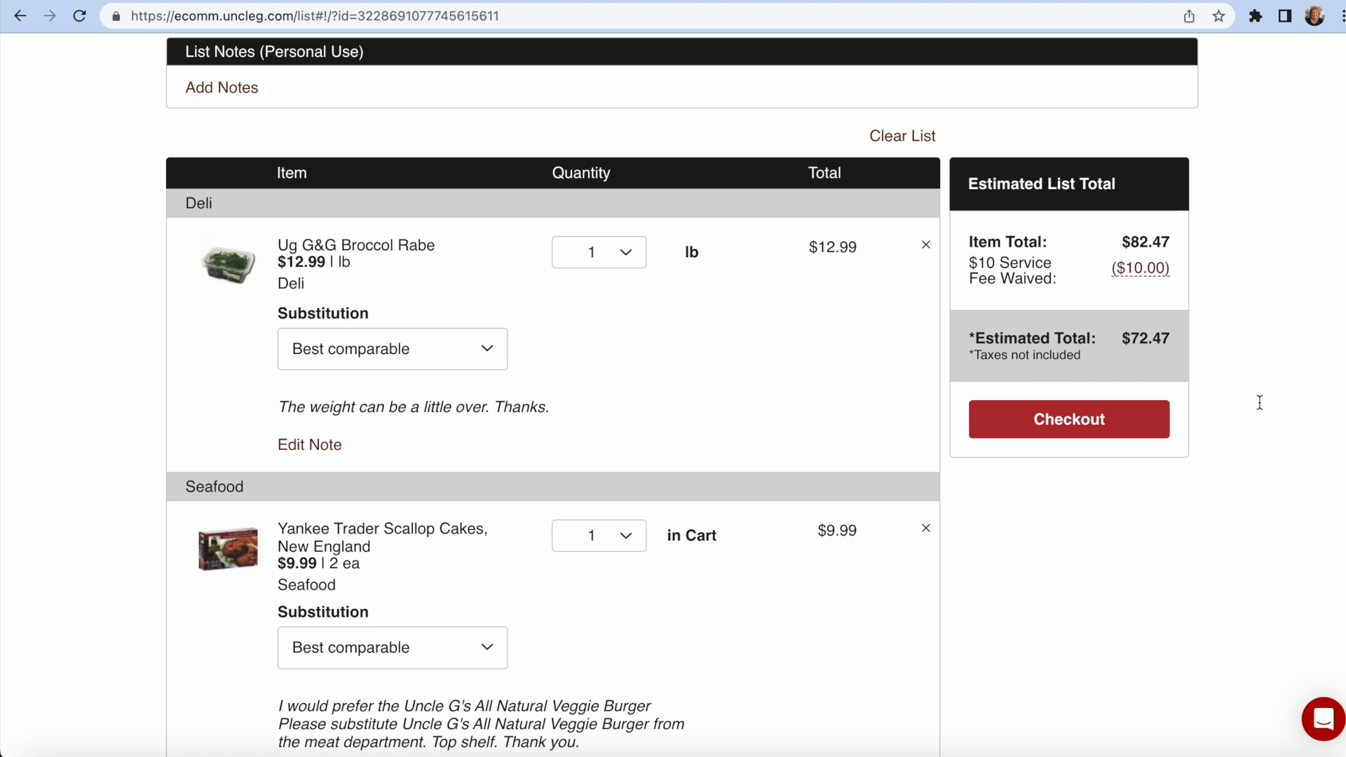
{"action": "left_click_drag", "start_coordinate": [971, 262], "coordinate": [1060, 279]}
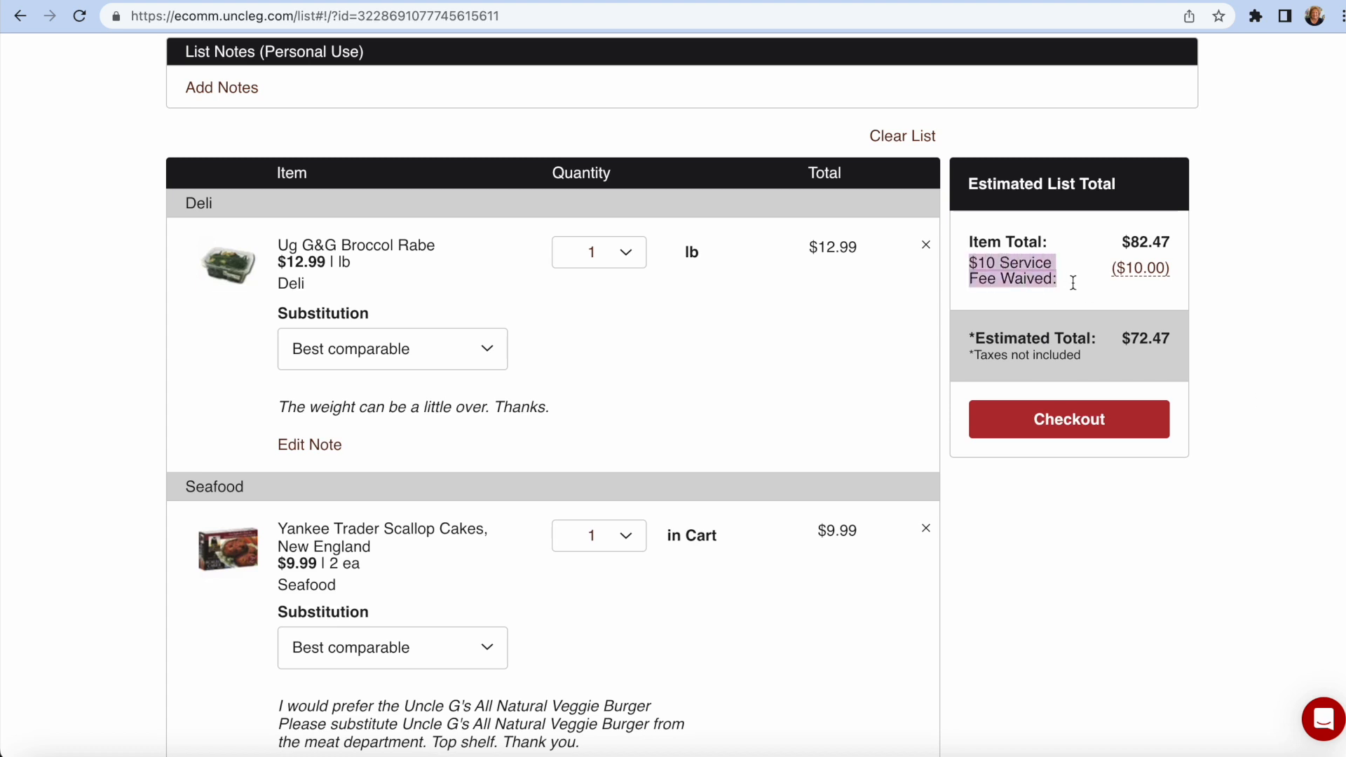
{"action": "mouse_move", "coordinate": [1262, 341]}
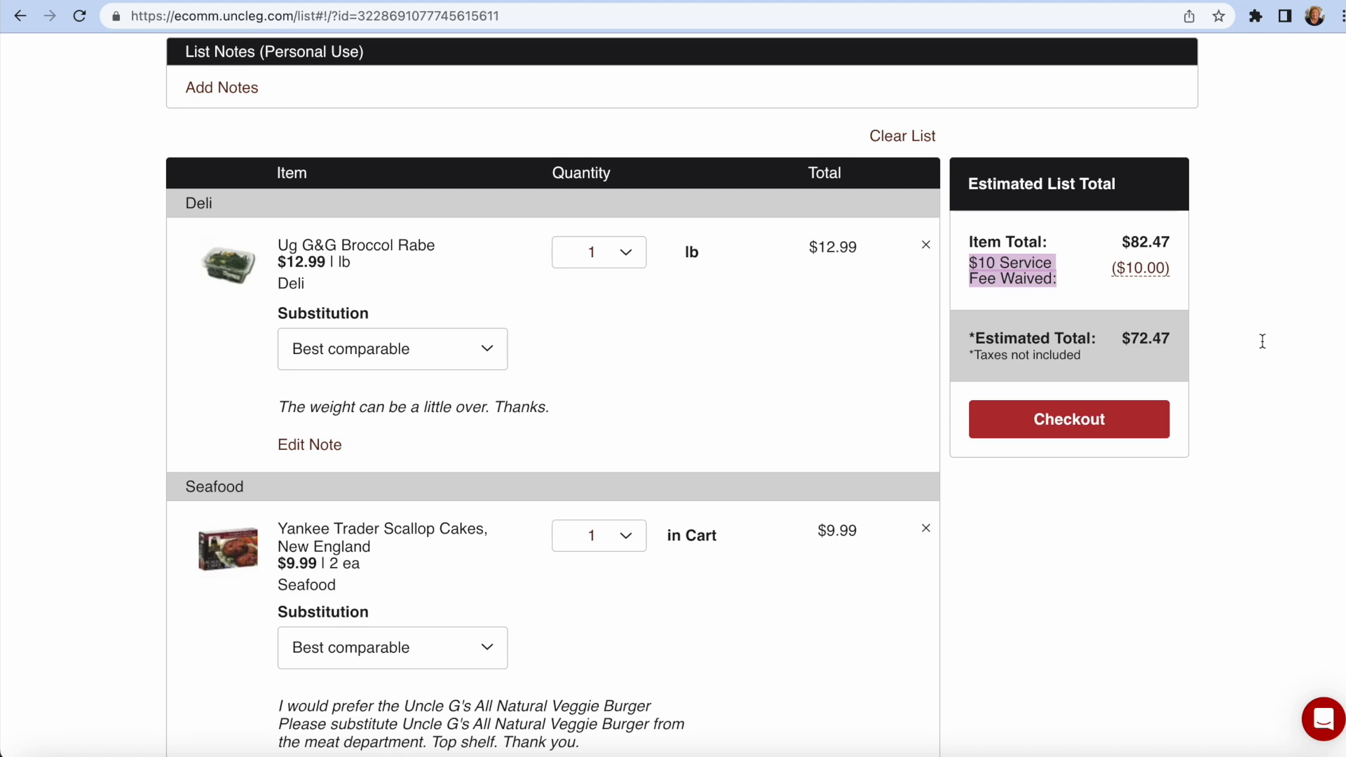
{"action": "scroll", "scroll_direction": "down", "scroll_amount": 3}
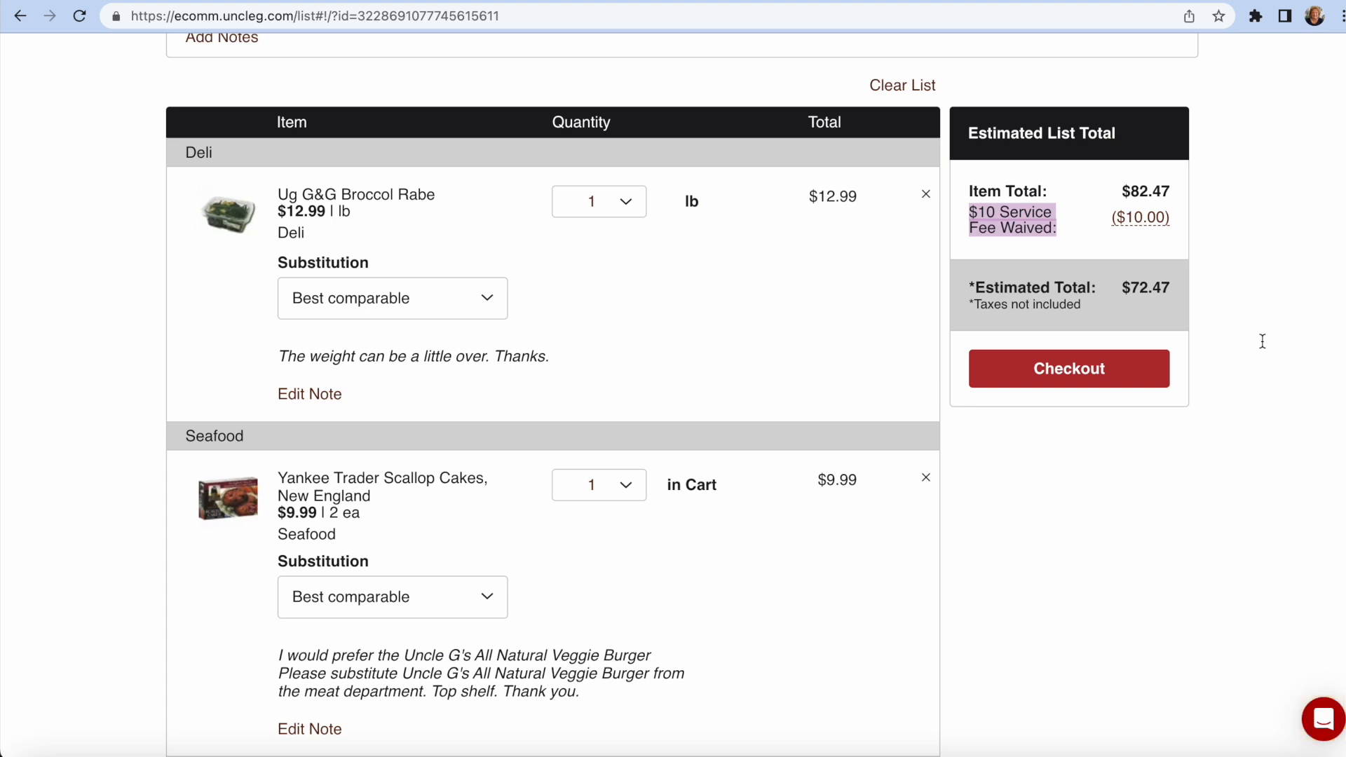
{"action": "scroll", "scroll_direction": "down", "scroll_amount": 3}
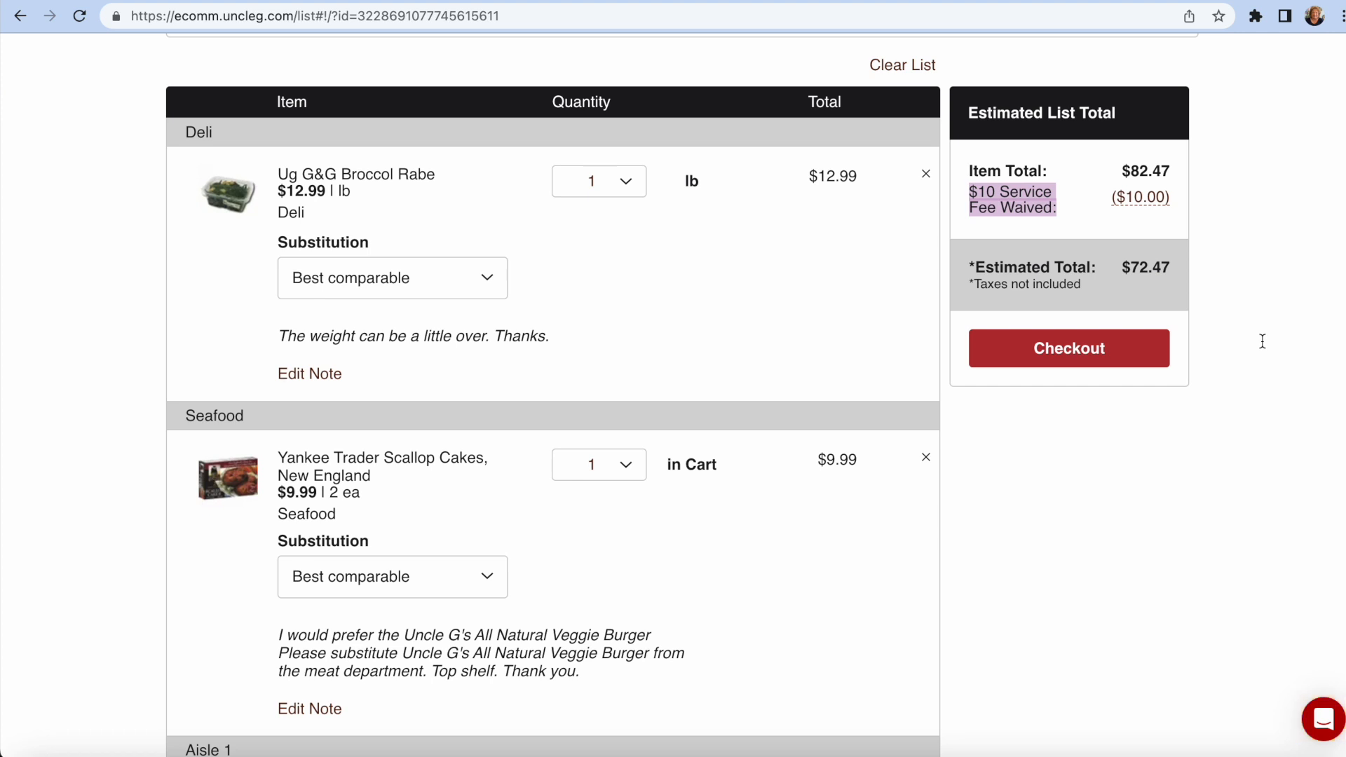
{"action": "scroll", "scroll_direction": "down", "scroll_amount": 3}
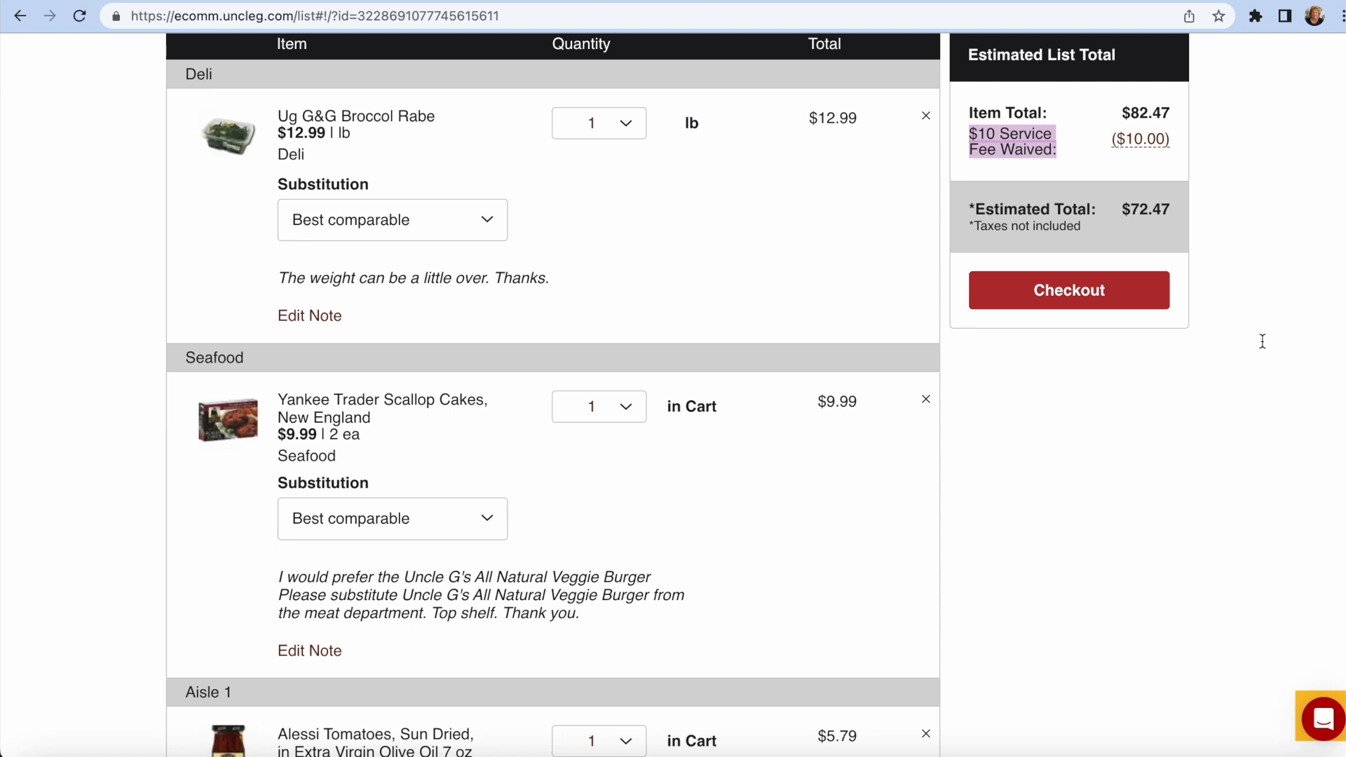
{"action": "scroll", "scroll_direction": "down", "scroll_amount": 3}
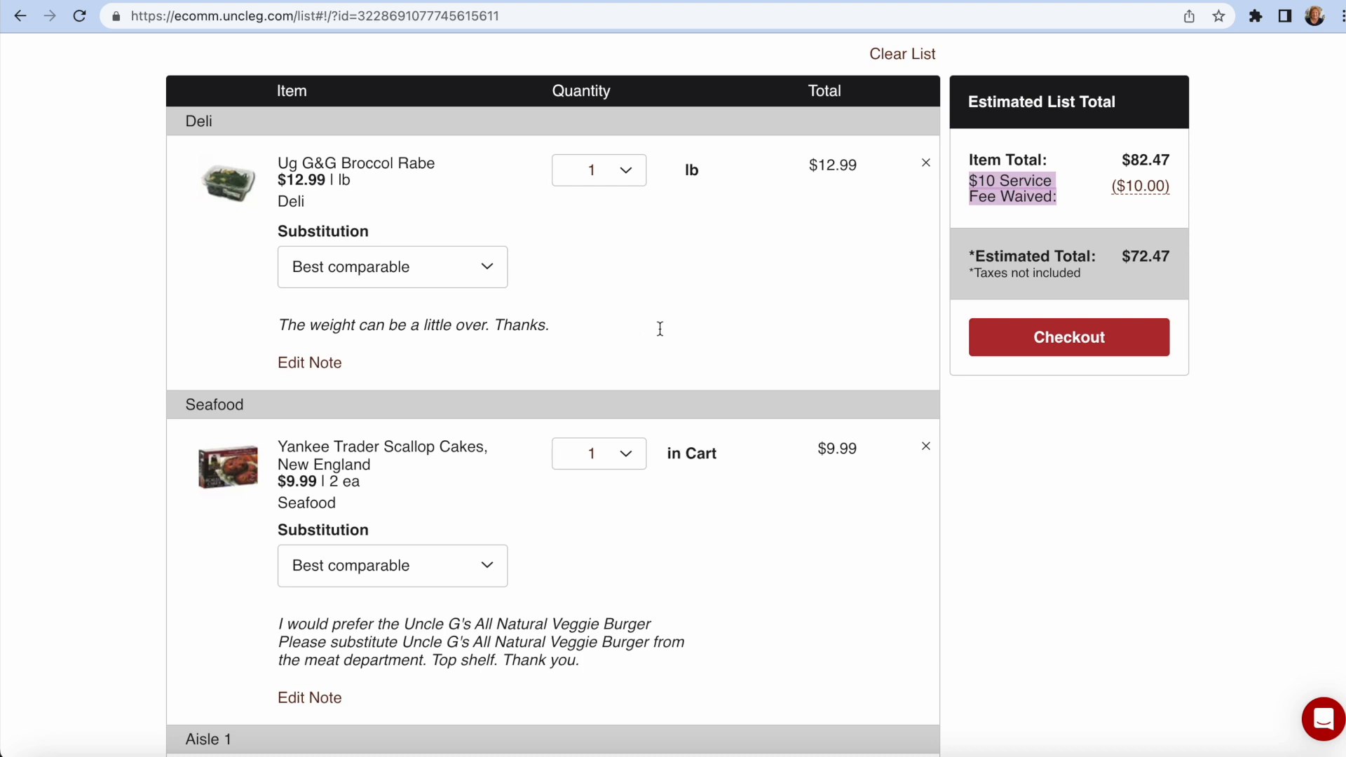
{"action": "scroll", "scroll_direction": "down", "scroll_amount": 3}
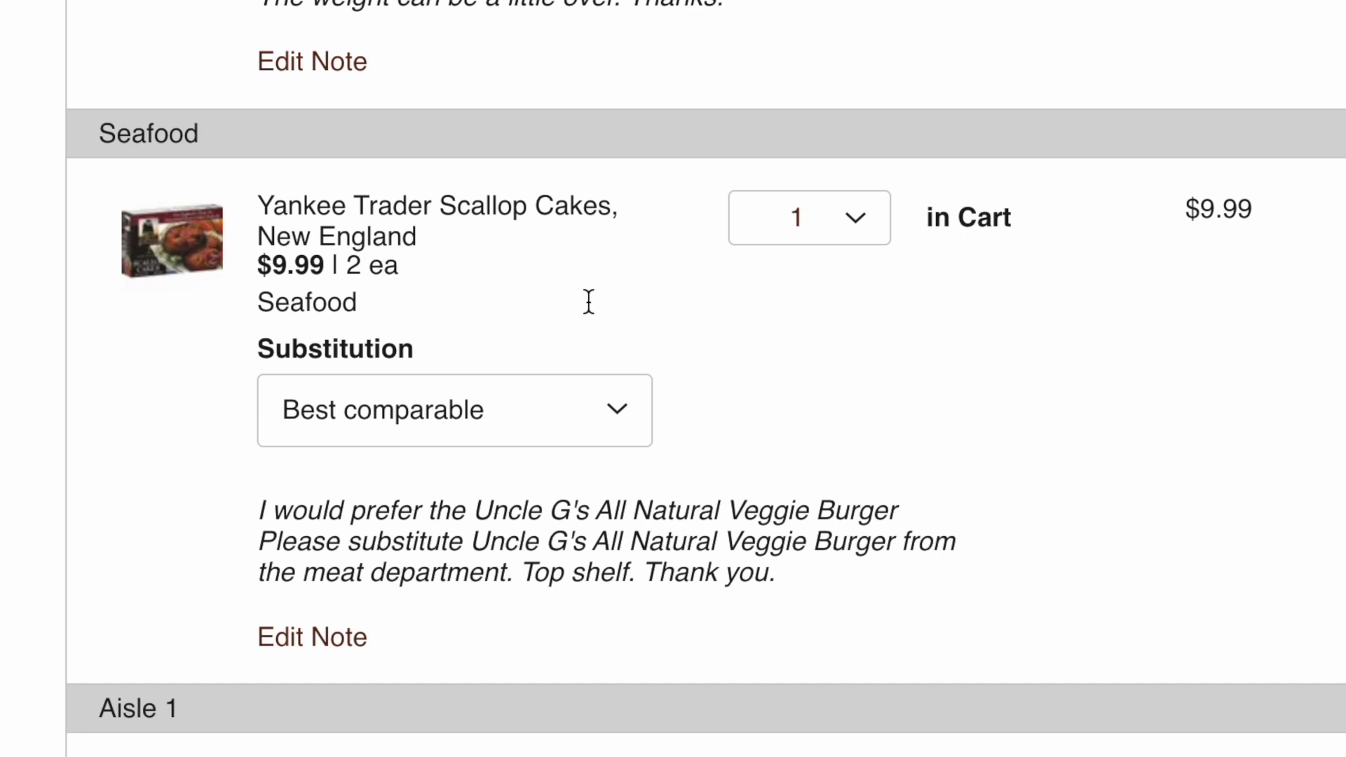
{"action": "mouse_move", "coordinate": [539, 267]}
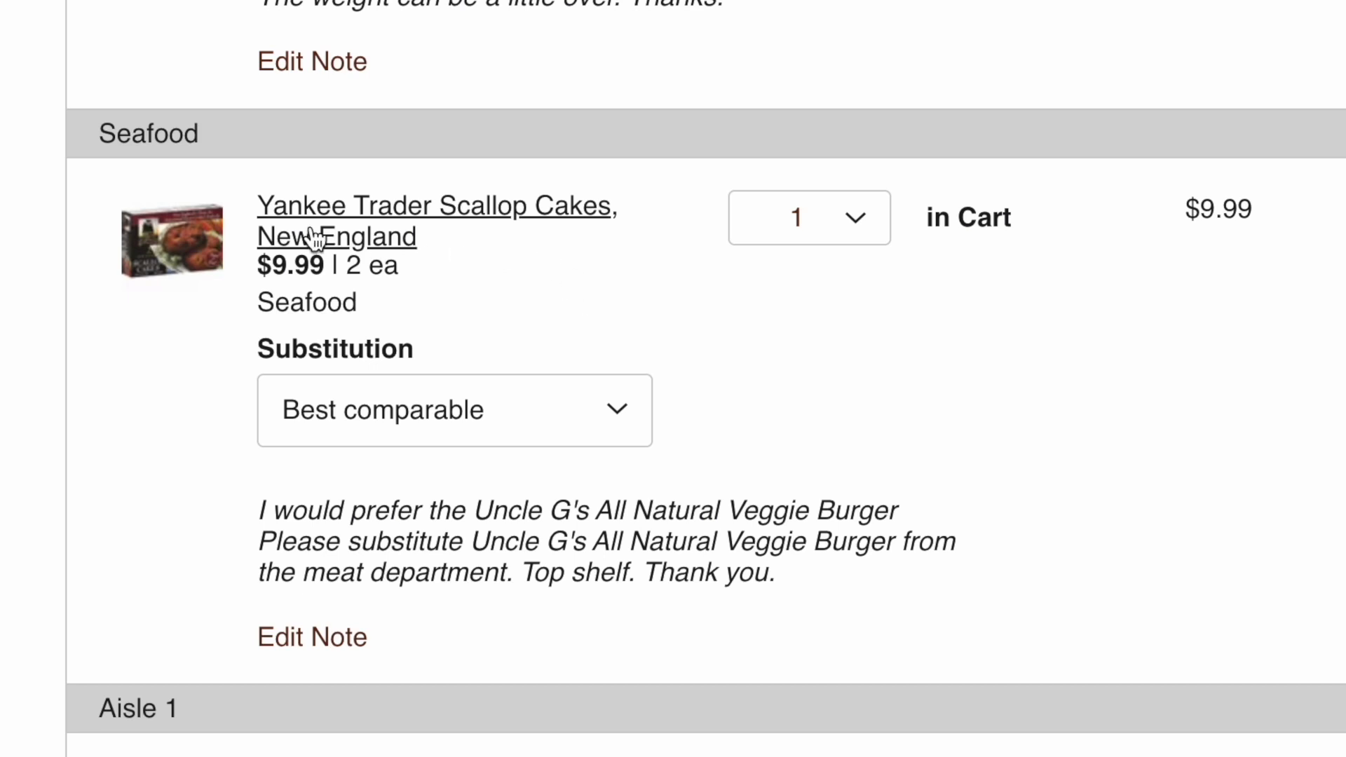
{"action": "scroll", "scroll_direction": "down", "scroll_amount": 3}
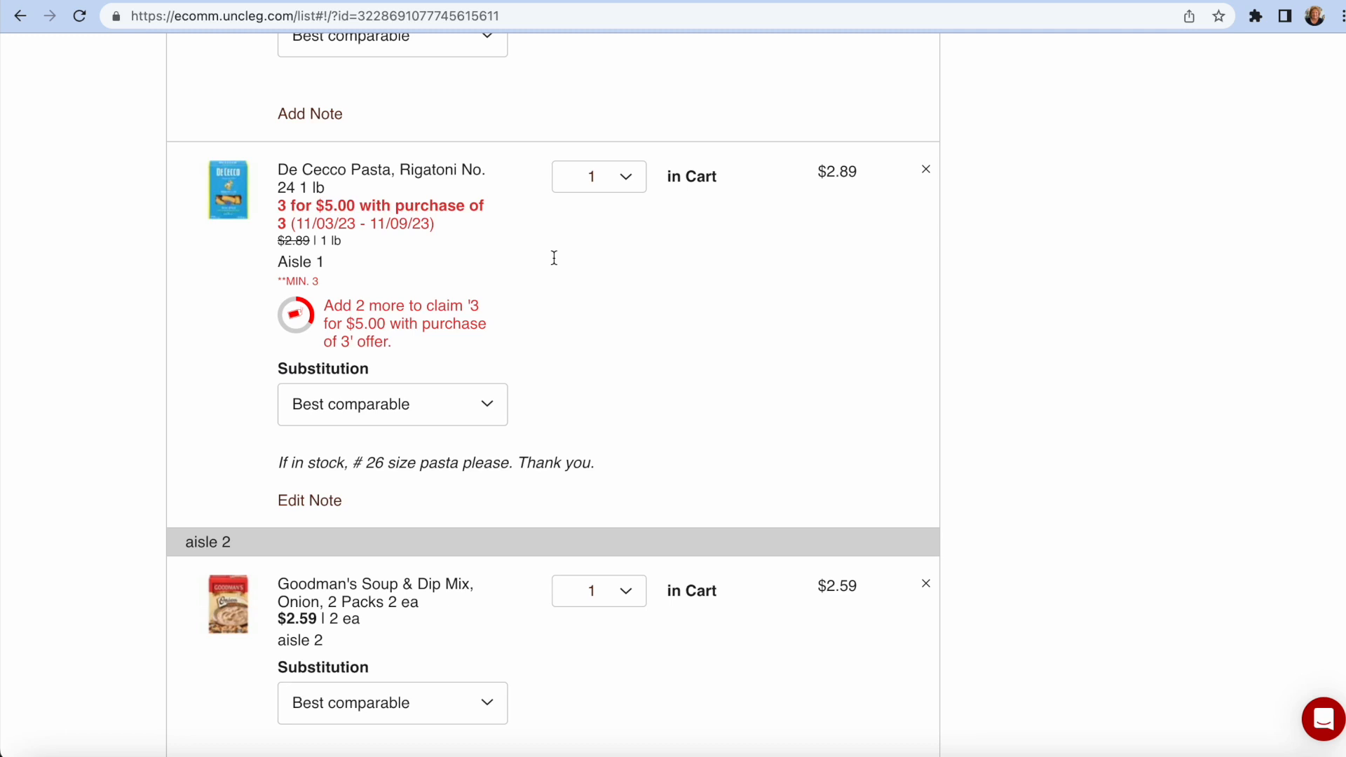
{"action": "mouse_move", "coordinate": [558, 404]}
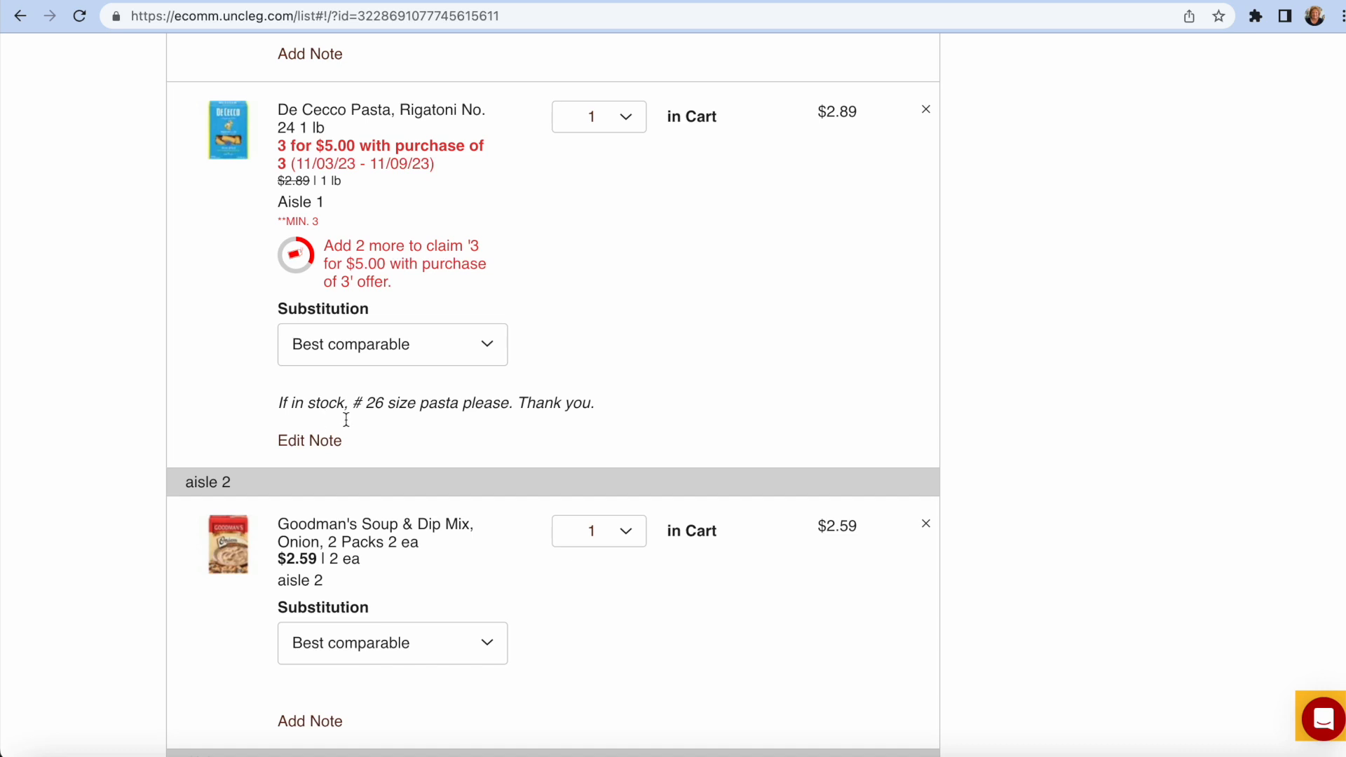
{"action": "mouse_move", "coordinate": [533, 421]}
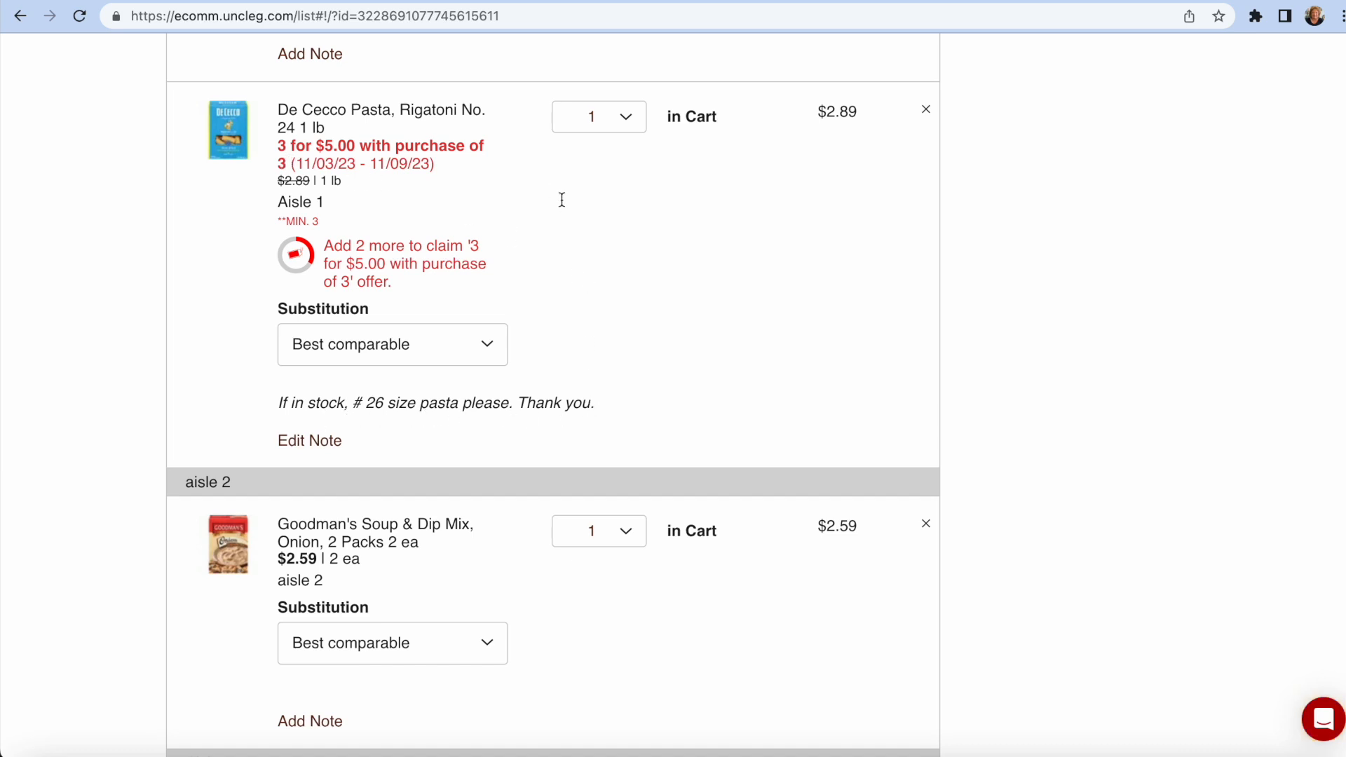
{"action": "mouse_move", "coordinate": [581, 211]}
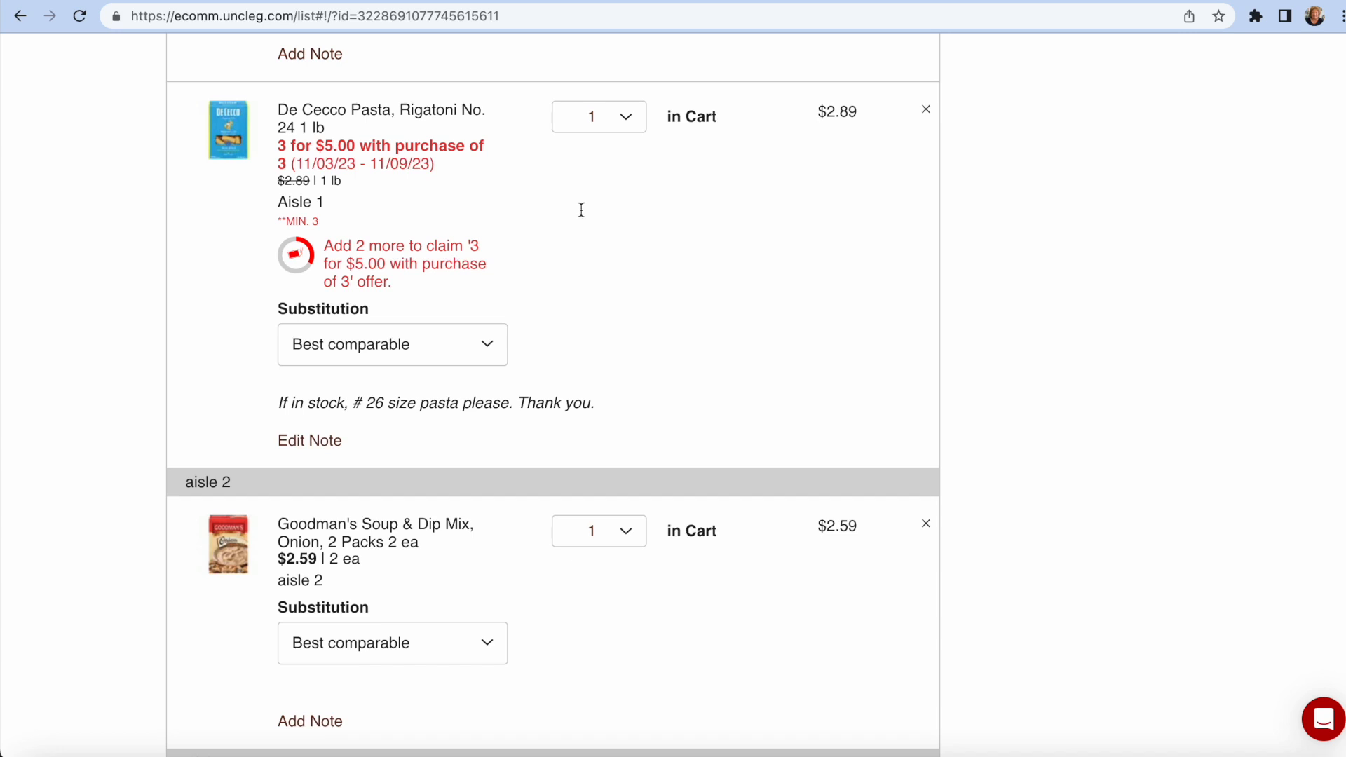
{"action": "mouse_move", "coordinate": [504, 197]}
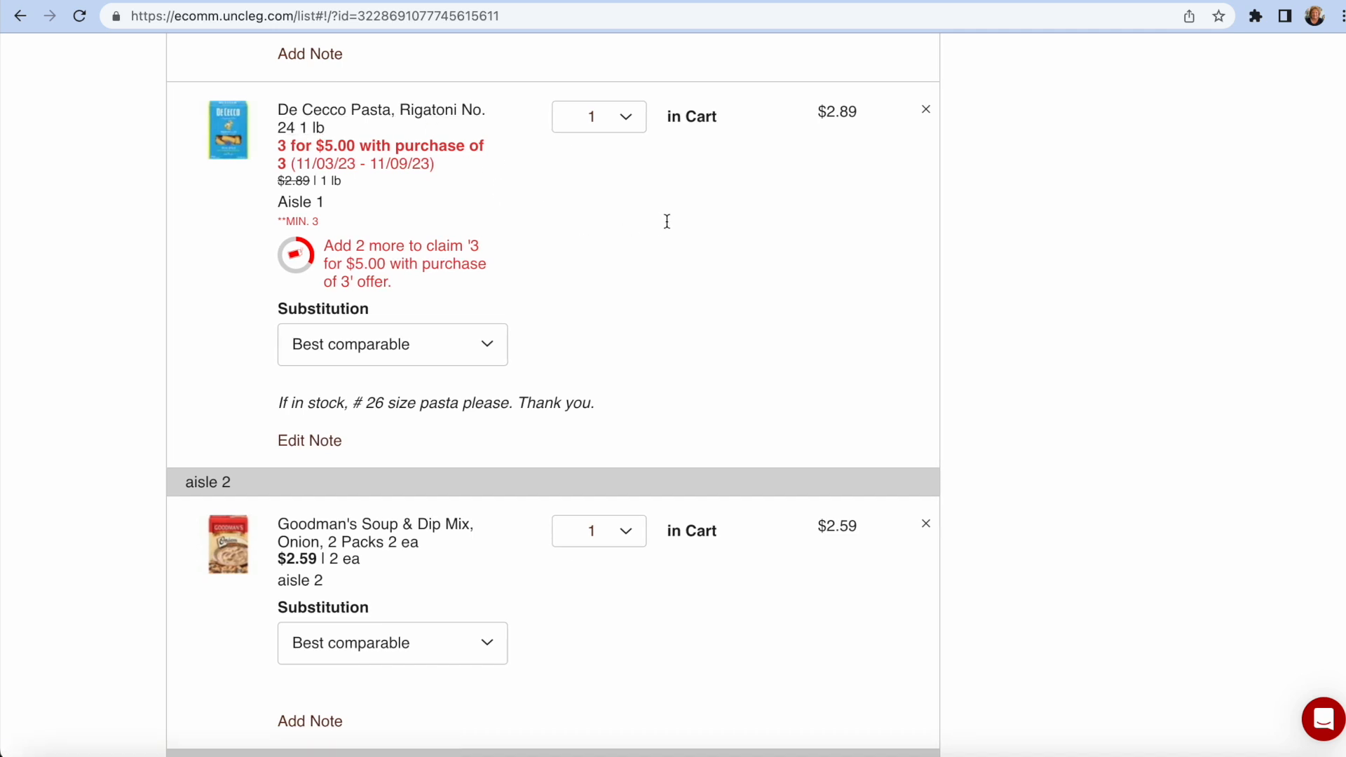
{"action": "mouse_move", "coordinate": [819, 237]}
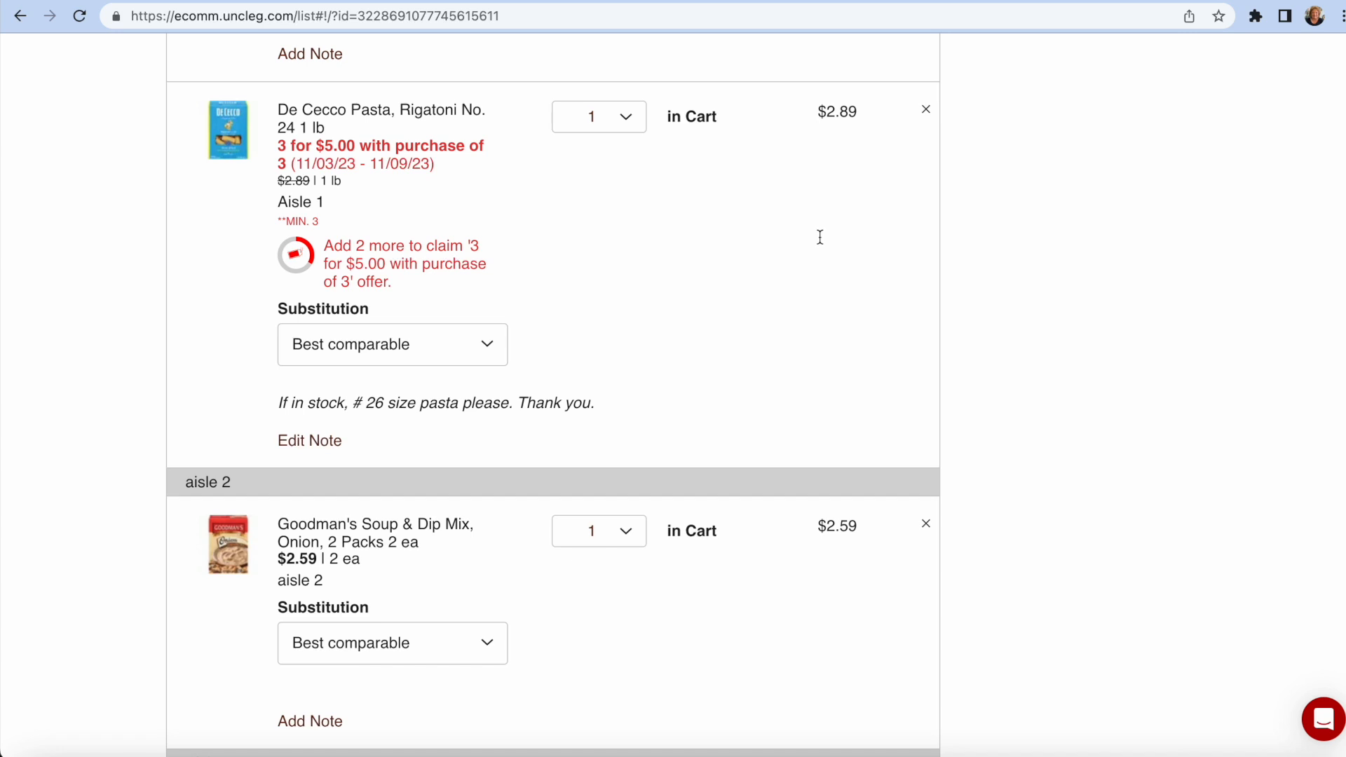
{"action": "scroll", "scroll_direction": "down", "scroll_amount": 3}
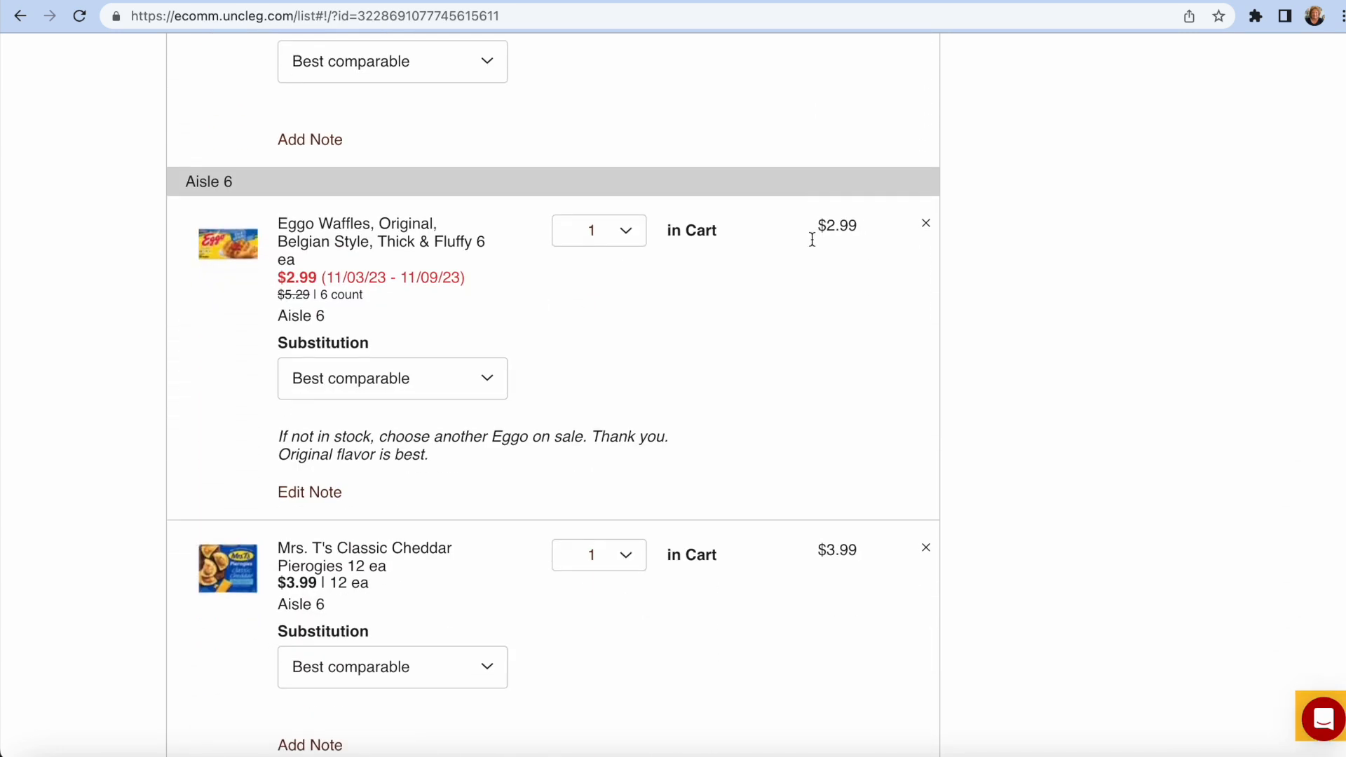
{"action": "mouse_move", "coordinate": [830, 306]}
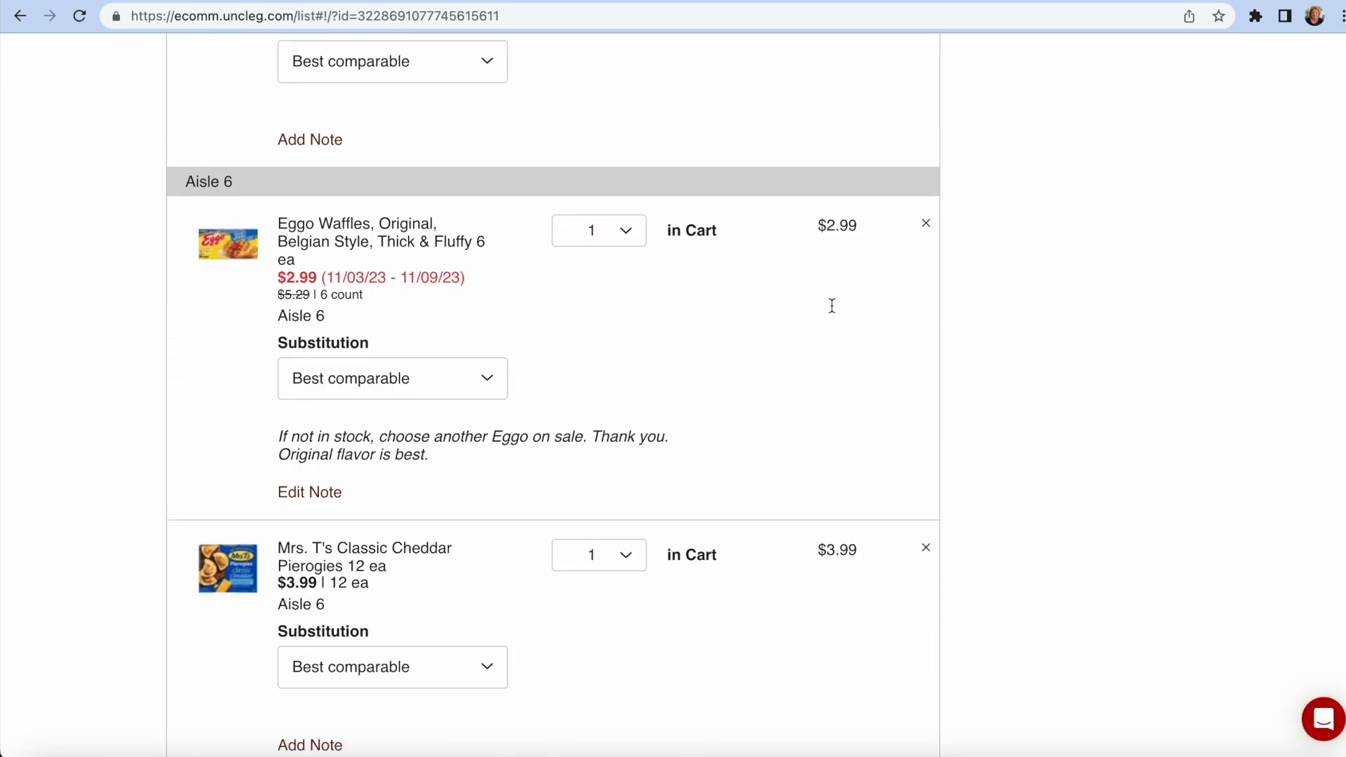
{"action": "scroll", "scroll_direction": "down", "scroll_amount": 3}
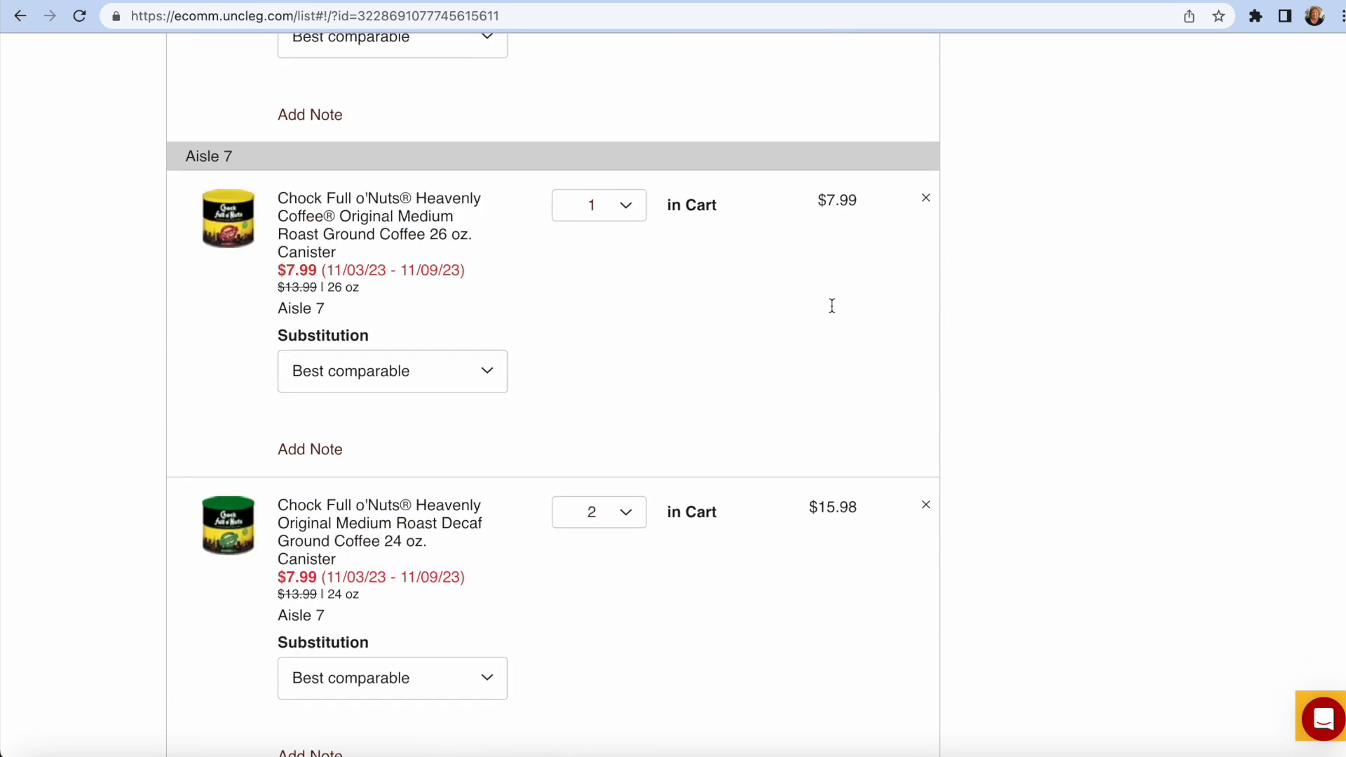
{"action": "scroll", "scroll_direction": "down", "scroll_amount": 3}
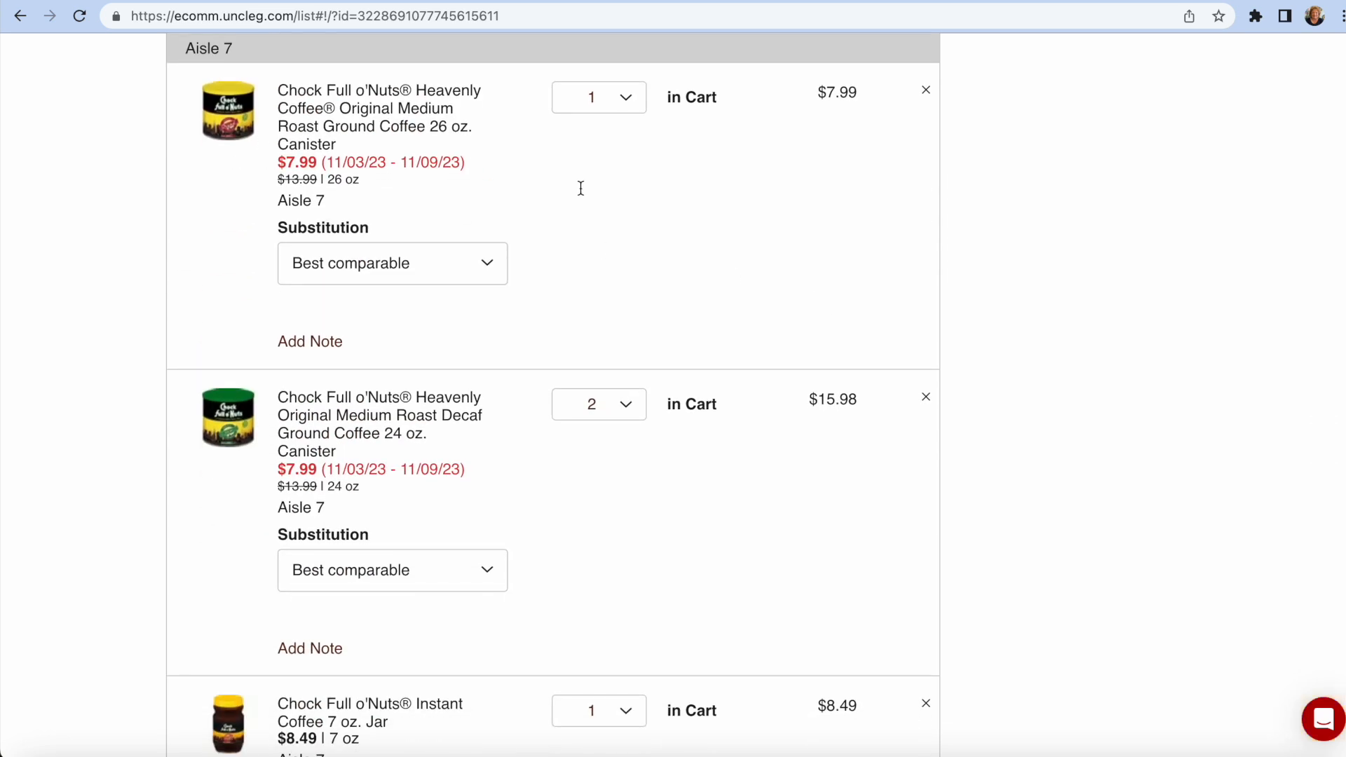
{"action": "mouse_move", "coordinate": [987, 284]}
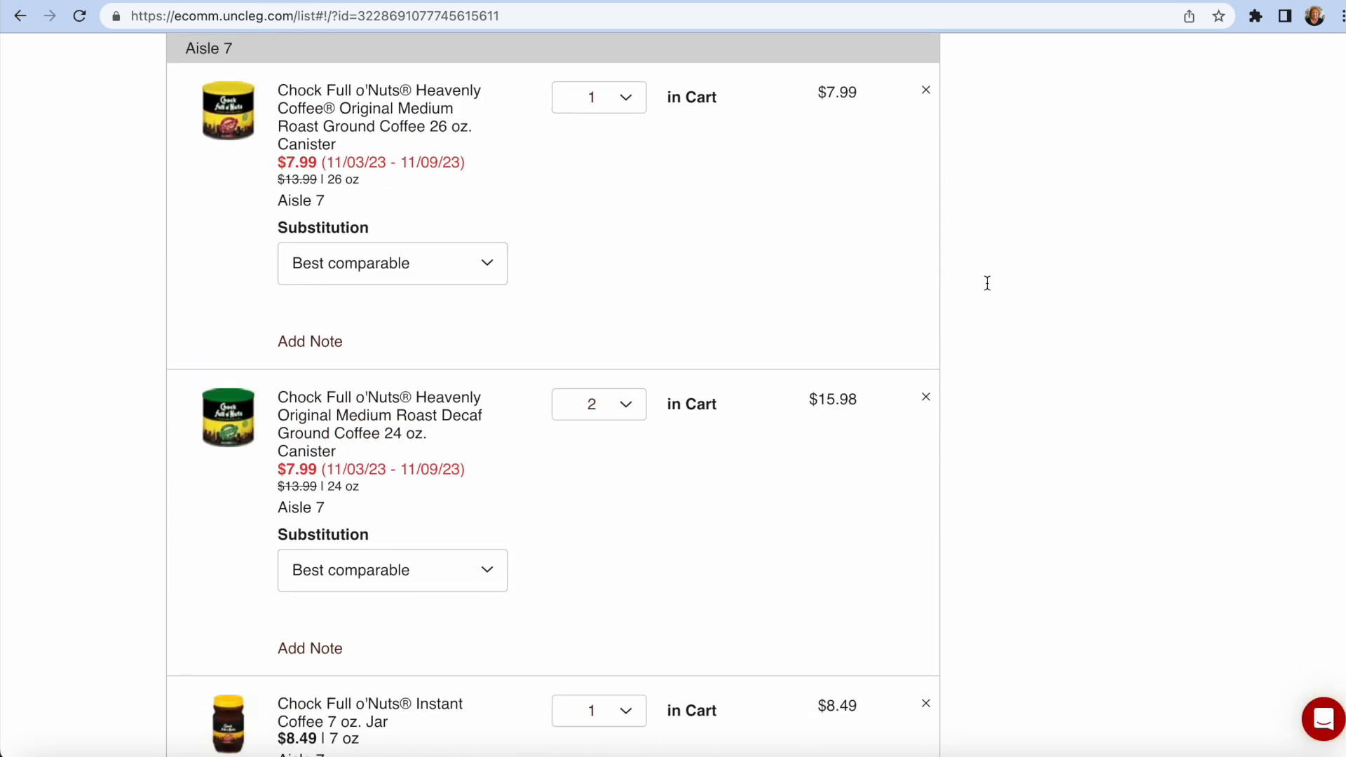
{"action": "scroll", "scroll_direction": "down", "scroll_amount": 3}
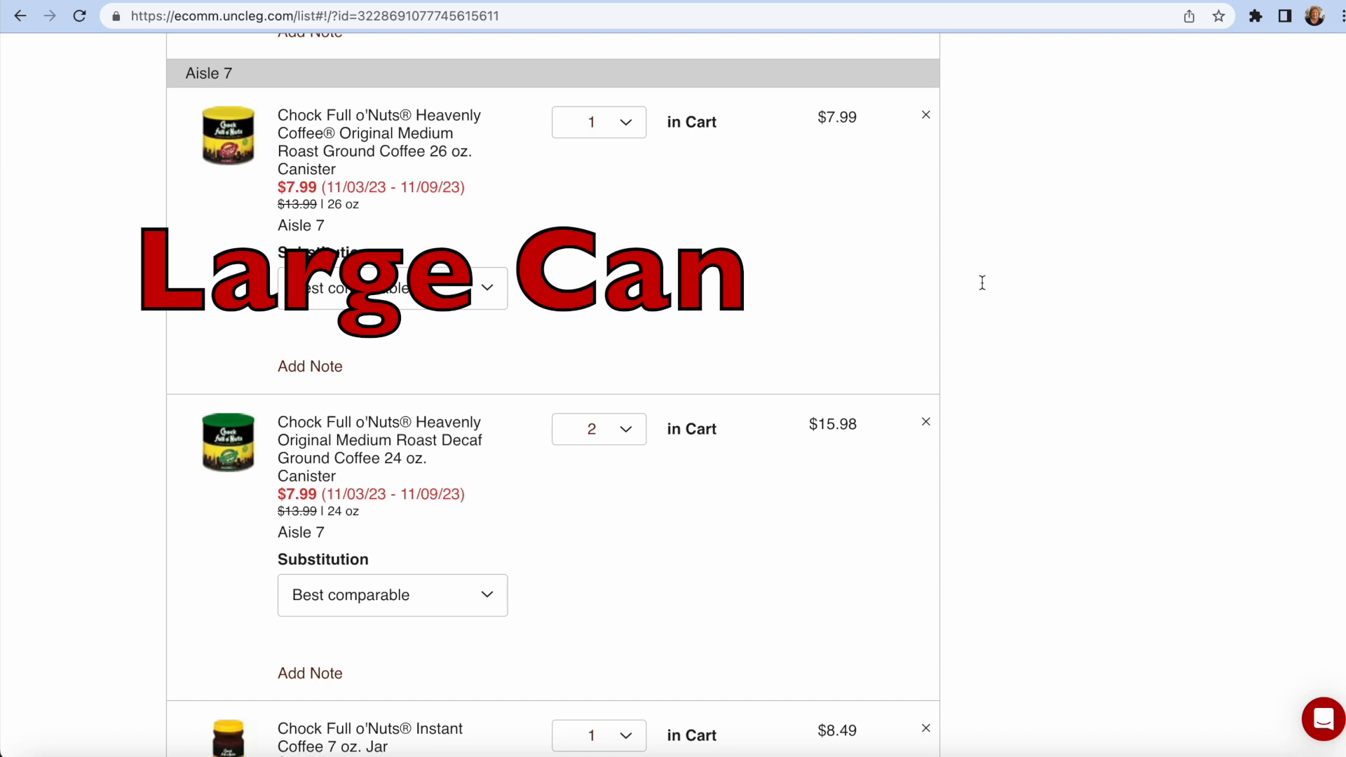
{"action": "scroll", "scroll_direction": "down", "scroll_amount": 3}
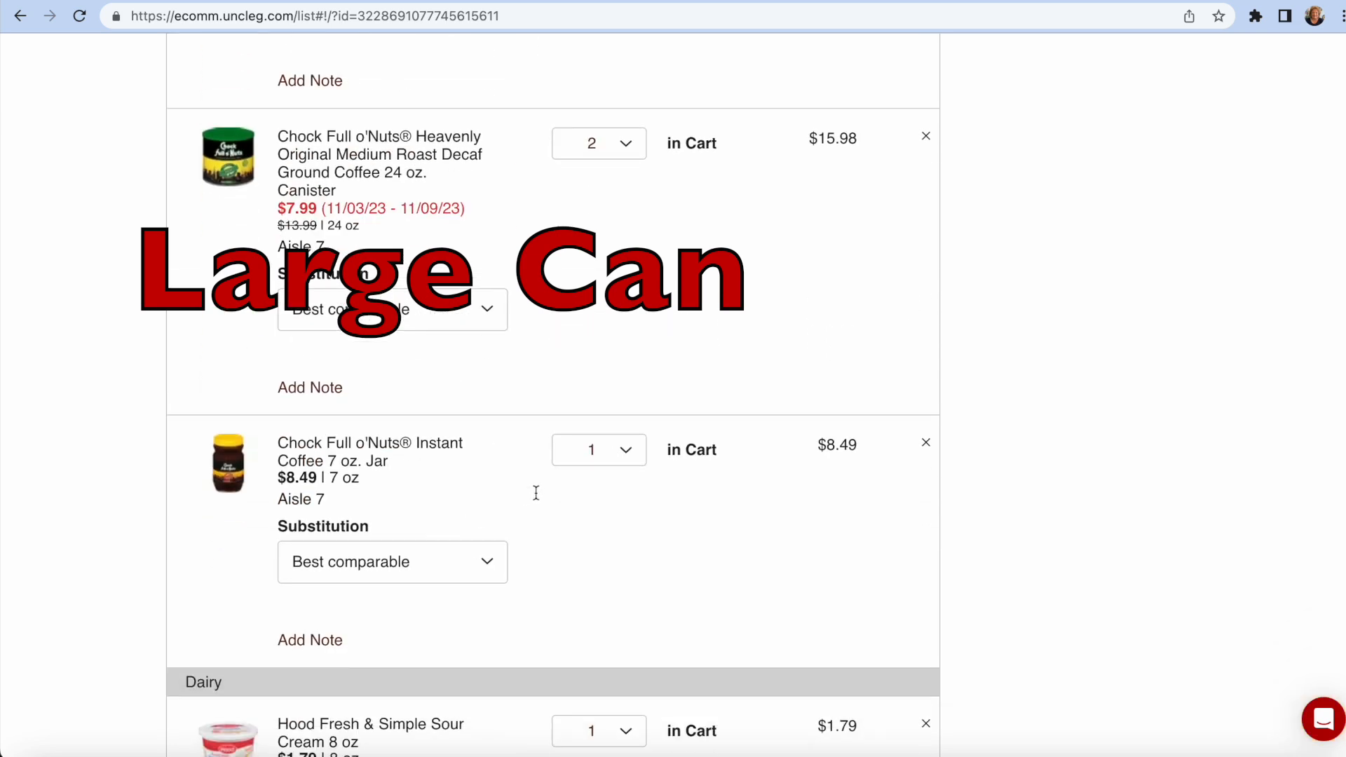
{"action": "scroll", "scroll_direction": "down", "scroll_amount": 3}
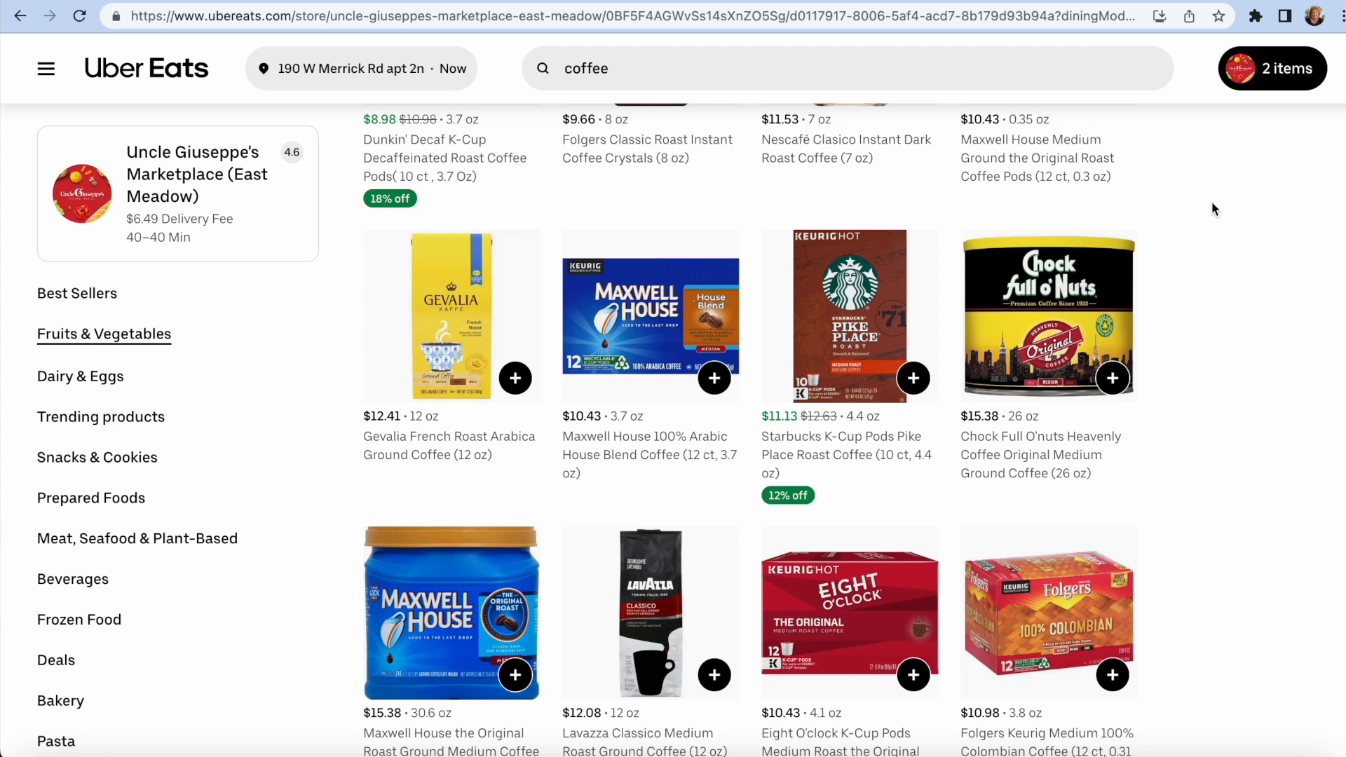
- Scroll the store's coffee results, including Chock Full o'Nuts Original 26 oz
{"action": "scroll", "scroll_direction": "down", "scroll_amount": 3}
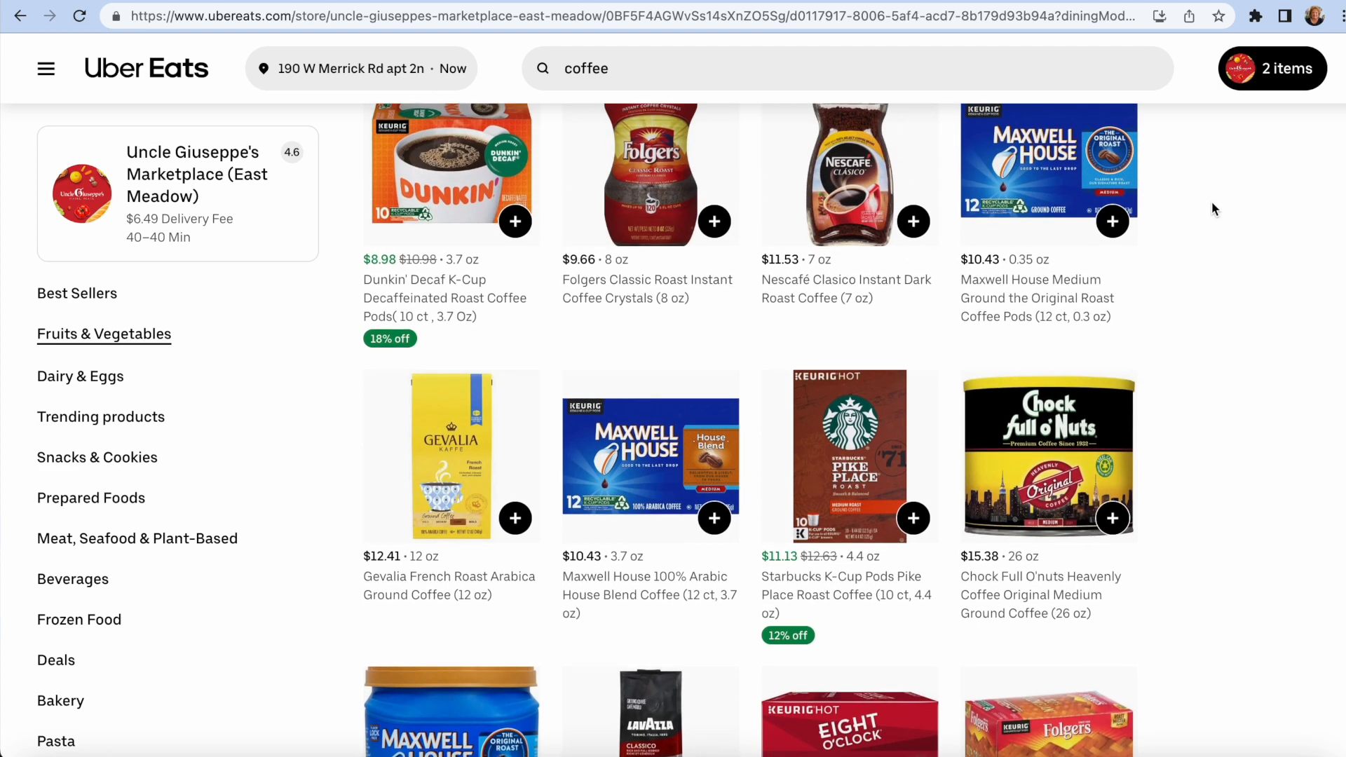
{"action": "scroll", "scroll_direction": "down", "scroll_amount": 3}
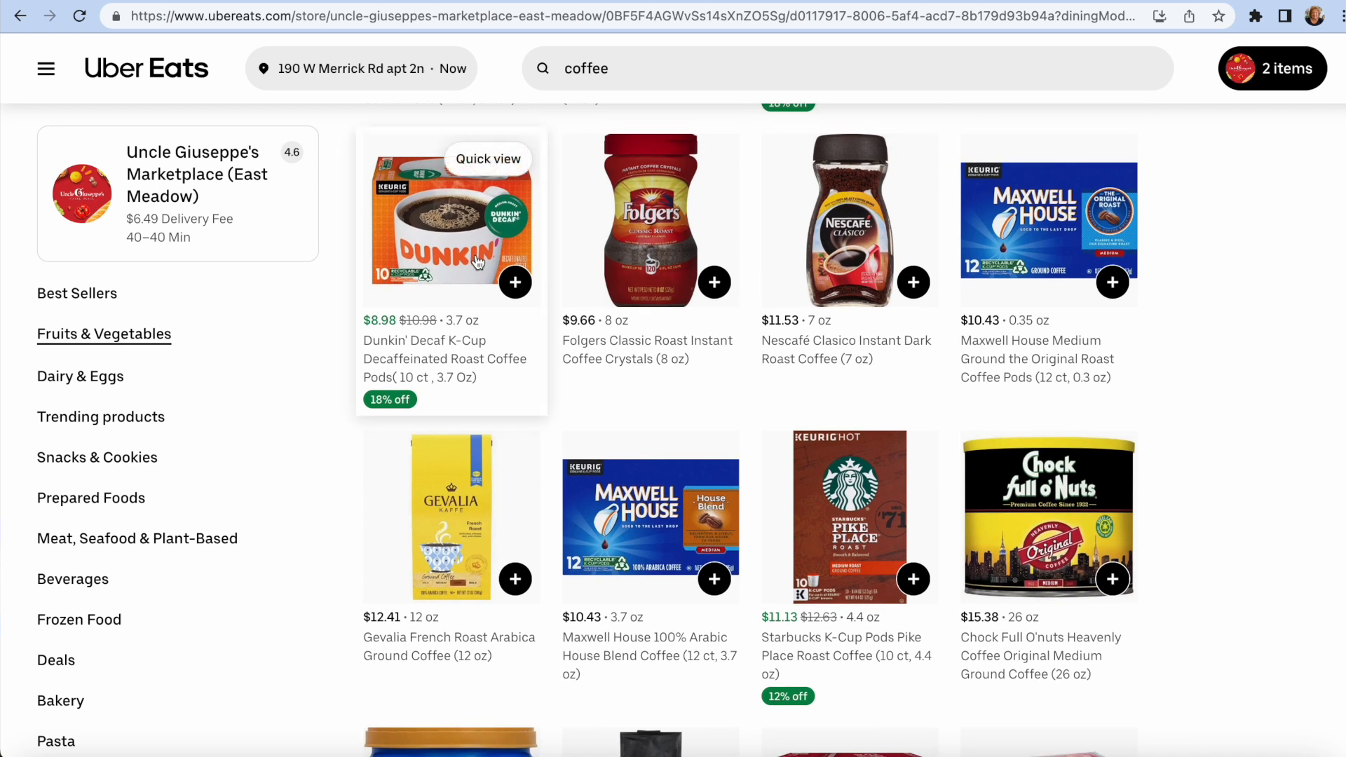
{"action": "mouse_move", "coordinate": [1261, 332]}
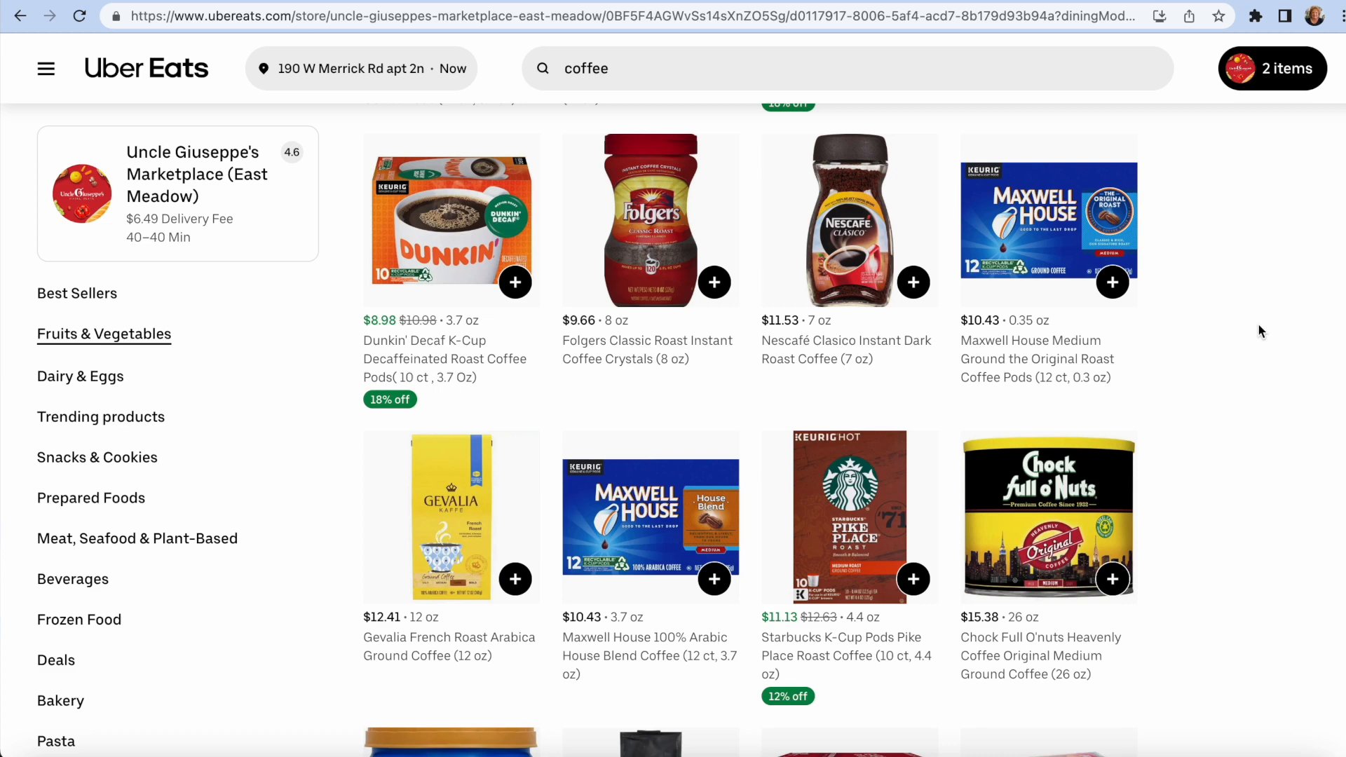
{"action": "scroll", "scroll_direction": "down", "scroll_amount": 3}
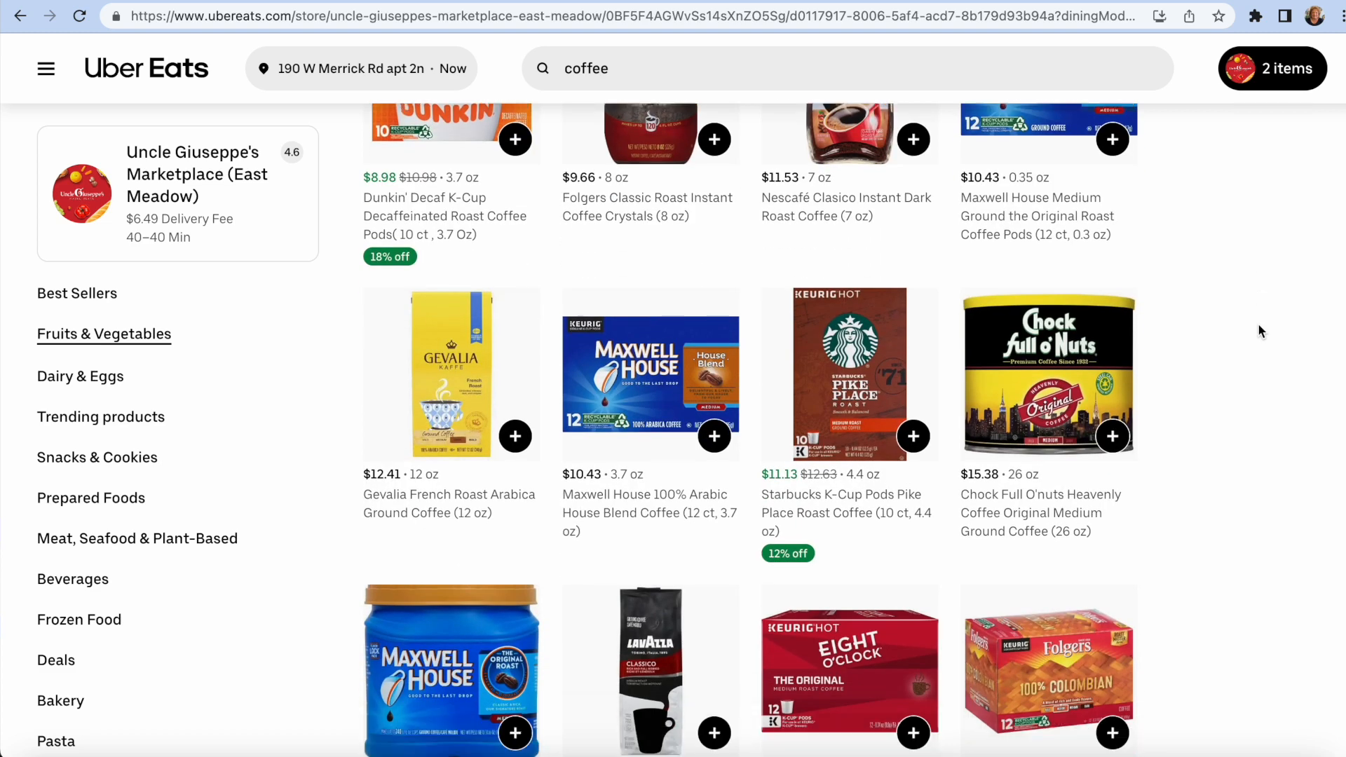
{"action": "scroll", "scroll_direction": "down", "scroll_amount": 3}
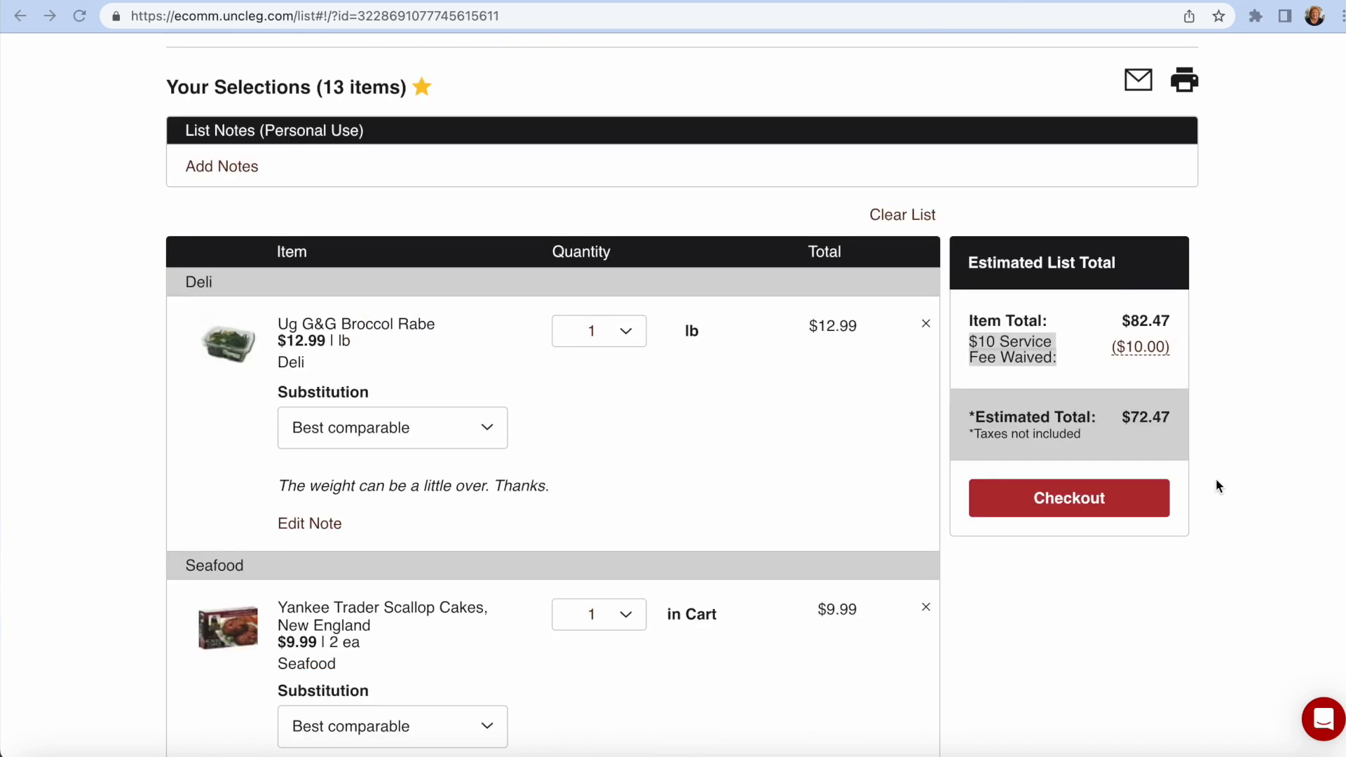
{"action": "mouse_move", "coordinate": [990, 456]}
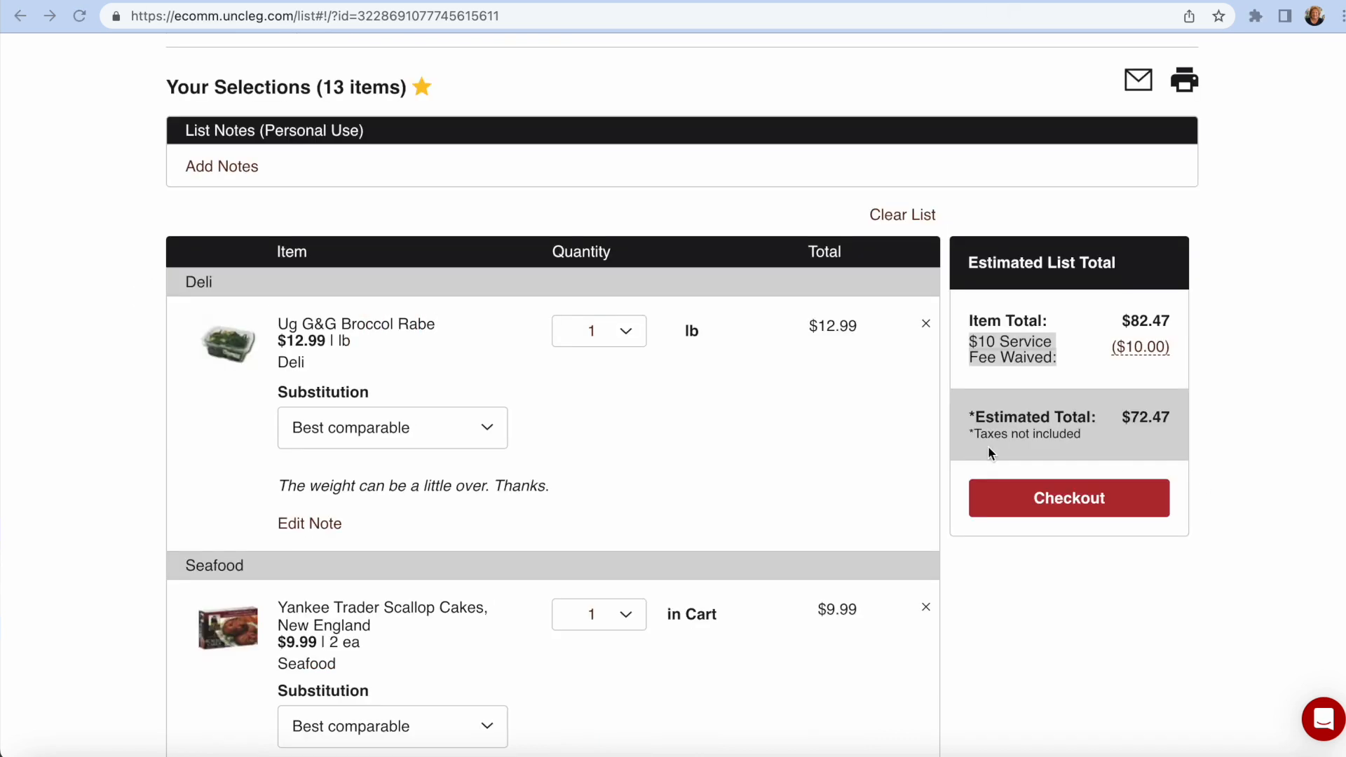
{"action": "mouse_move", "coordinate": [1133, 437]}
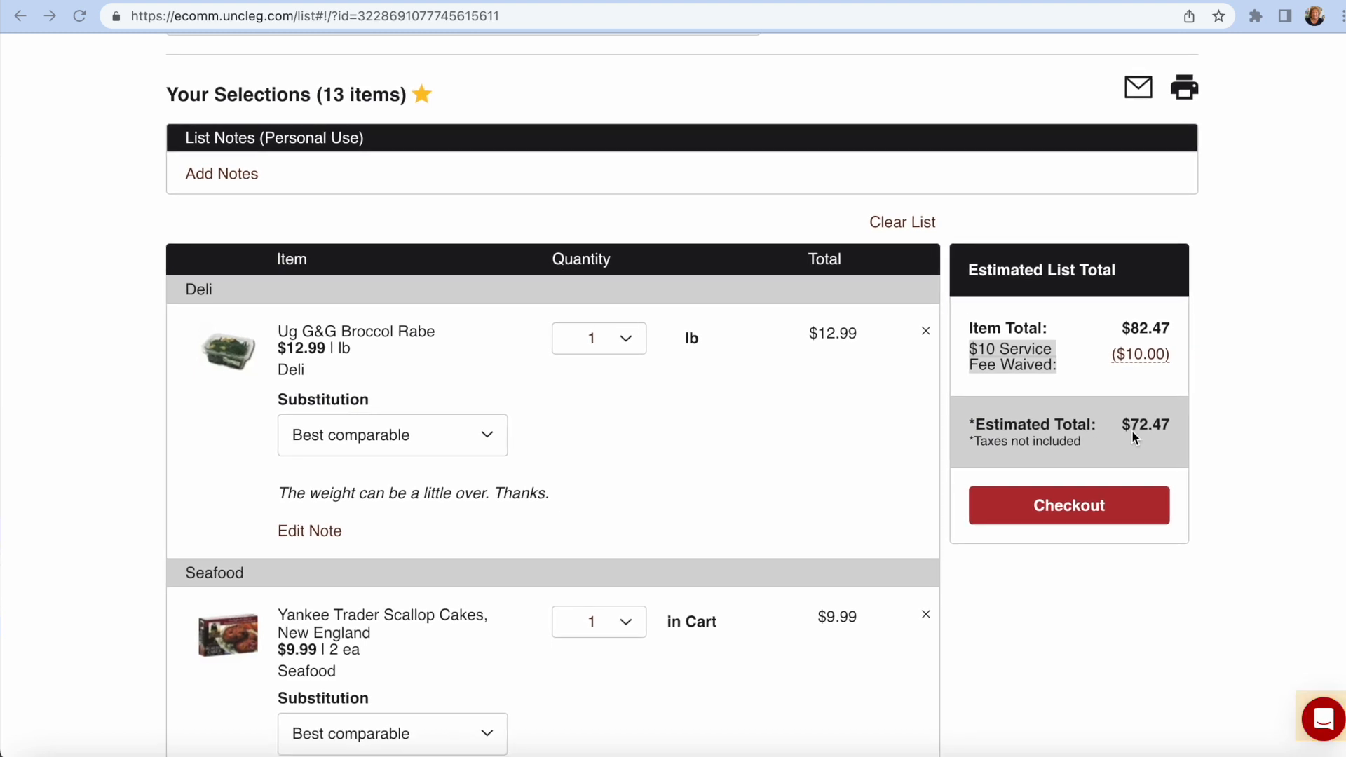
{"action": "mouse_move", "coordinate": [1023, 369]}
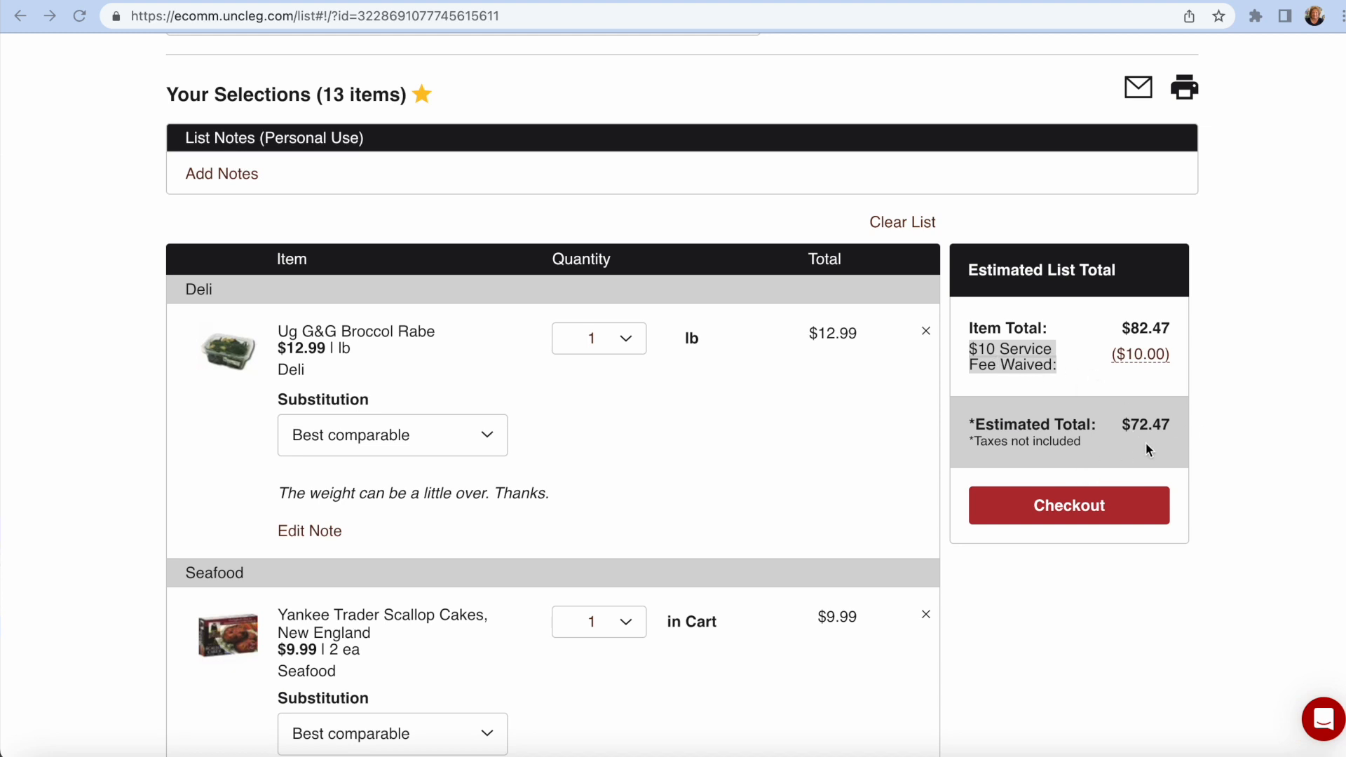
- Start checkout and view the summary: $13.50 delivery fee, $95.97 estimated total
{"action": "left_click", "coordinate": [1068, 505]}
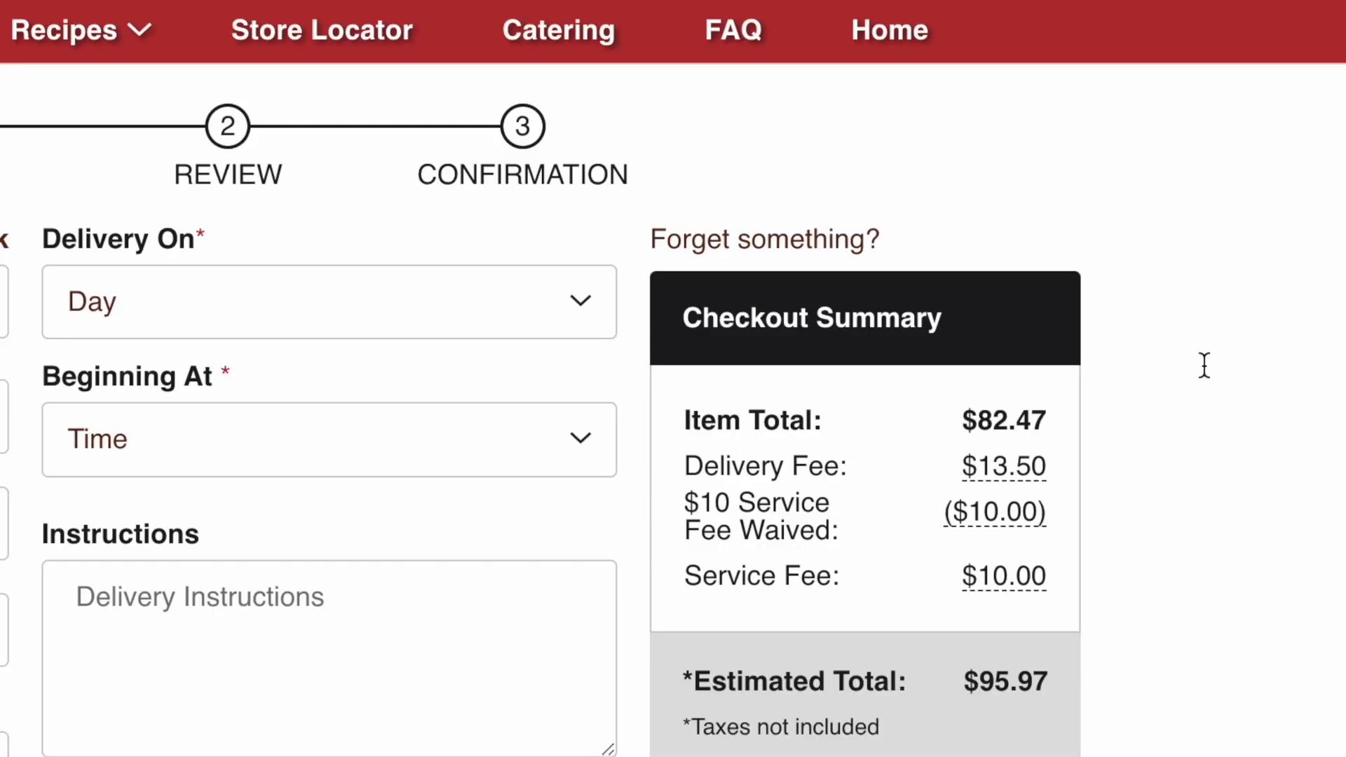
{"action": "scroll", "scroll_direction": "down", "scroll_amount": 3}
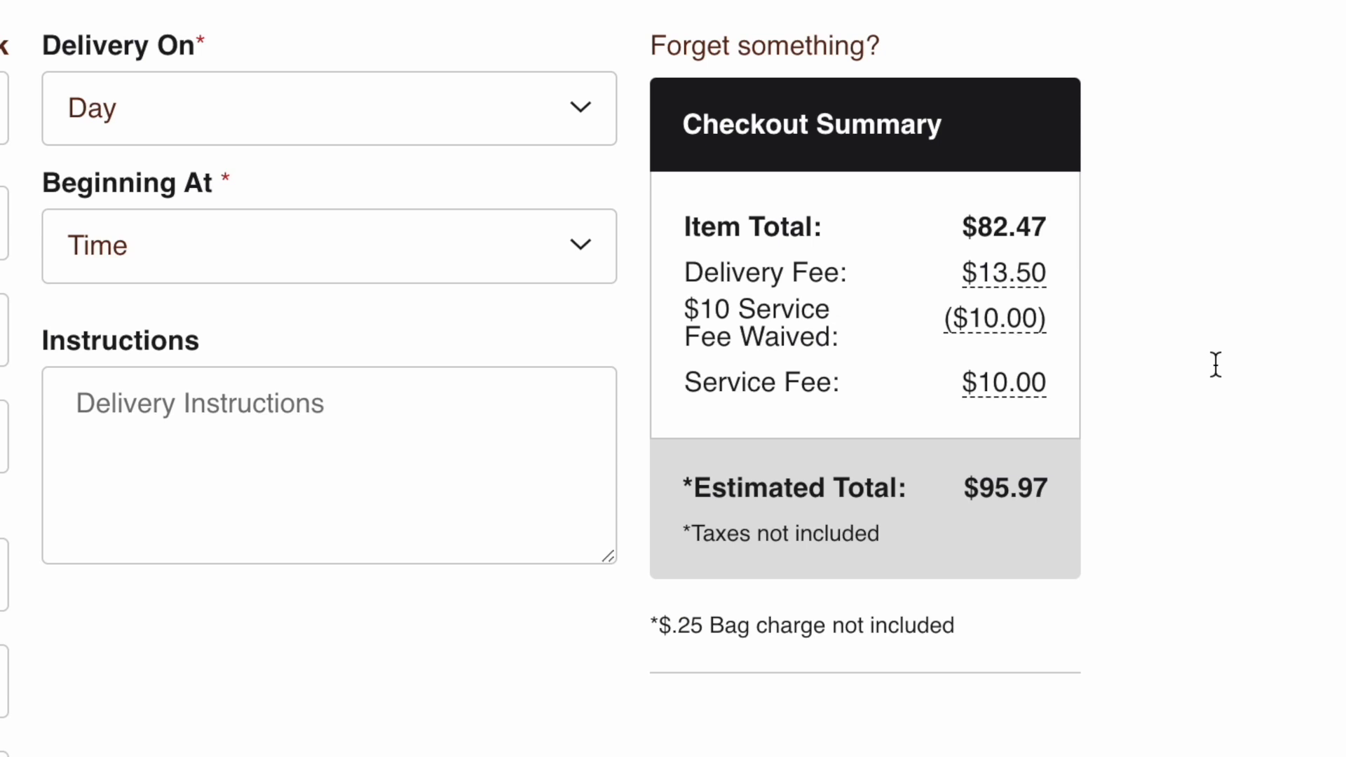
{"action": "mouse_move", "coordinate": [1219, 360]}
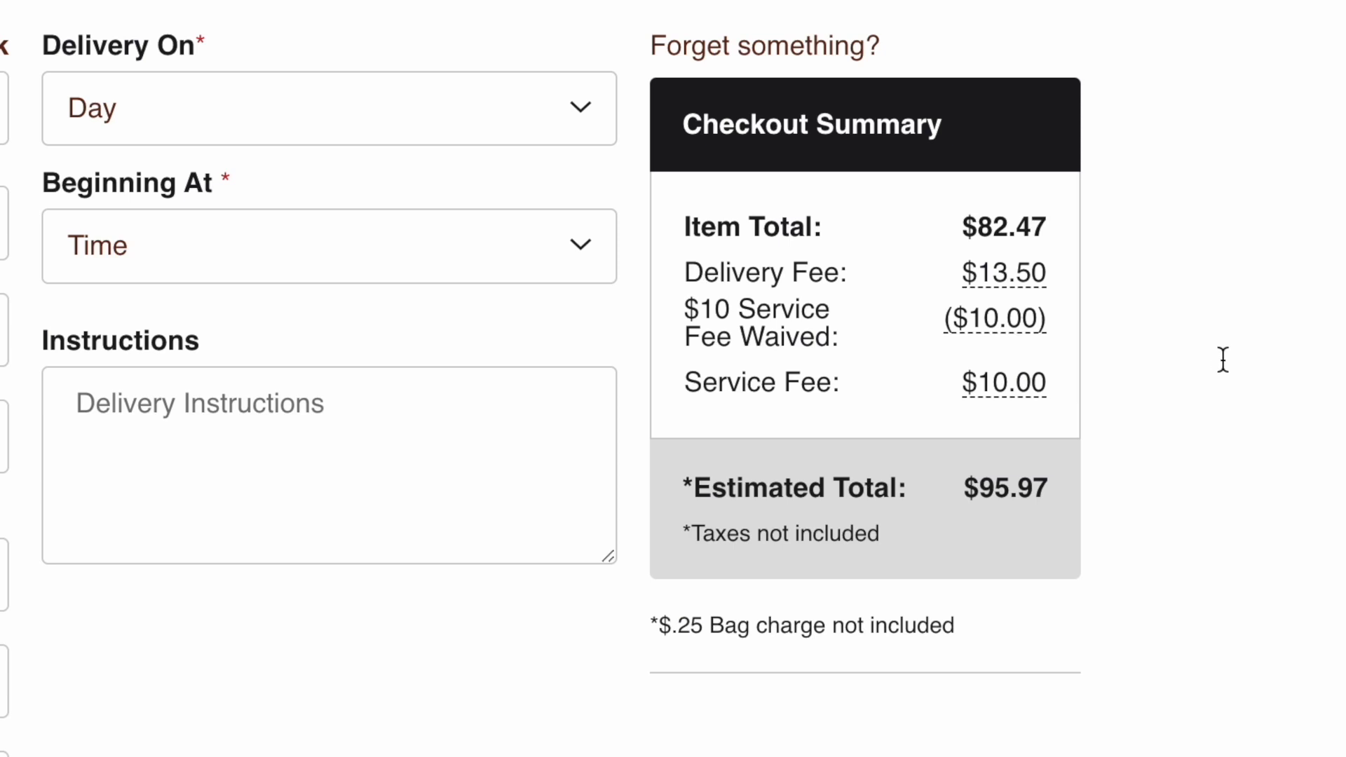
- Scroll the checkout page and return to the 13-item list at $72.47
{"action": "scroll", "scroll_direction": "down", "scroll_amount": 3}
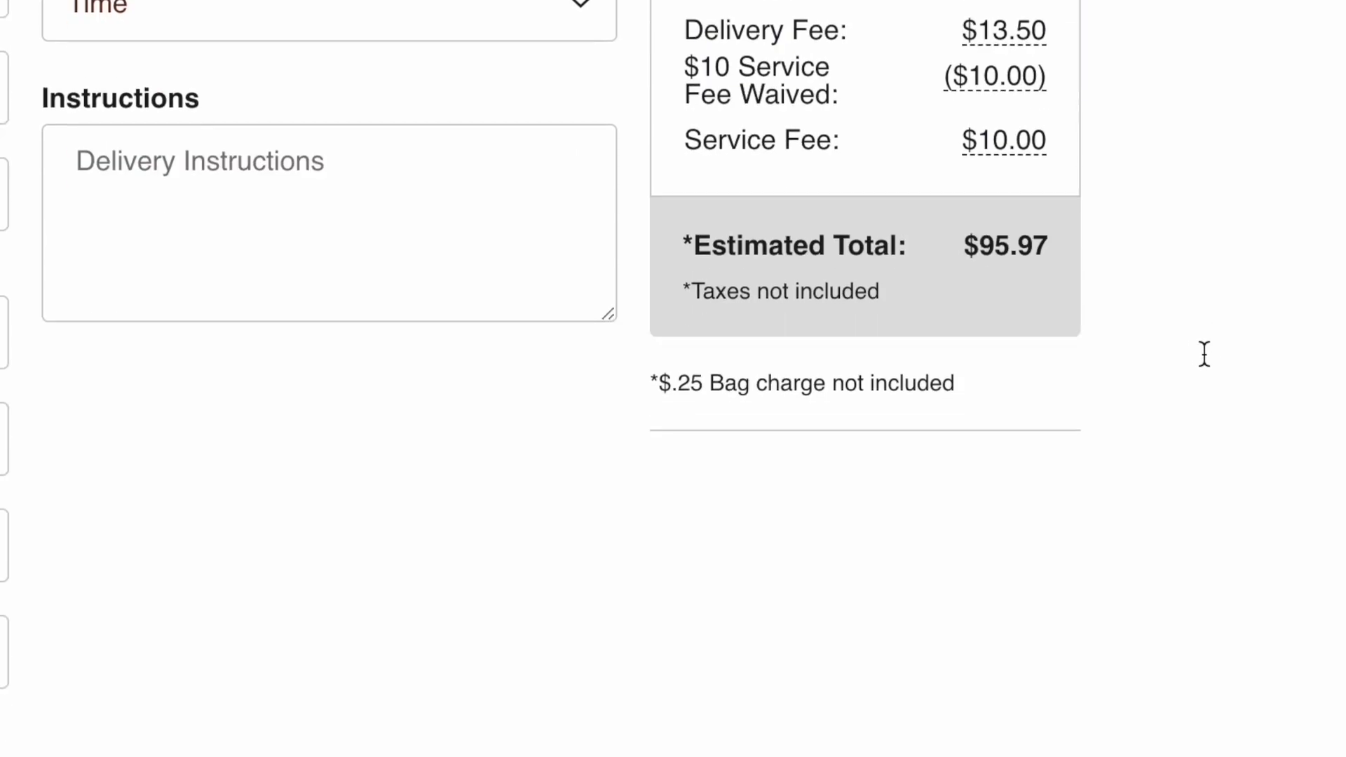
{"action": "scroll", "scroll_direction": "down", "scroll_amount": 3}
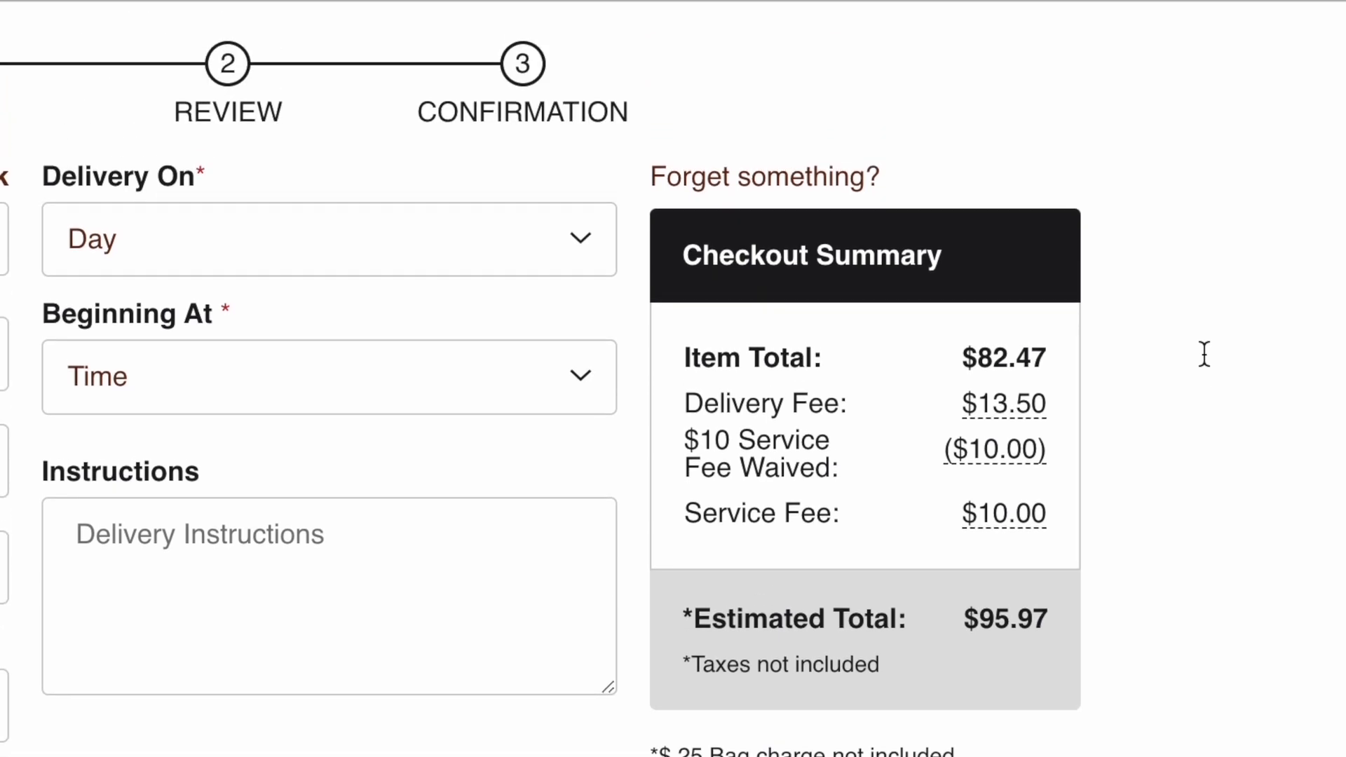
{"action": "scroll", "scroll_direction": "up", "scroll_amount": 3}
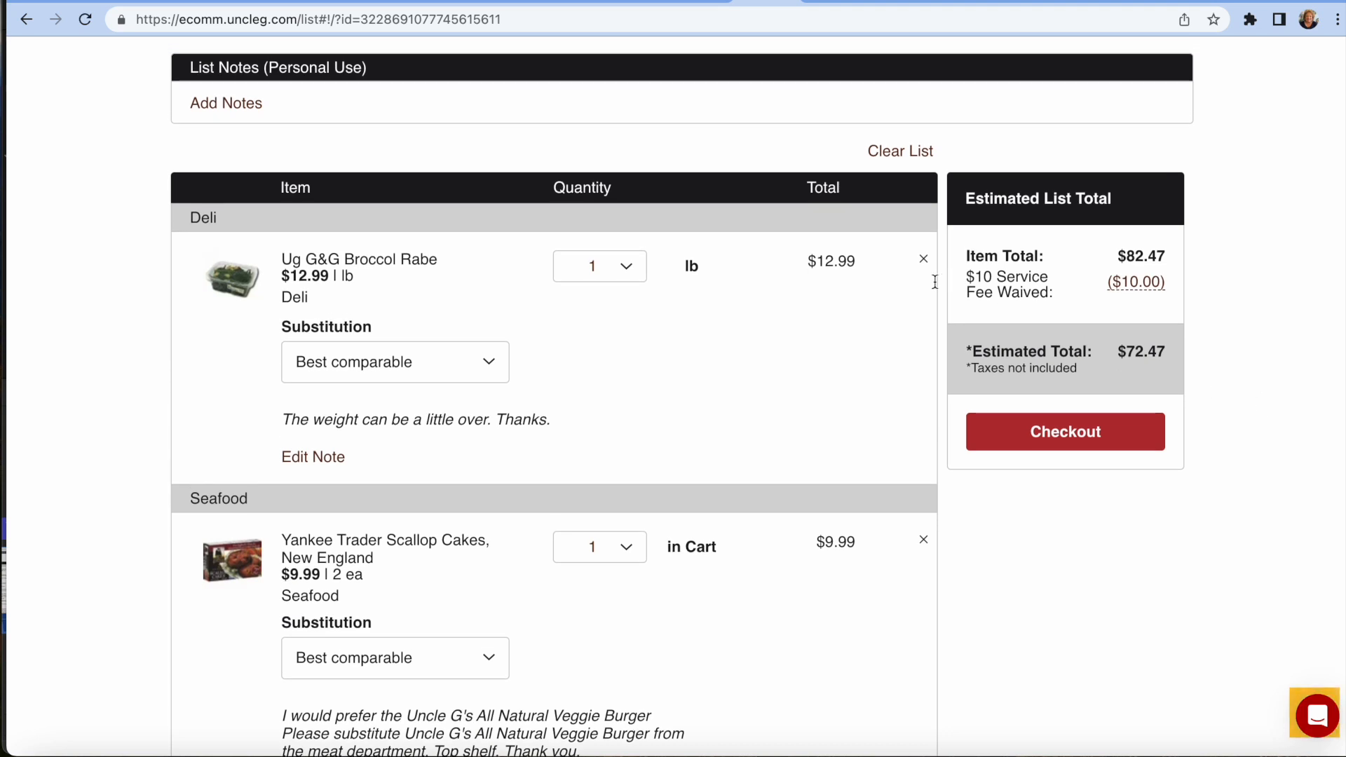
- Delete Ug G&G Broccoli Rabe and Yankee Trader Scallop Cakes, leaving 11 items at $49.49
{"action": "left_click", "coordinate": [598, 265]}
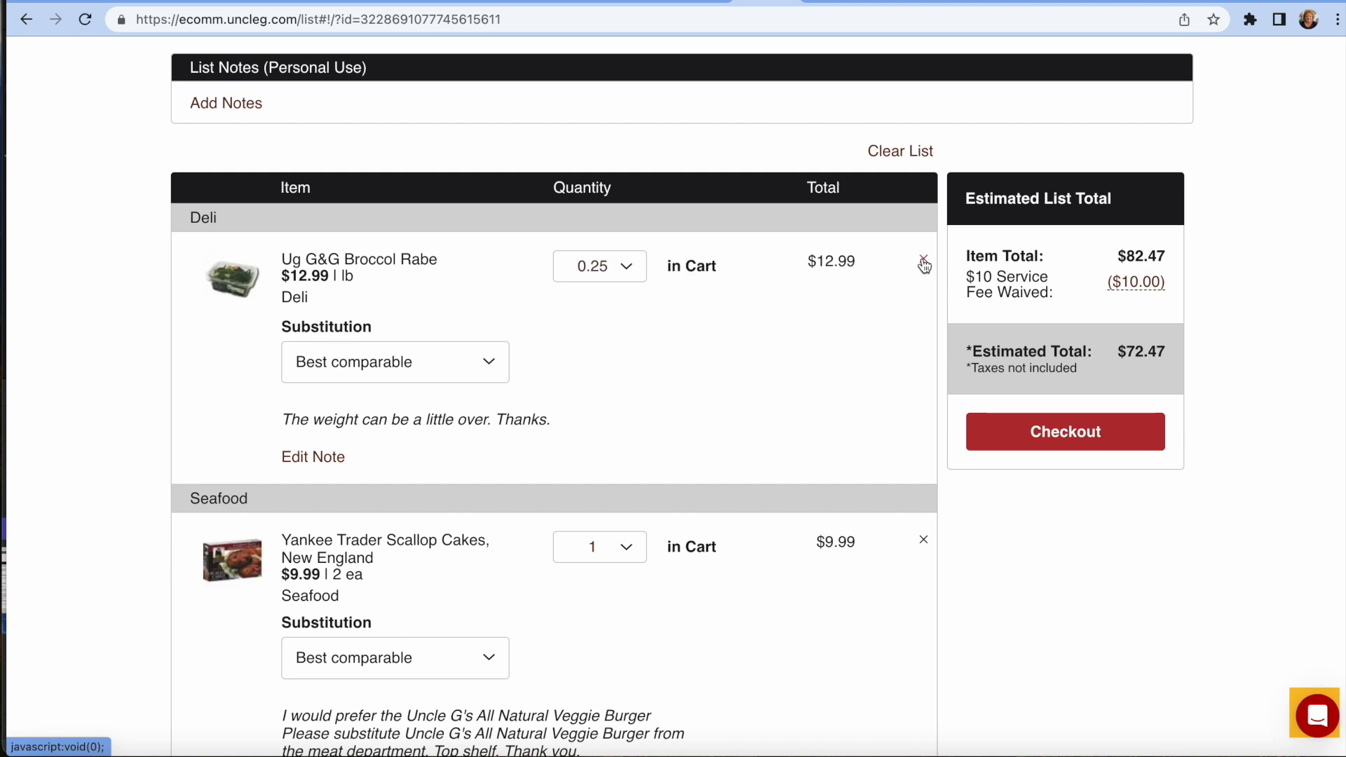
{"action": "left_click", "coordinate": [924, 264]}
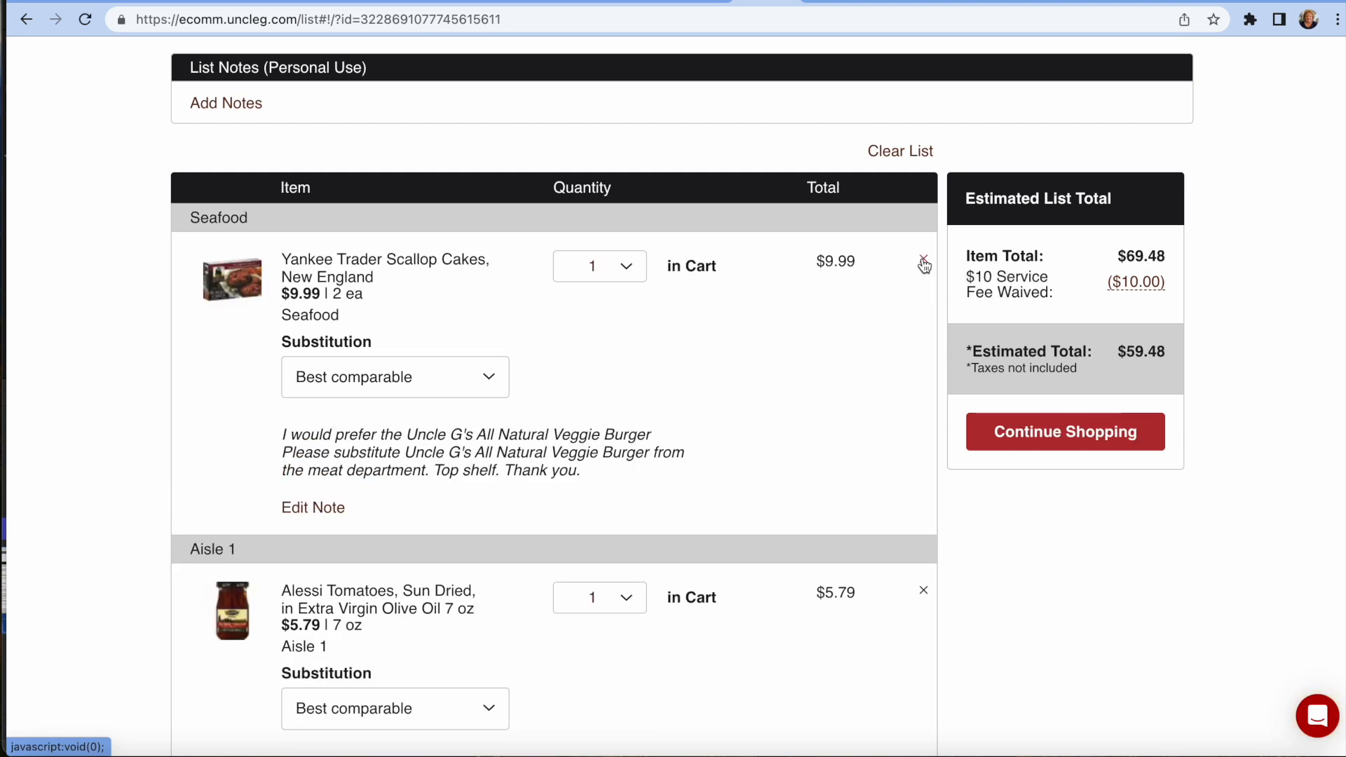
{"action": "left_click", "coordinate": [924, 264]}
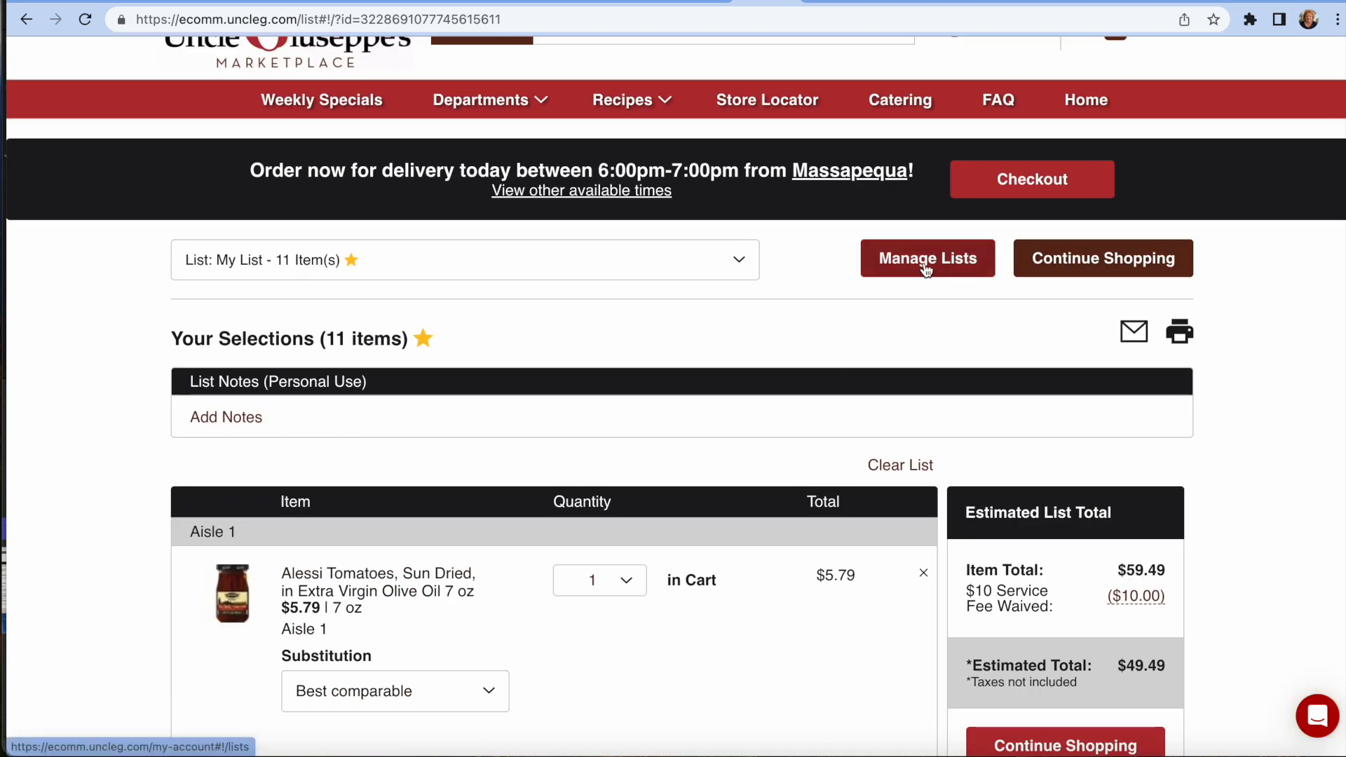
- Check out the 11-item list and scroll to the $55.22 total and Begin Checkout
{"action": "left_click", "coordinate": [1031, 179]}
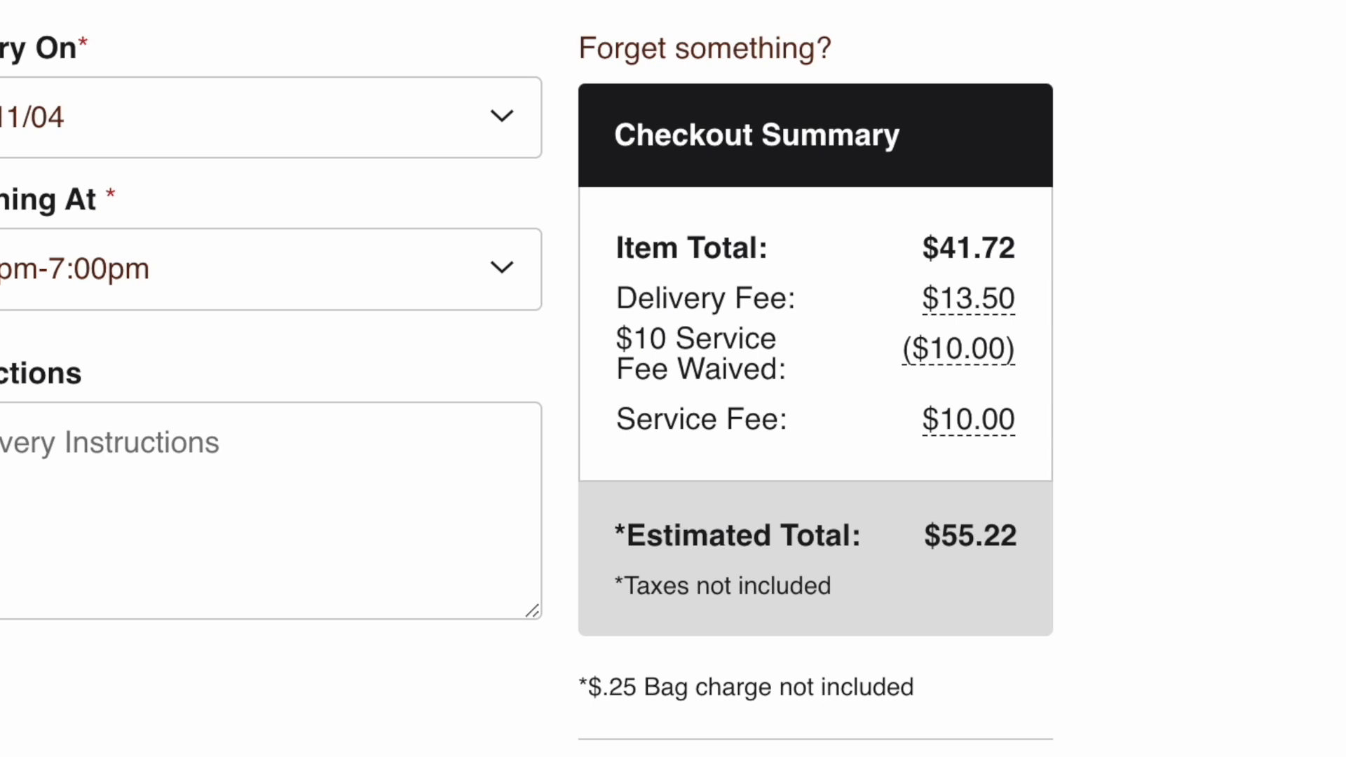
{"action": "mouse_move", "coordinate": [1176, 11]}
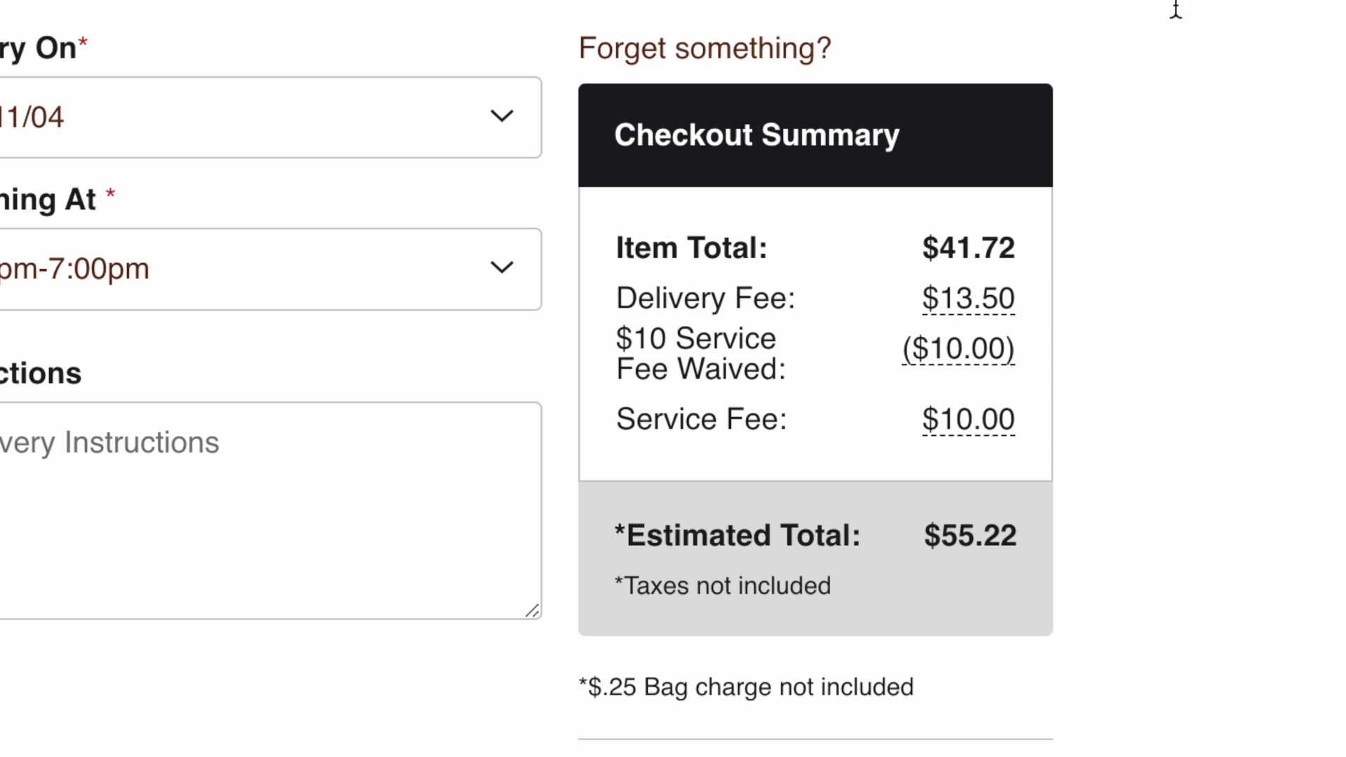
{"action": "scroll", "scroll_direction": "down", "scroll_amount": 3}
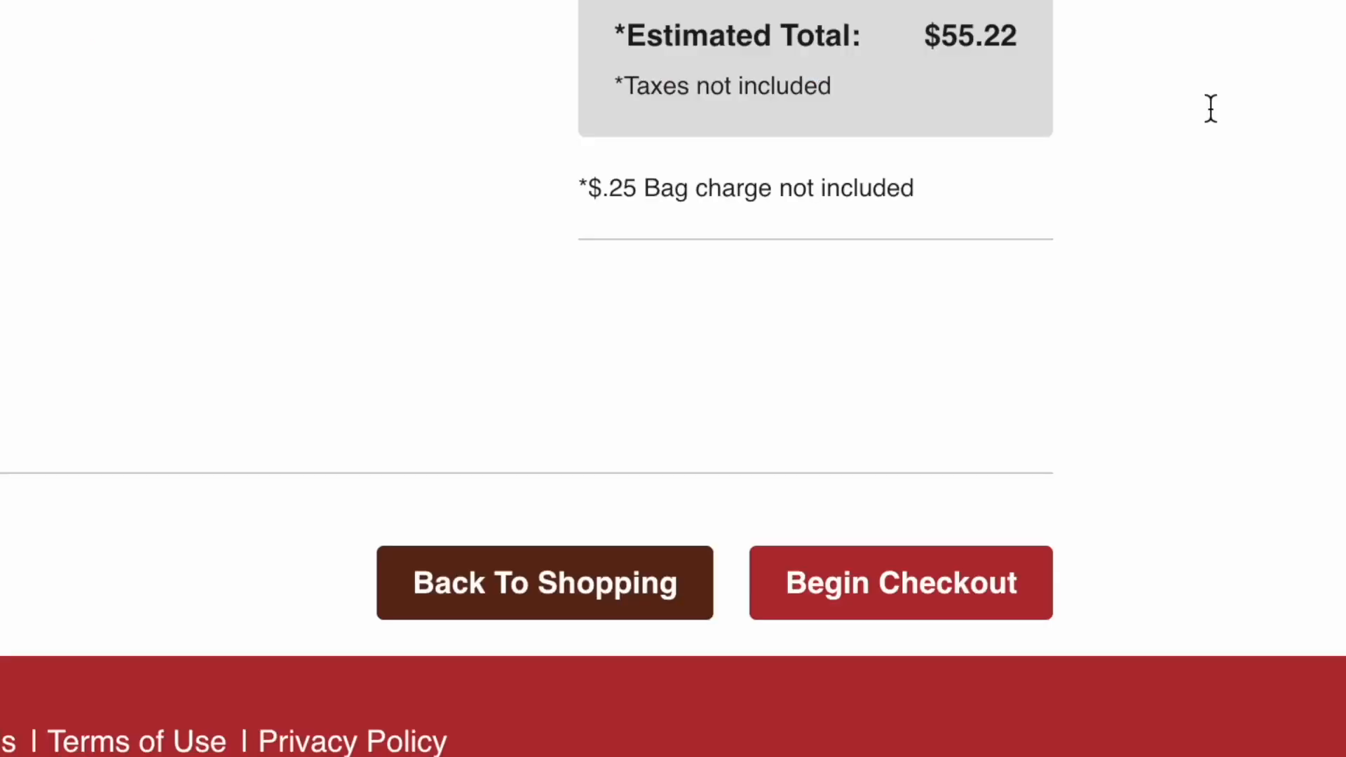
{"action": "scroll", "scroll_direction": "down", "scroll_amount": 3}
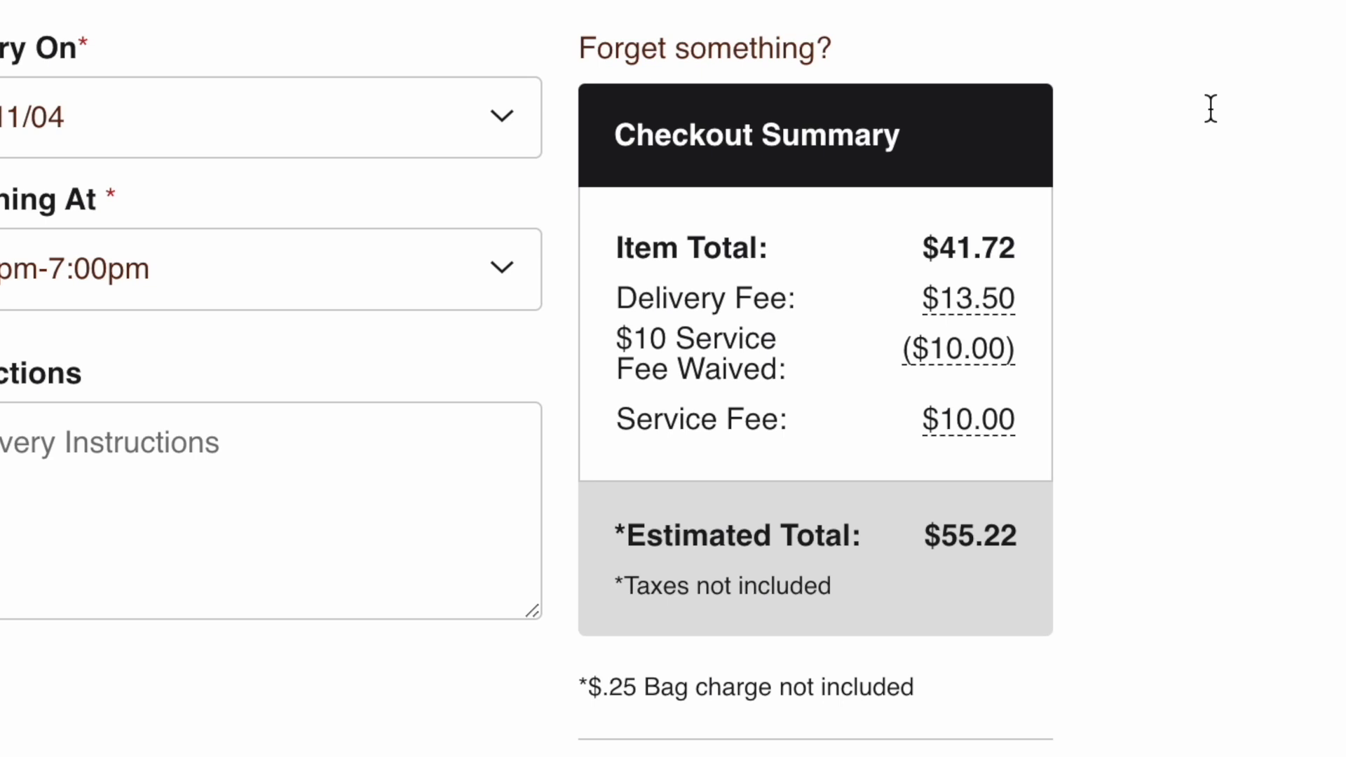
{"action": "scroll", "scroll_direction": "down", "scroll_amount": 3}
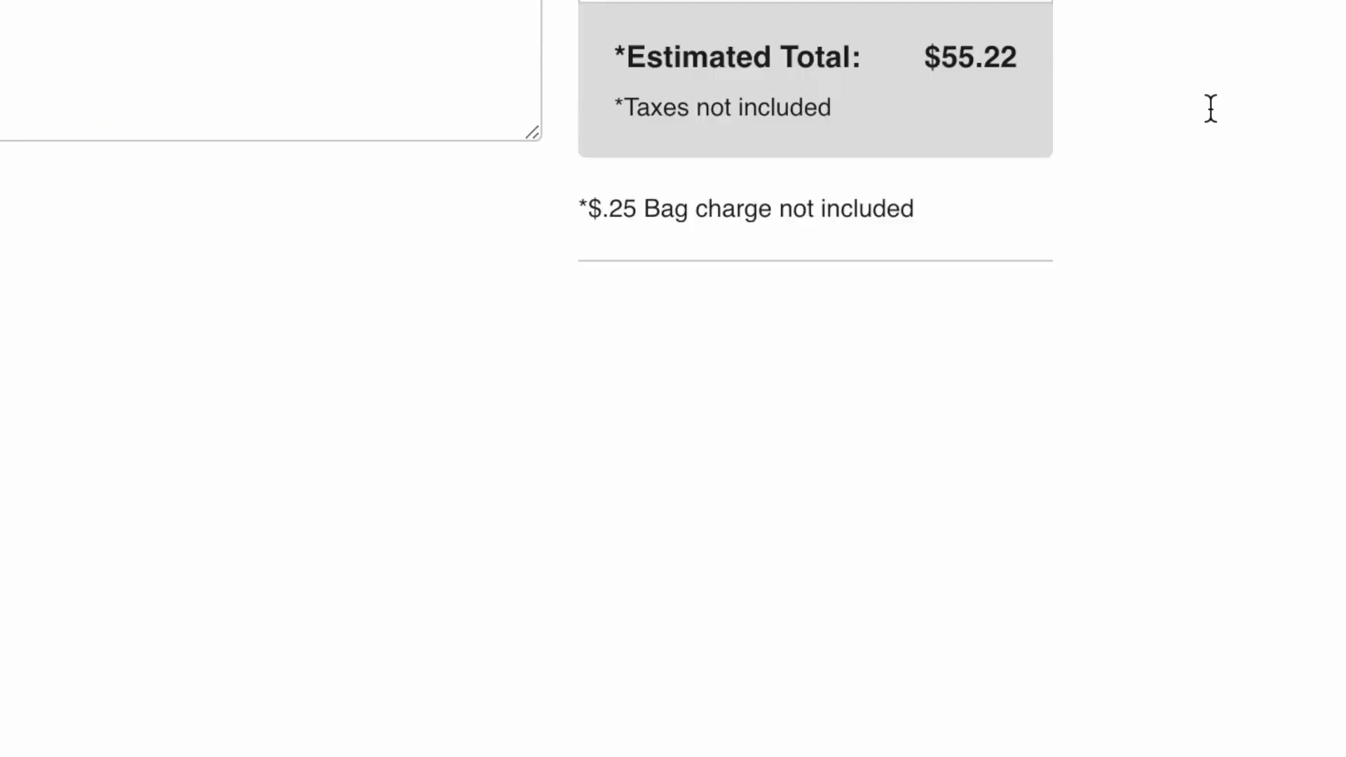
{"action": "scroll", "scroll_direction": "down", "scroll_amount": 3}
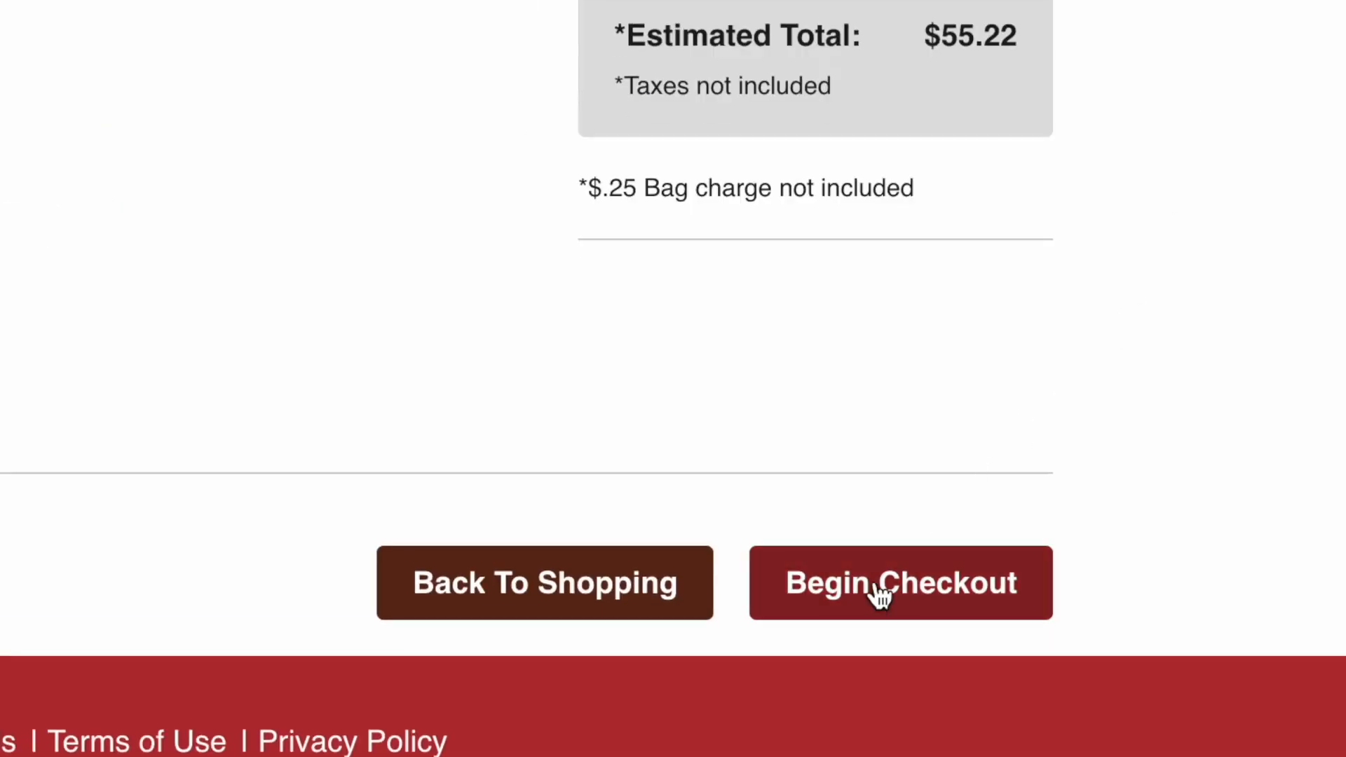
- Begin checkout and scroll the review page to the Promotion Code and DoorDash tip panels
{"action": "left_click", "coordinate": [900, 583]}
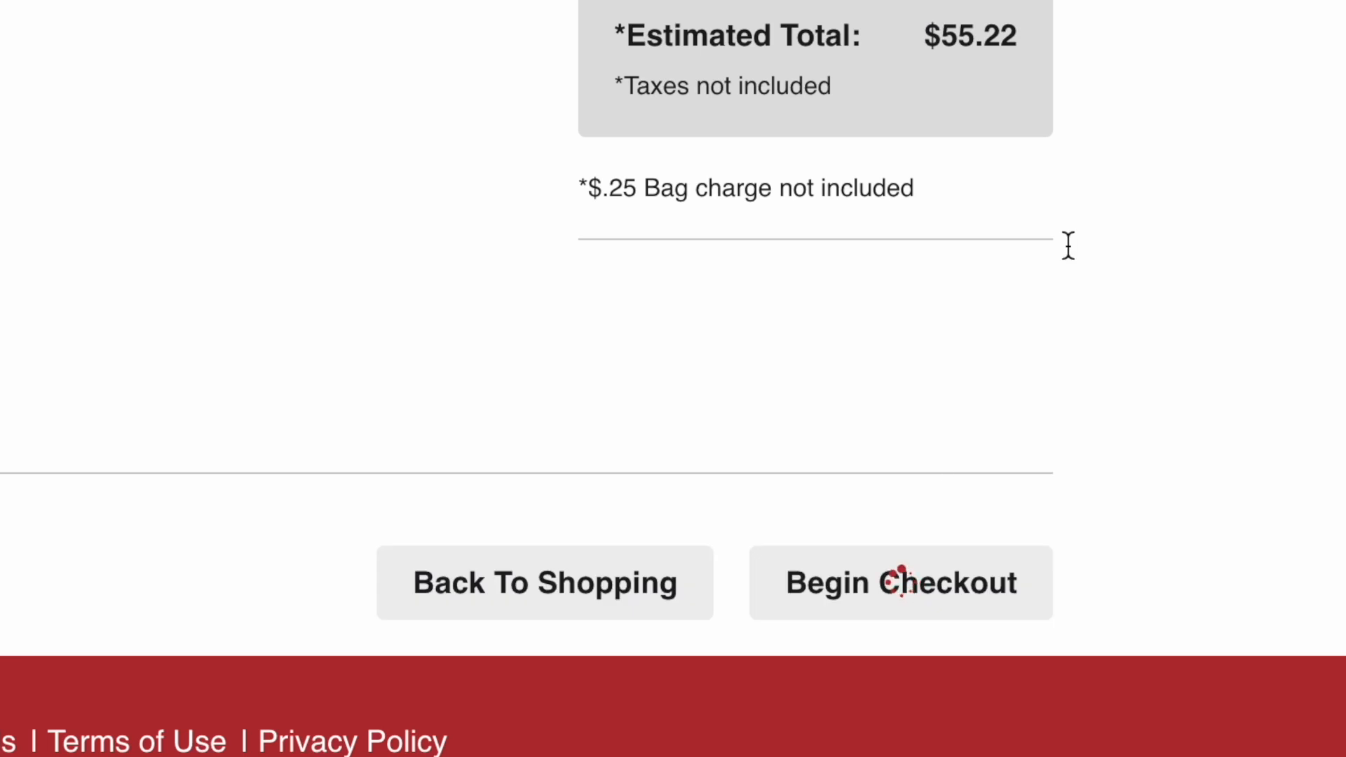
{"action": "left_click", "coordinate": [900, 582]}
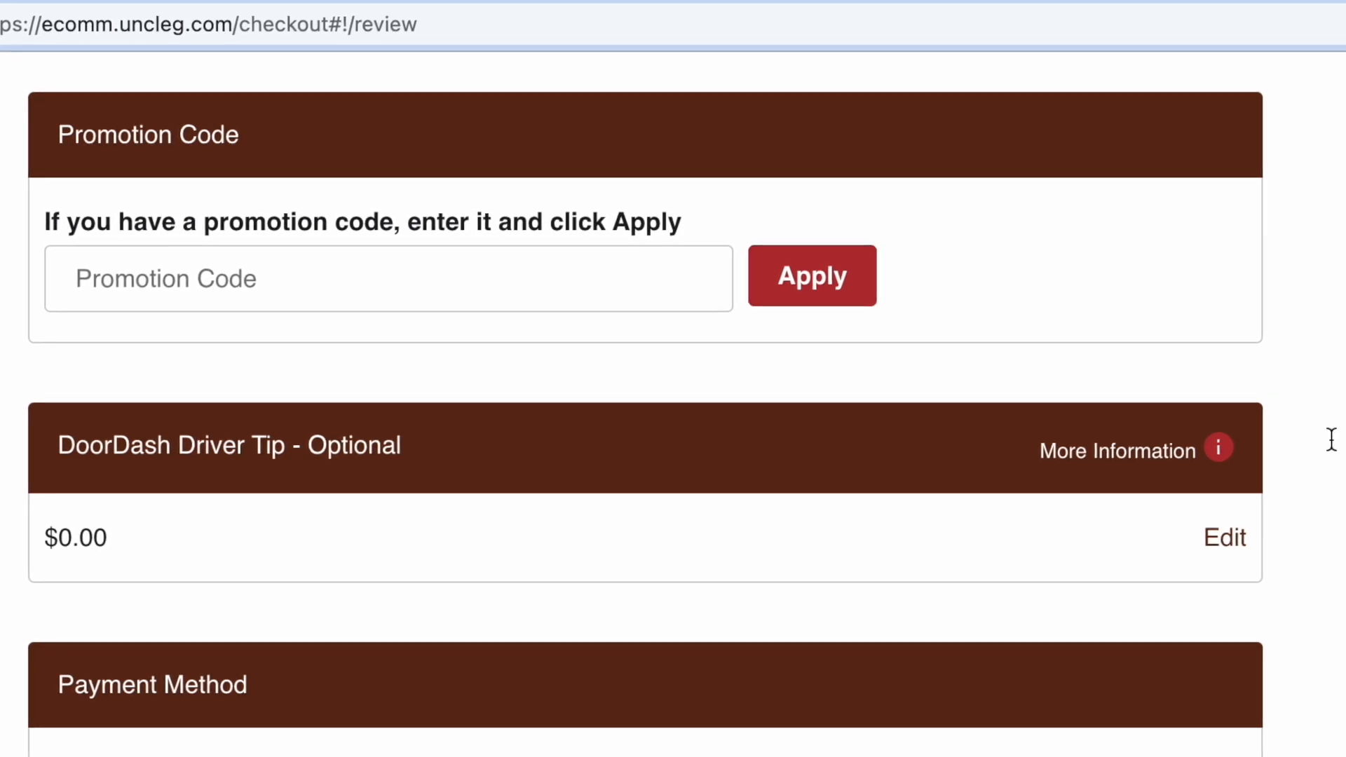
{"action": "mouse_move", "coordinate": [1219, 447]}
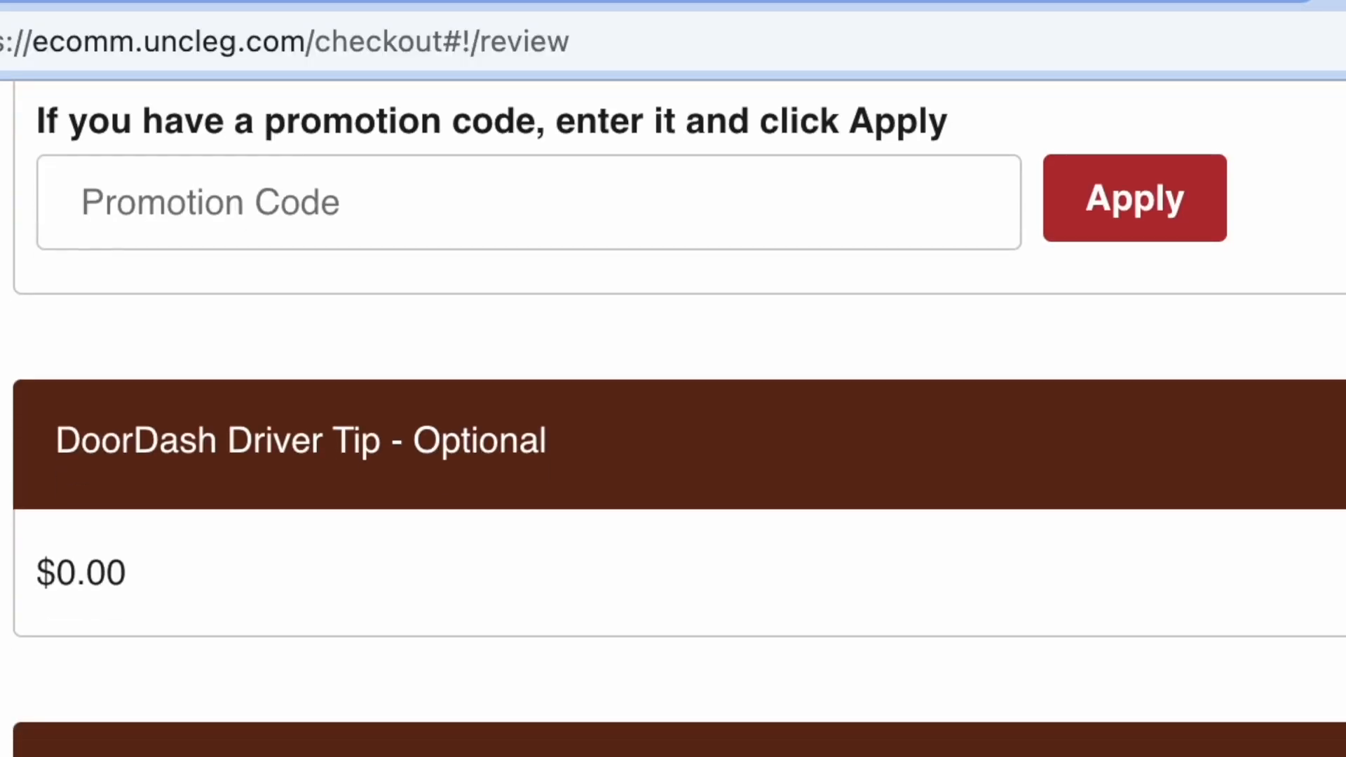
{"action": "scroll", "scroll_direction": "down", "scroll_amount": 3}
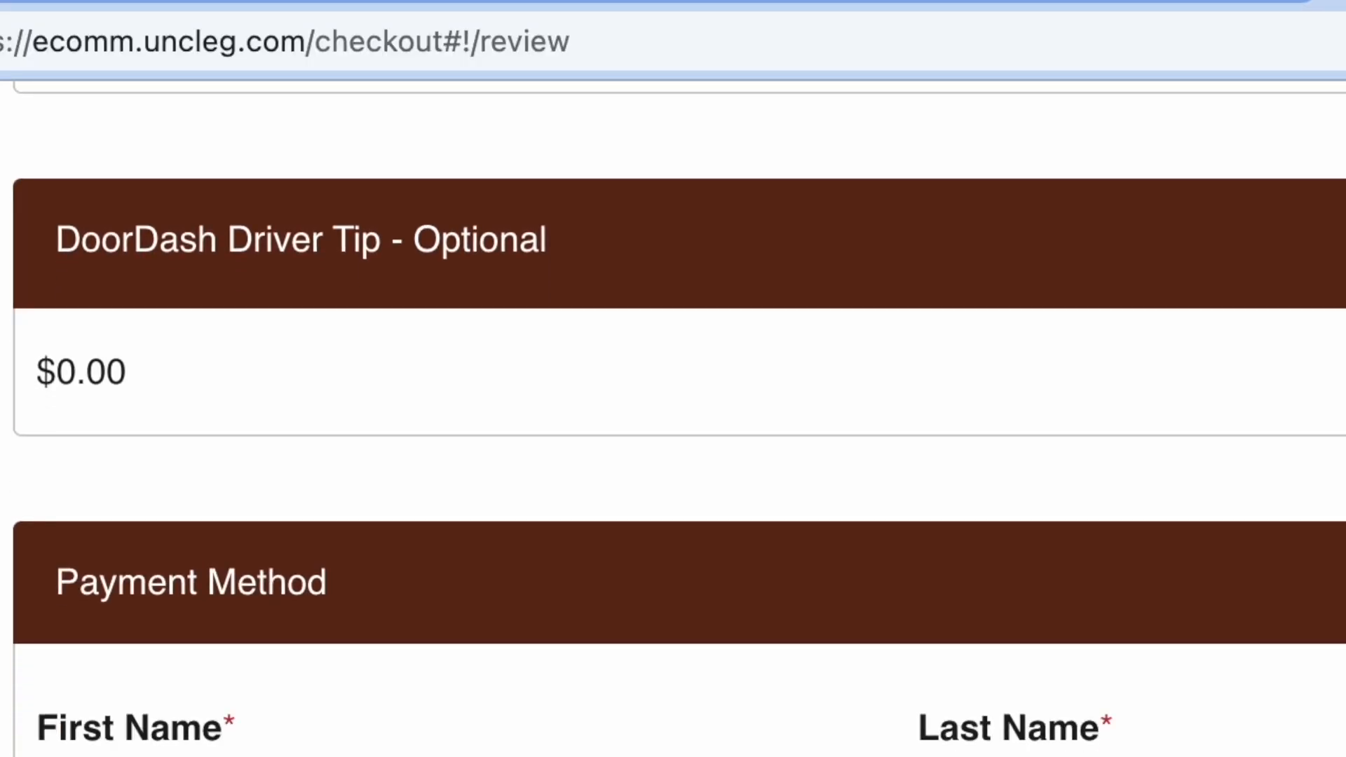